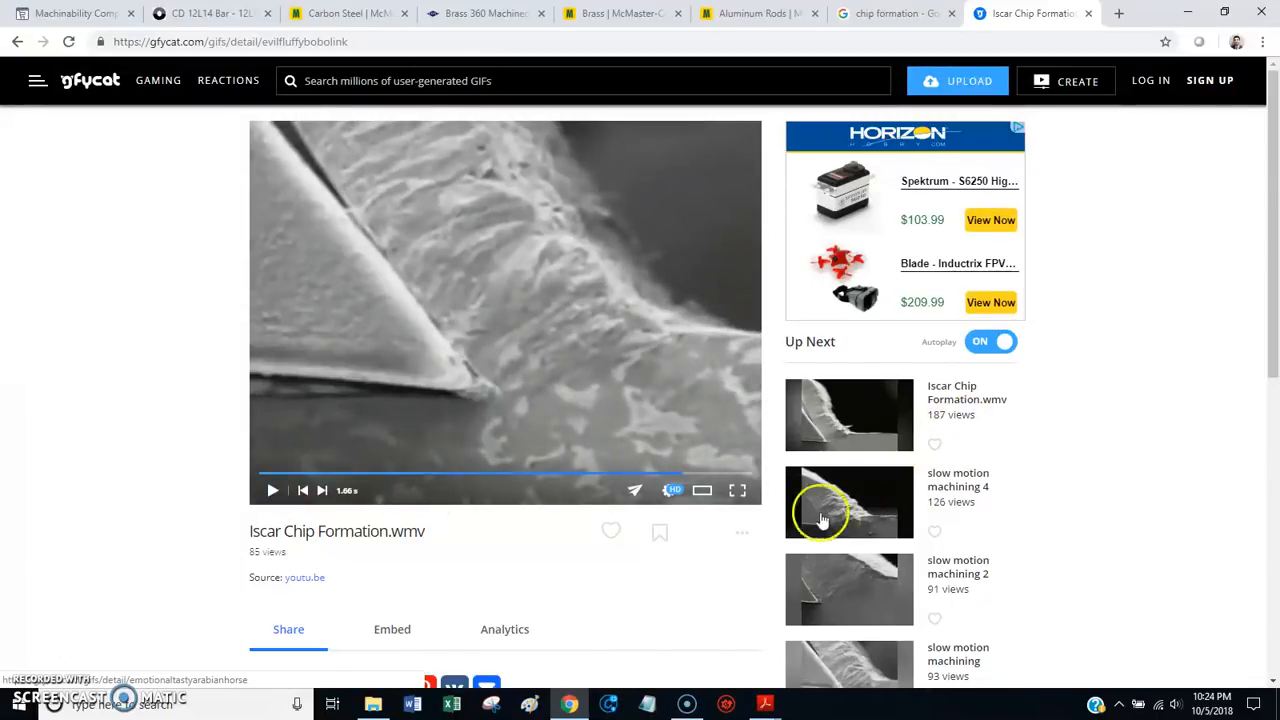
Step: Leave the Gfycat grooving video for the first tab, Carbide Depot's Machinability Comparison Chart
{"action": "left_click", "coordinate": [737, 490]}
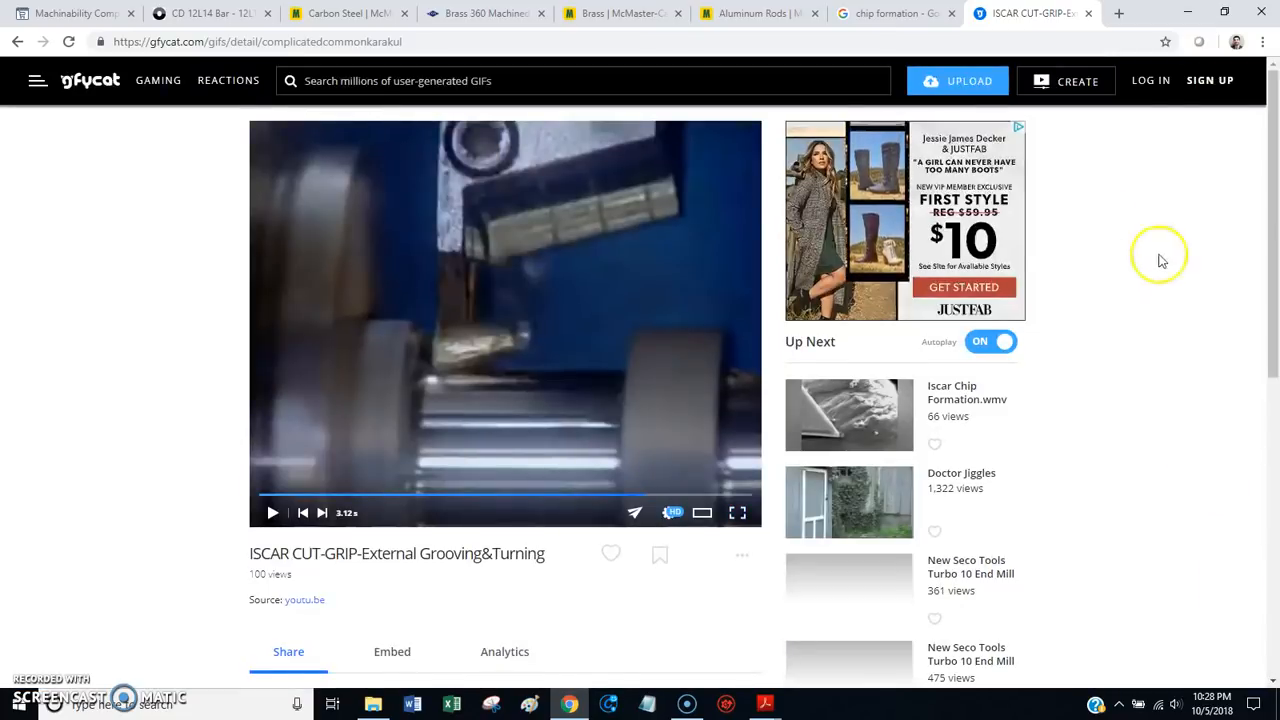
{"action": "mouse_move", "coordinate": [1047, 45]}
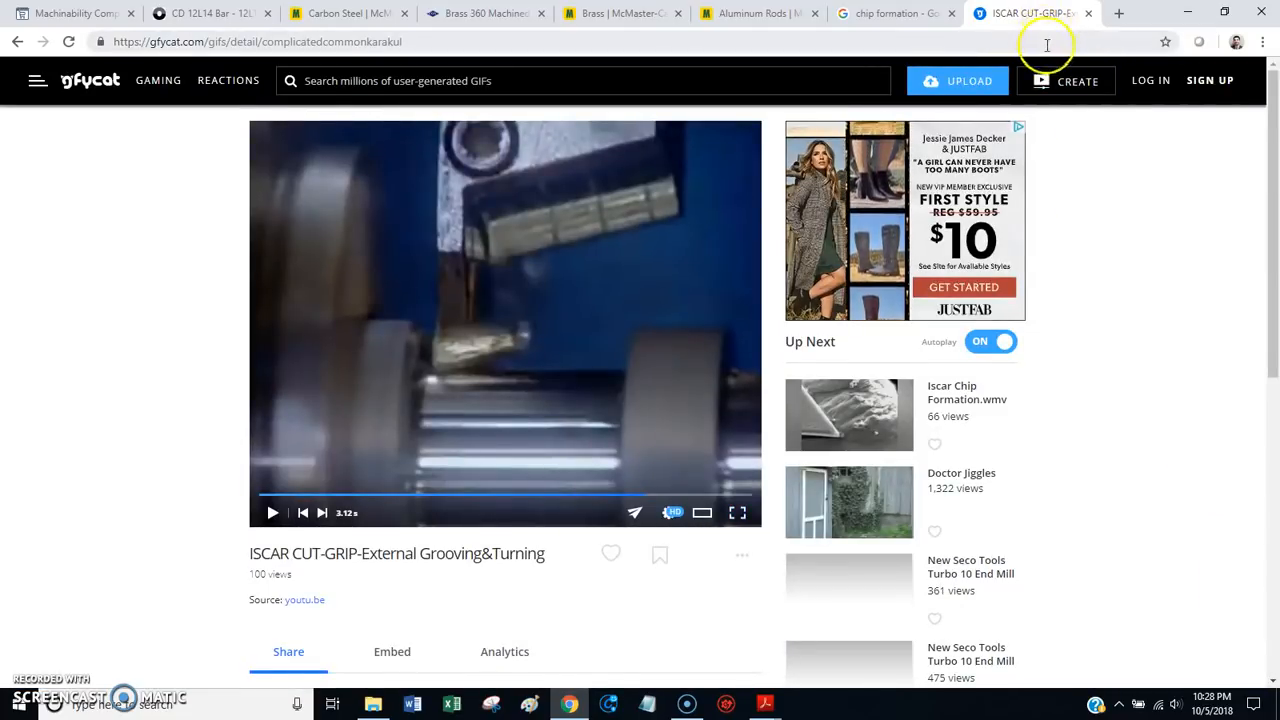
{"action": "left_click", "coordinate": [75, 13]}
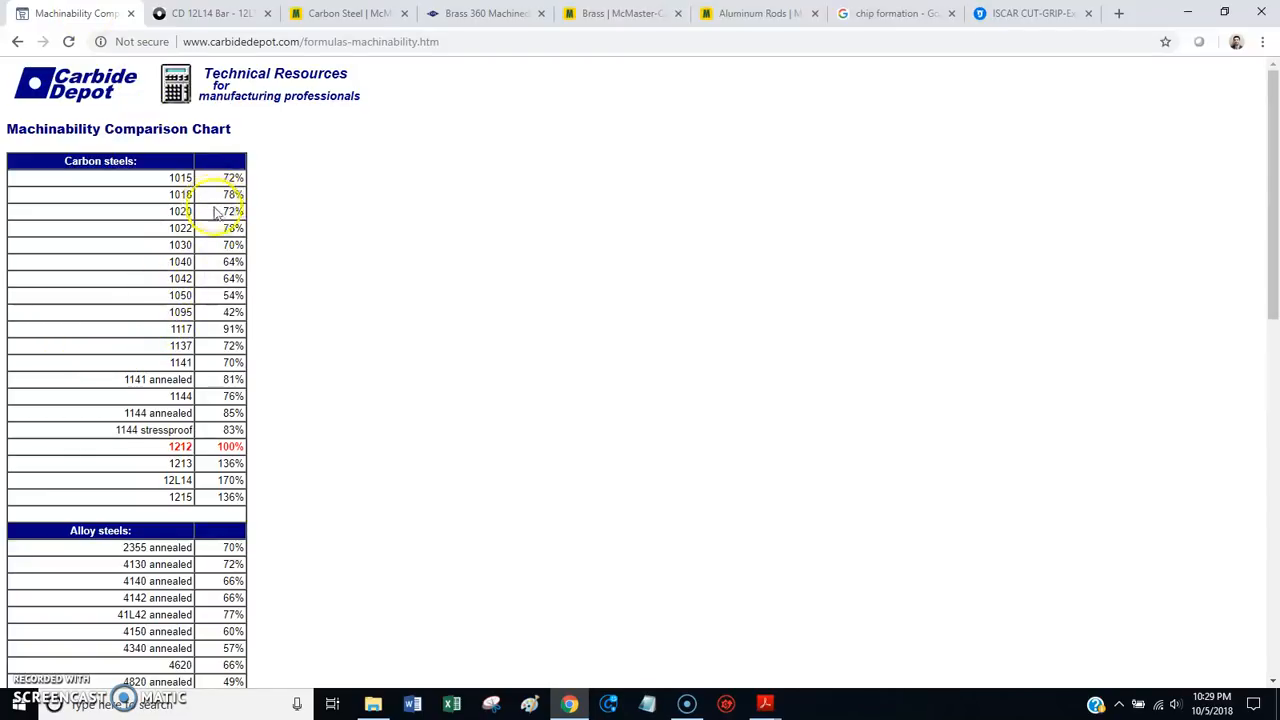
{"action": "mouse_move", "coordinate": [293, 359]}
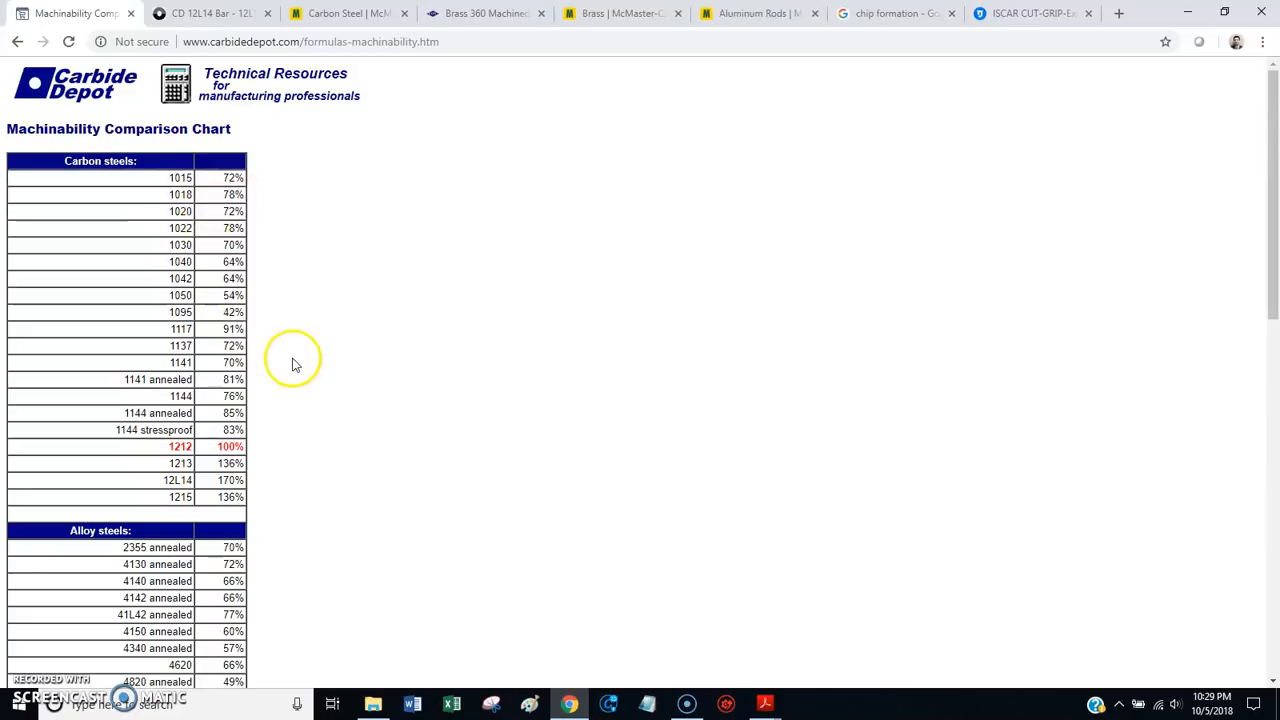
{"action": "mouse_move", "coordinate": [300, 377]}
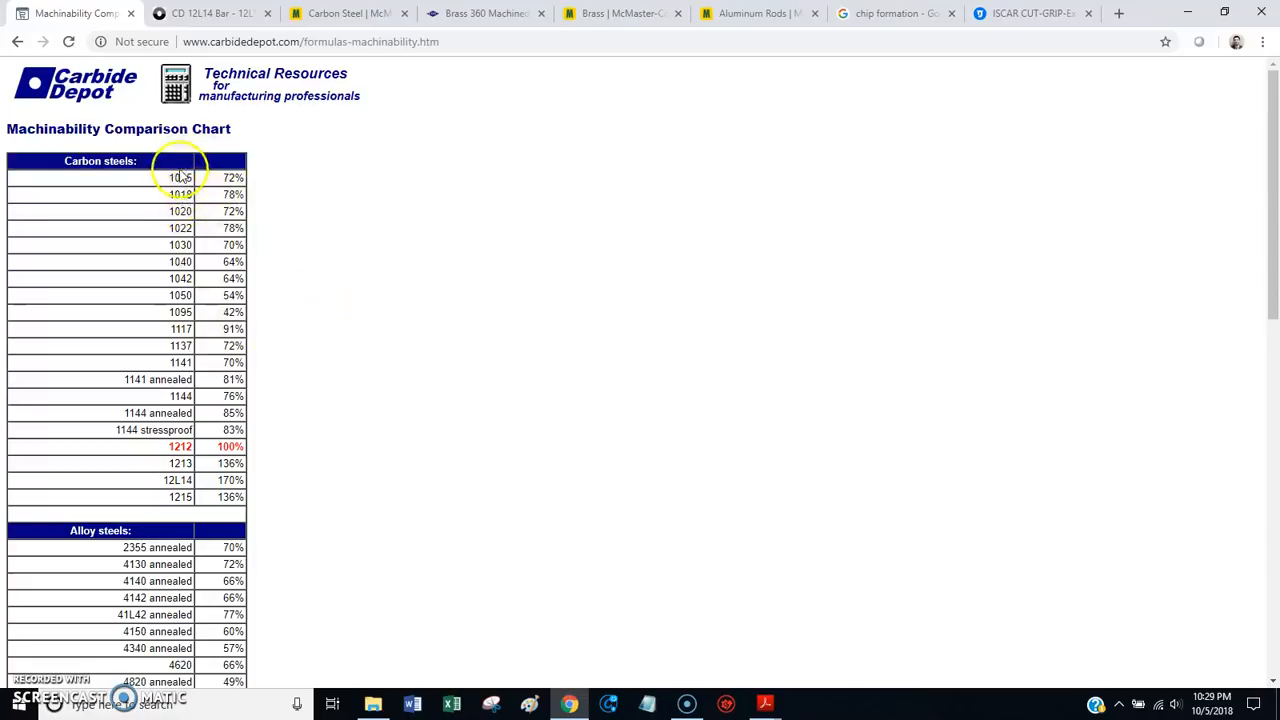
{"action": "mouse_move", "coordinate": [378, 160]}
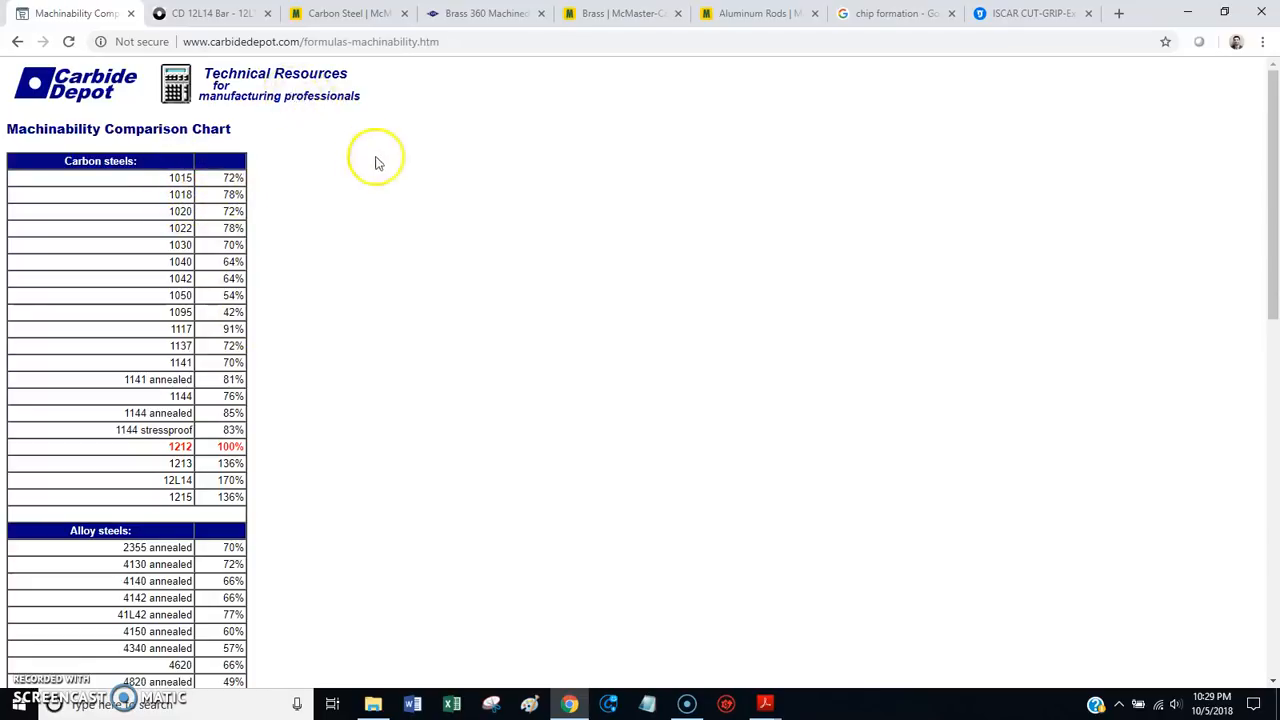
{"action": "mouse_move", "coordinate": [426, 304]}
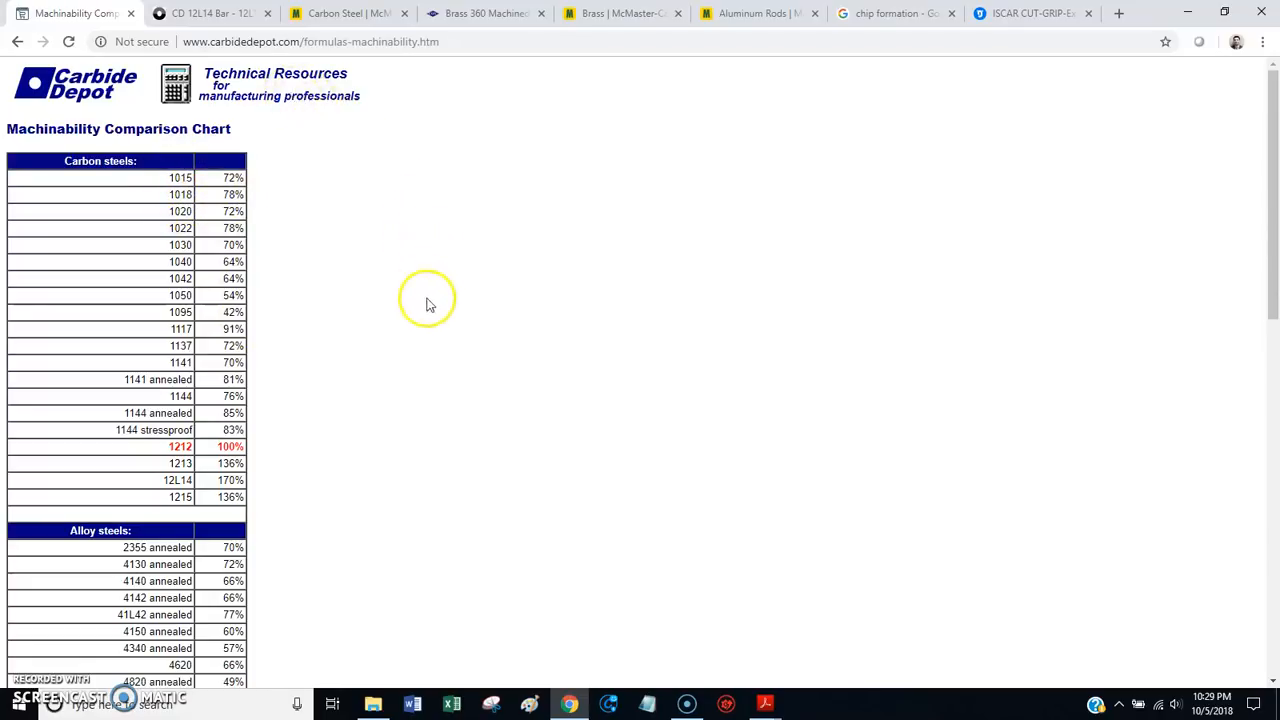
{"action": "mouse_move", "coordinate": [162, 250]}
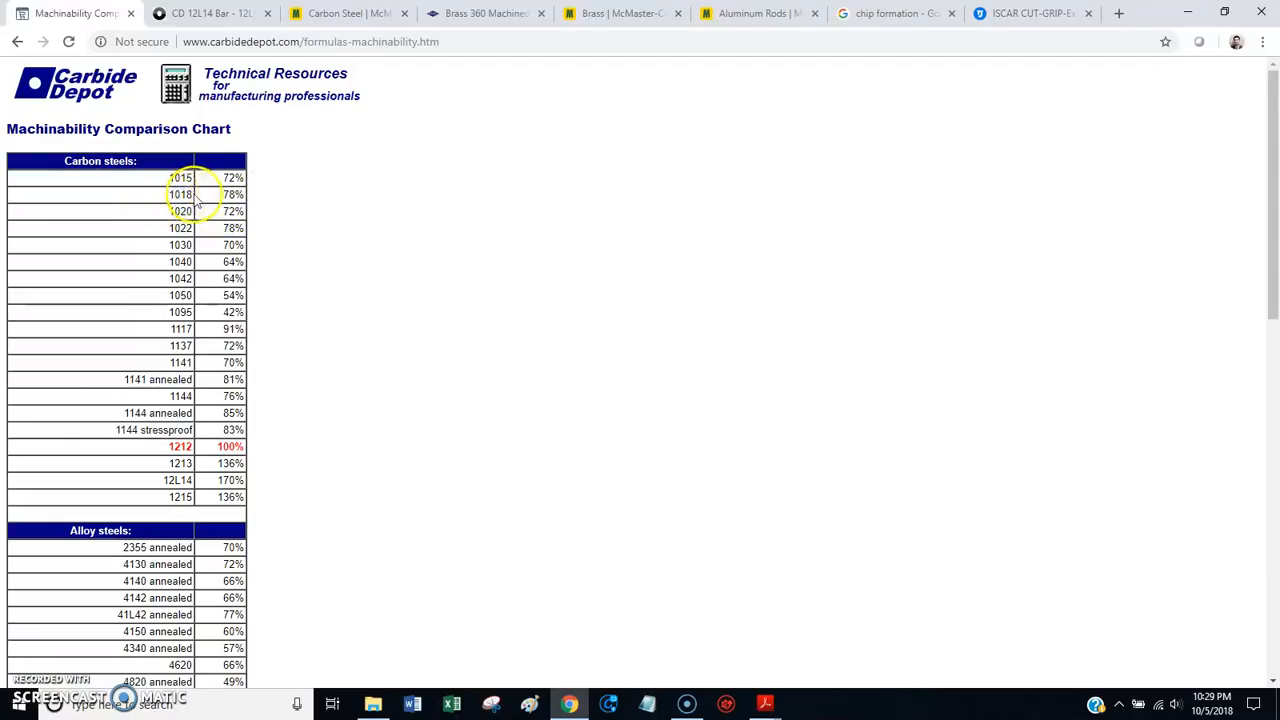
Step: Highlight the 1018 rating (78%) and the 12L14 grade and rating (170%) in the chart
{"action": "double_click", "coordinate": [229, 194]}
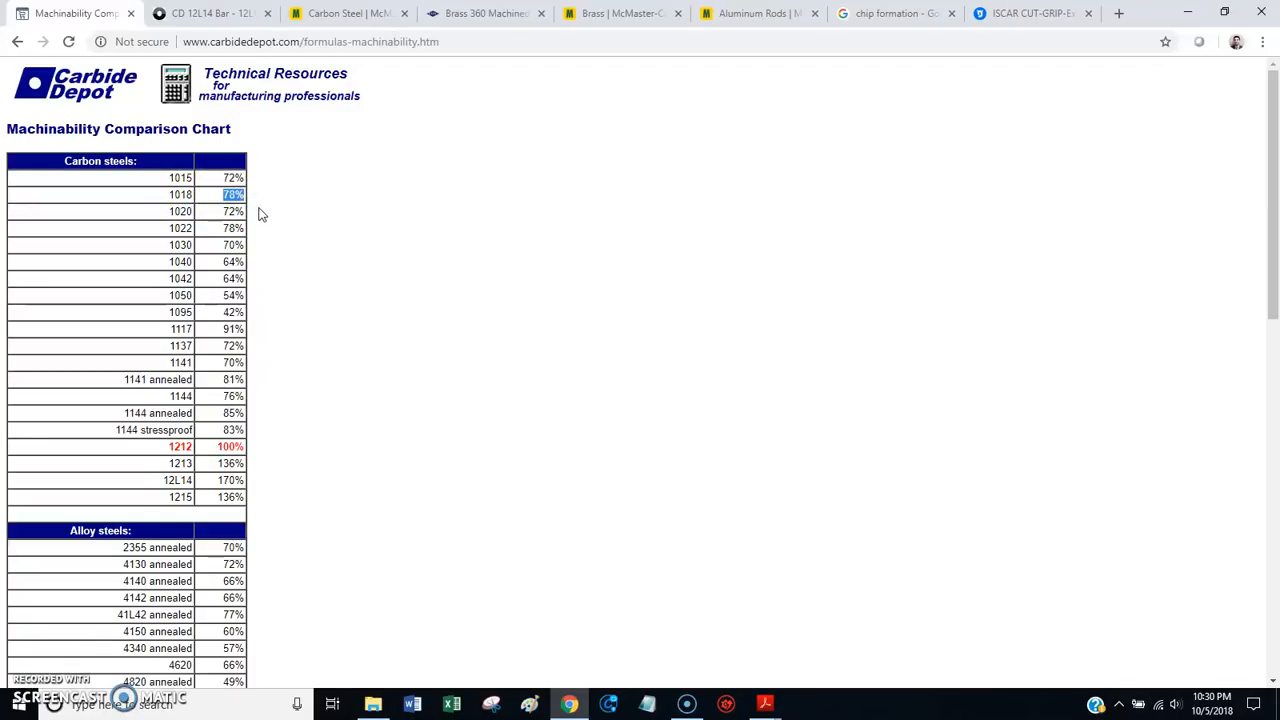
{"action": "mouse_move", "coordinate": [295, 236]}
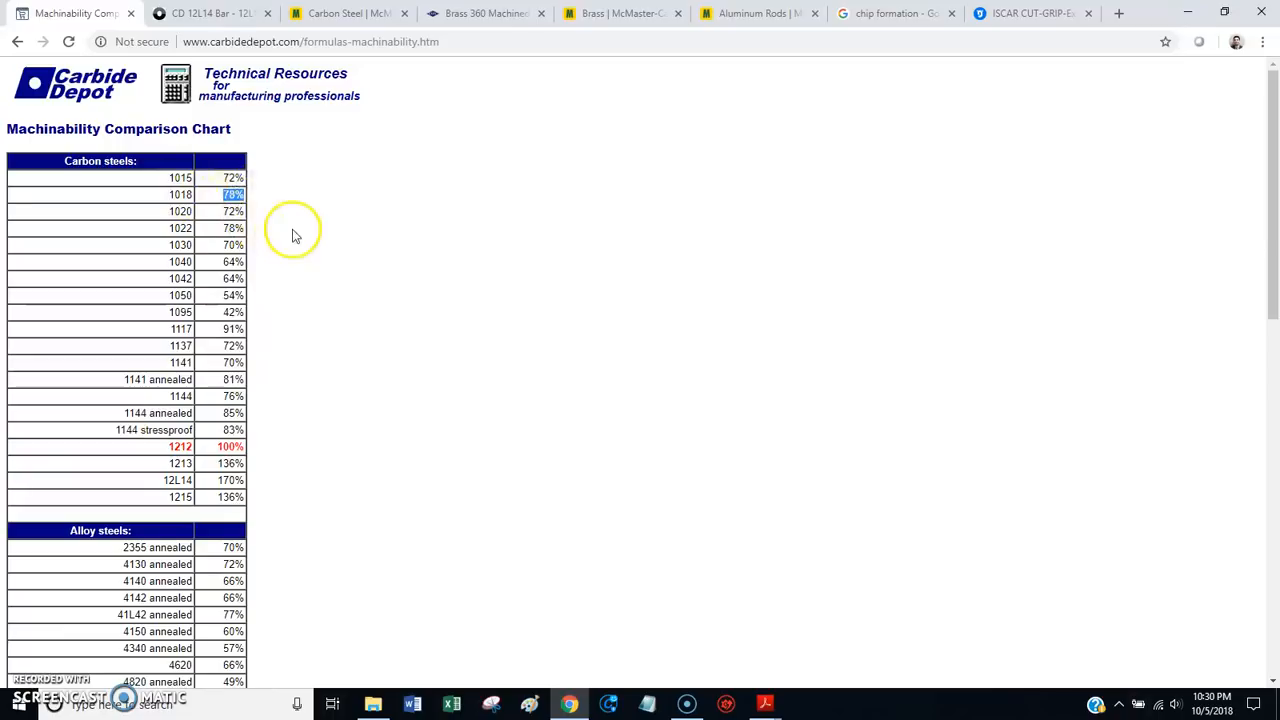
{"action": "mouse_move", "coordinate": [218, 497]}
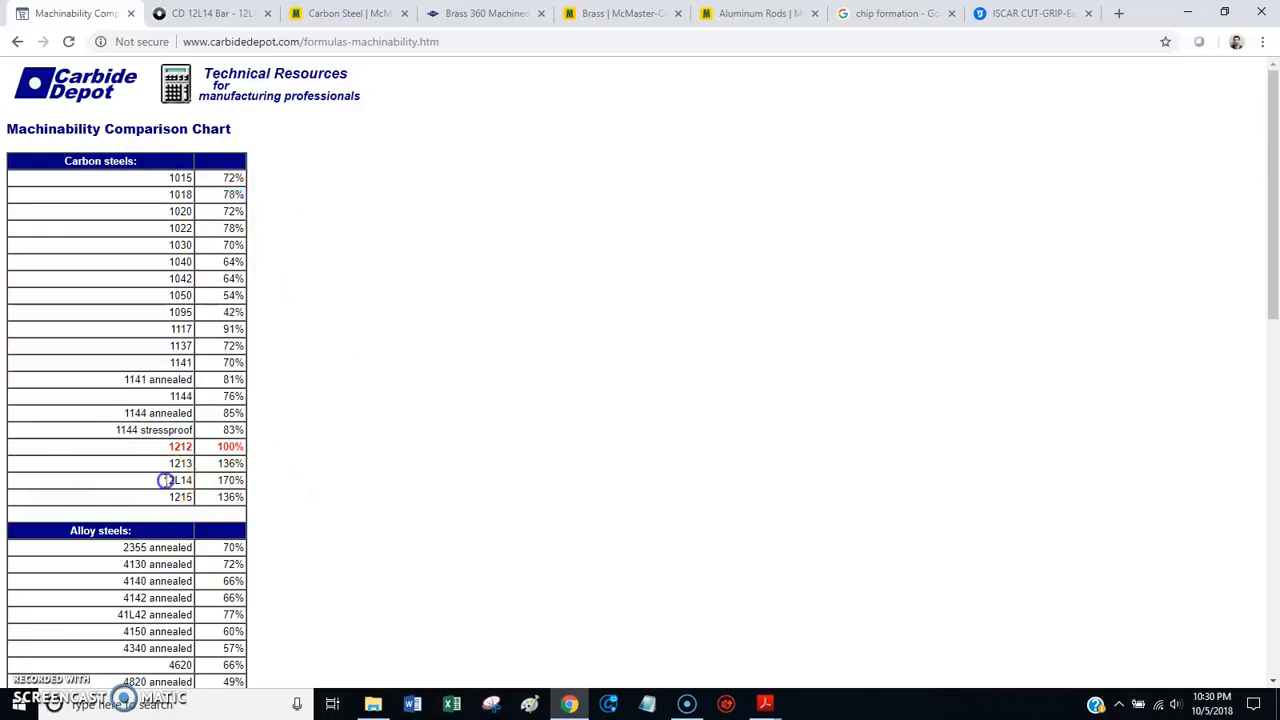
{"action": "double_click", "coordinate": [176, 480]}
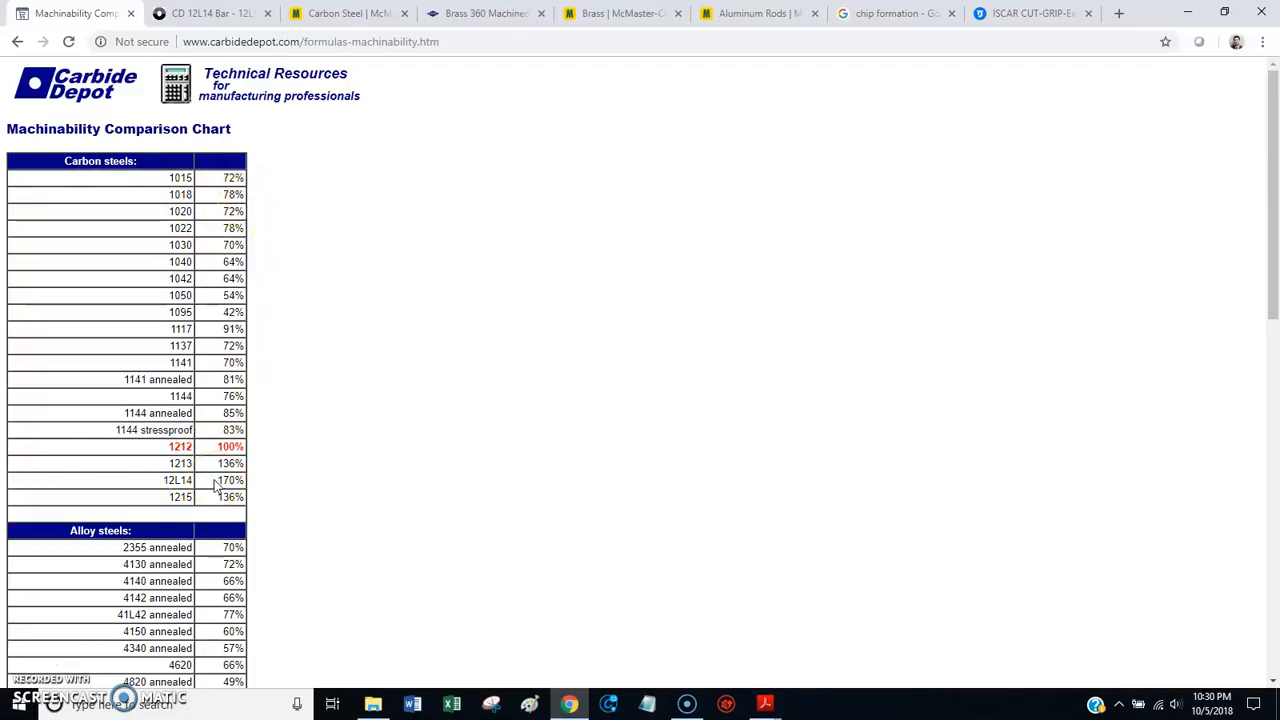
{"action": "double_click", "coordinate": [229, 481]}
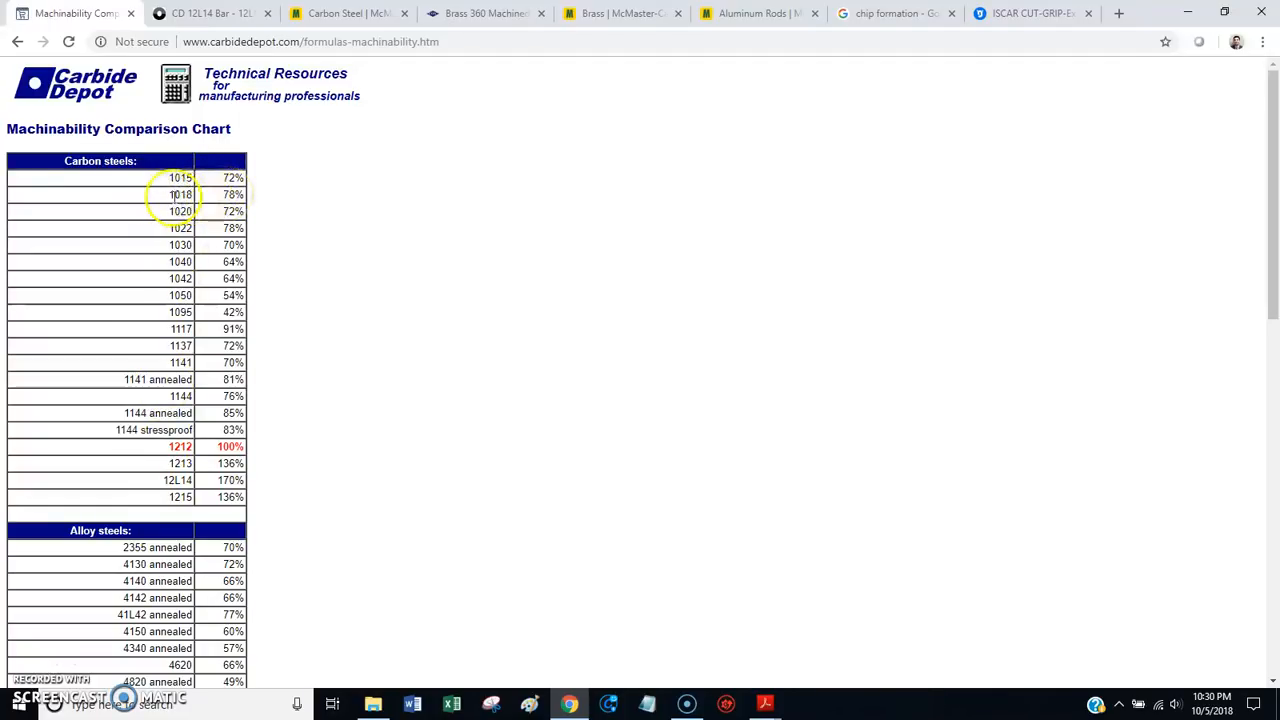
{"action": "mouse_move", "coordinate": [177, 479]}
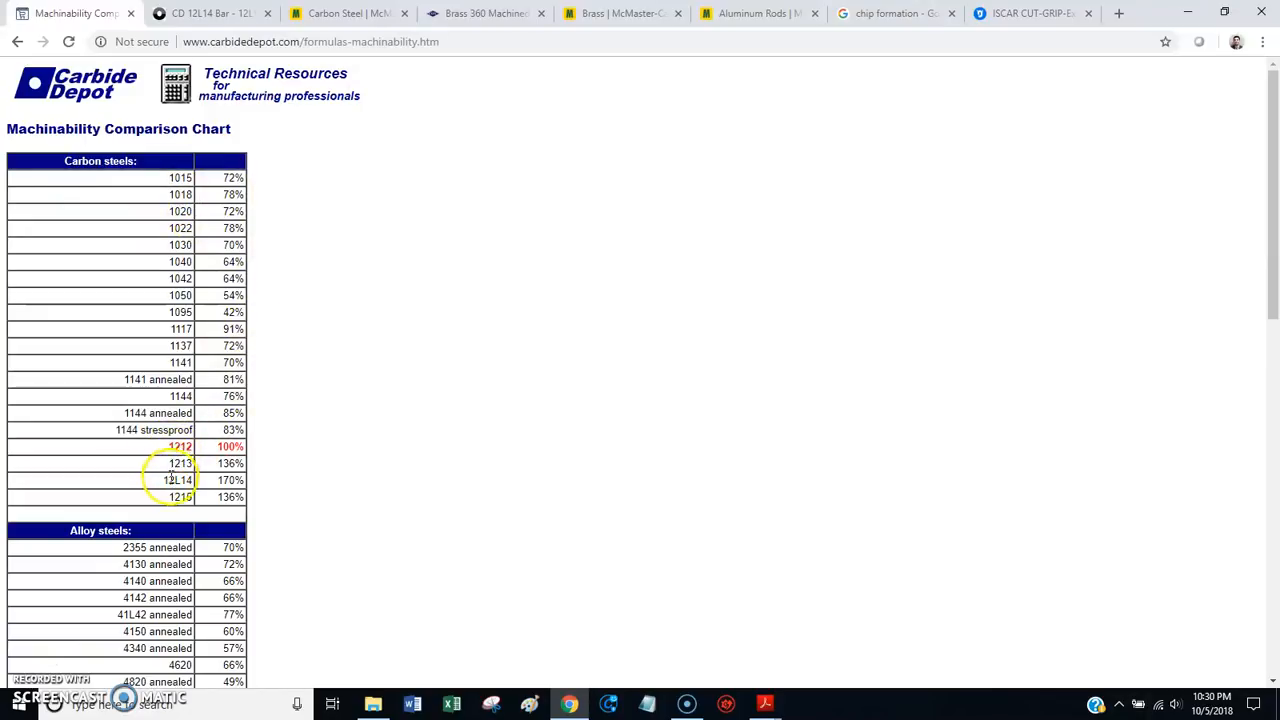
{"action": "double_click", "coordinate": [177, 480]}
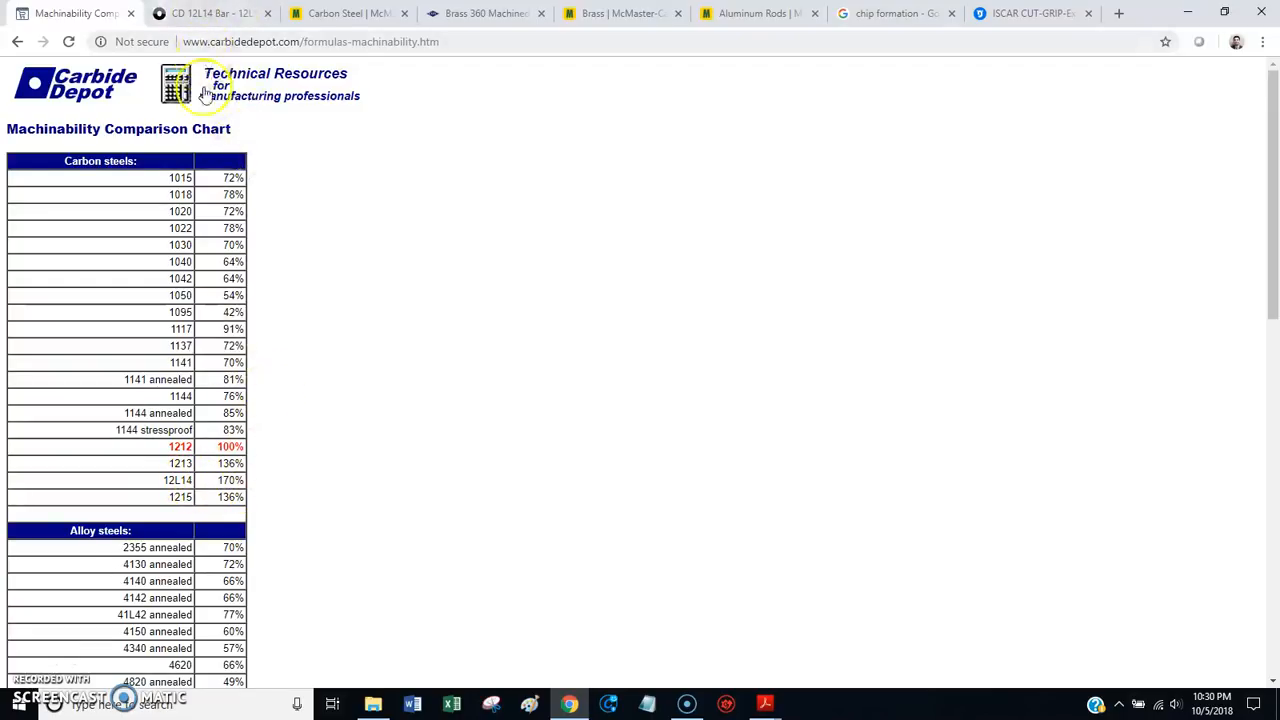
Step: Review O'Neal Steel's 12L14 page, clearing the marked sentence about lead reducing strength
{"action": "left_click", "coordinate": [205, 13]}
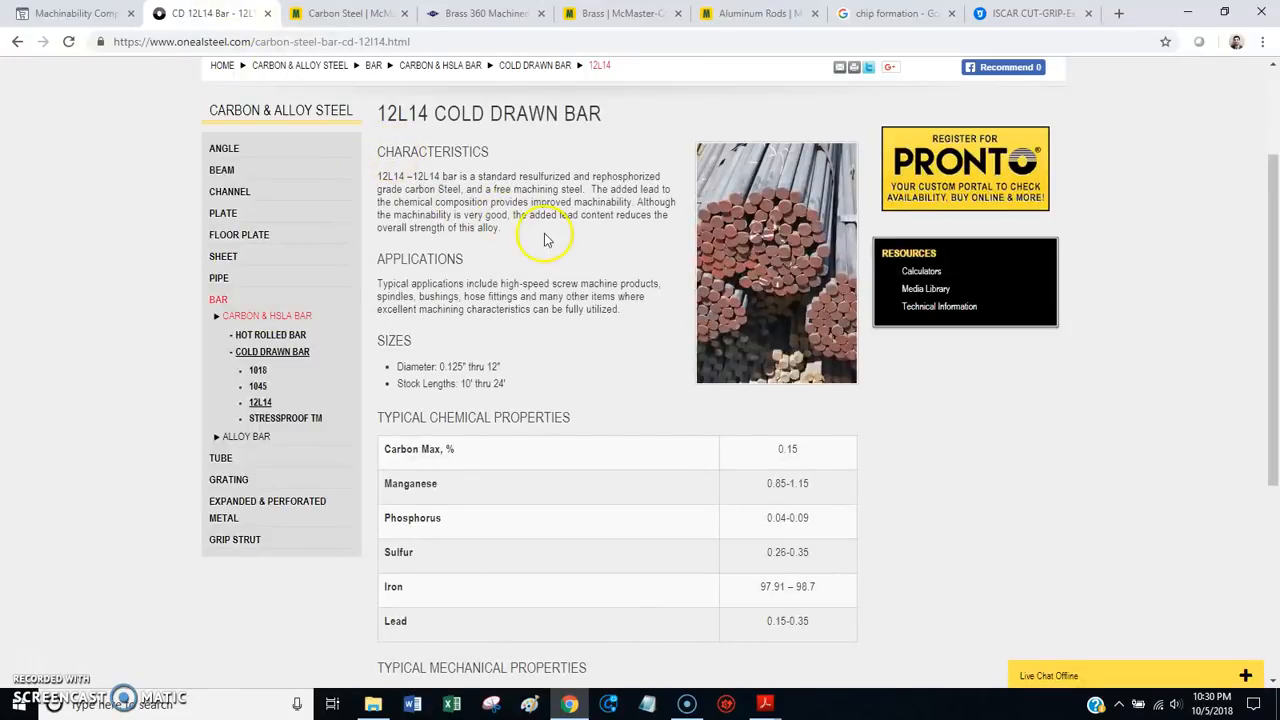
{"action": "mouse_move", "coordinate": [520, 133]}
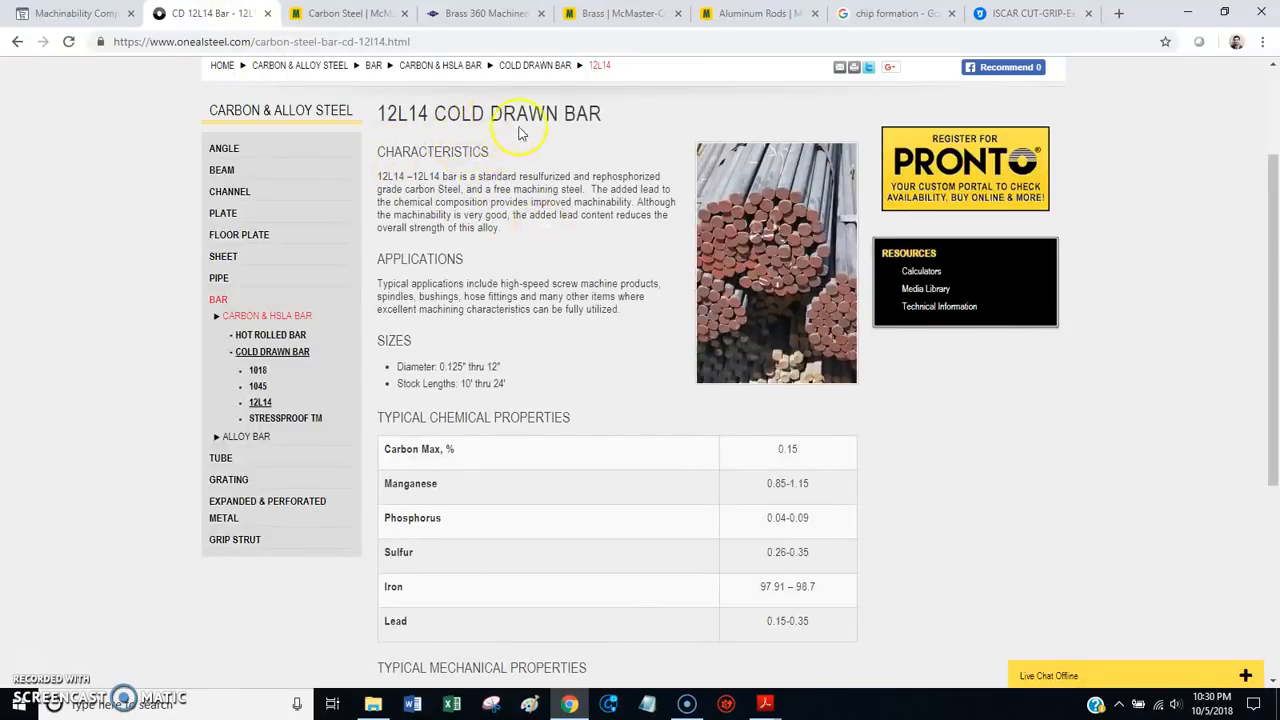
{"action": "mouse_move", "coordinate": [550, 188]}
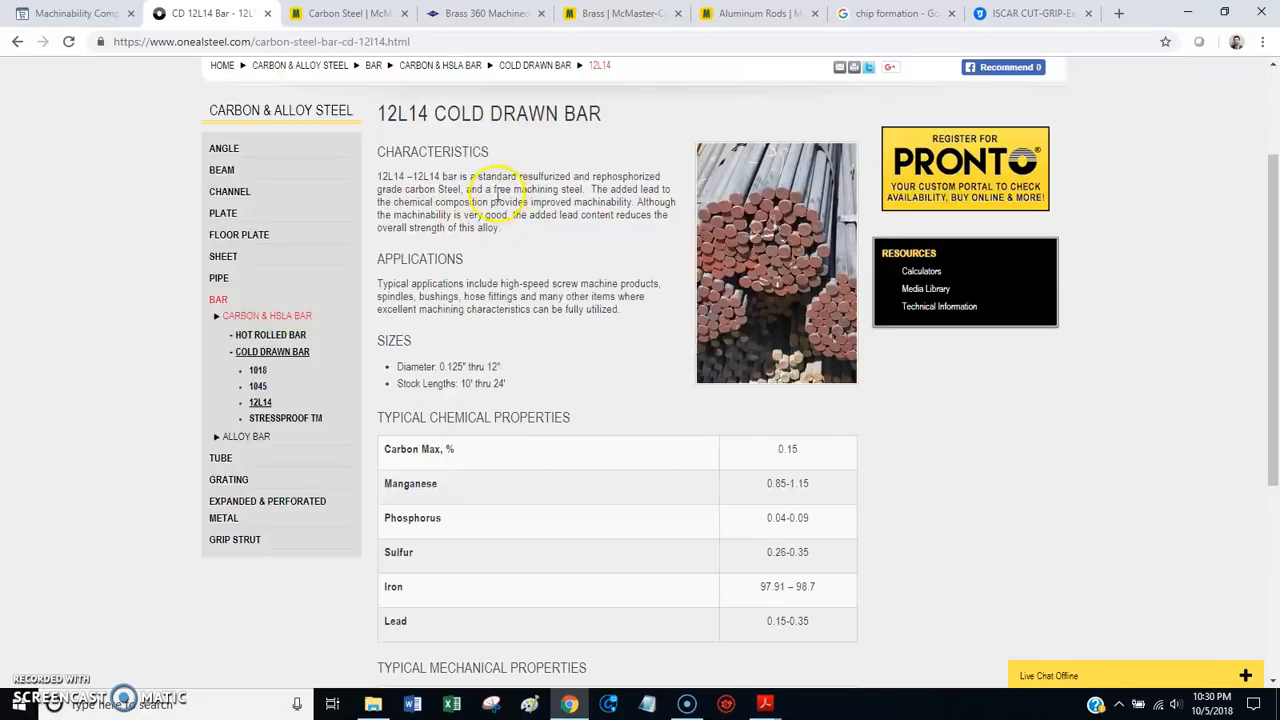
{"action": "mouse_move", "coordinate": [645, 240]}
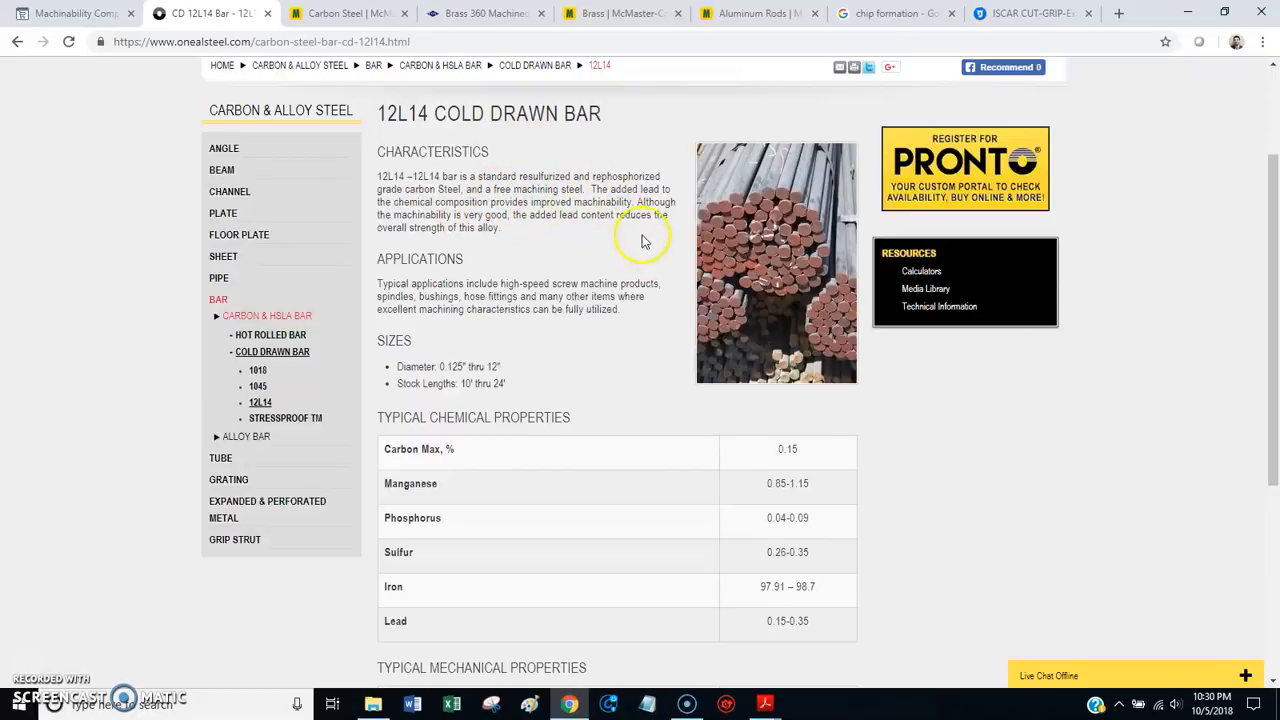
{"action": "mouse_move", "coordinate": [432, 220]}
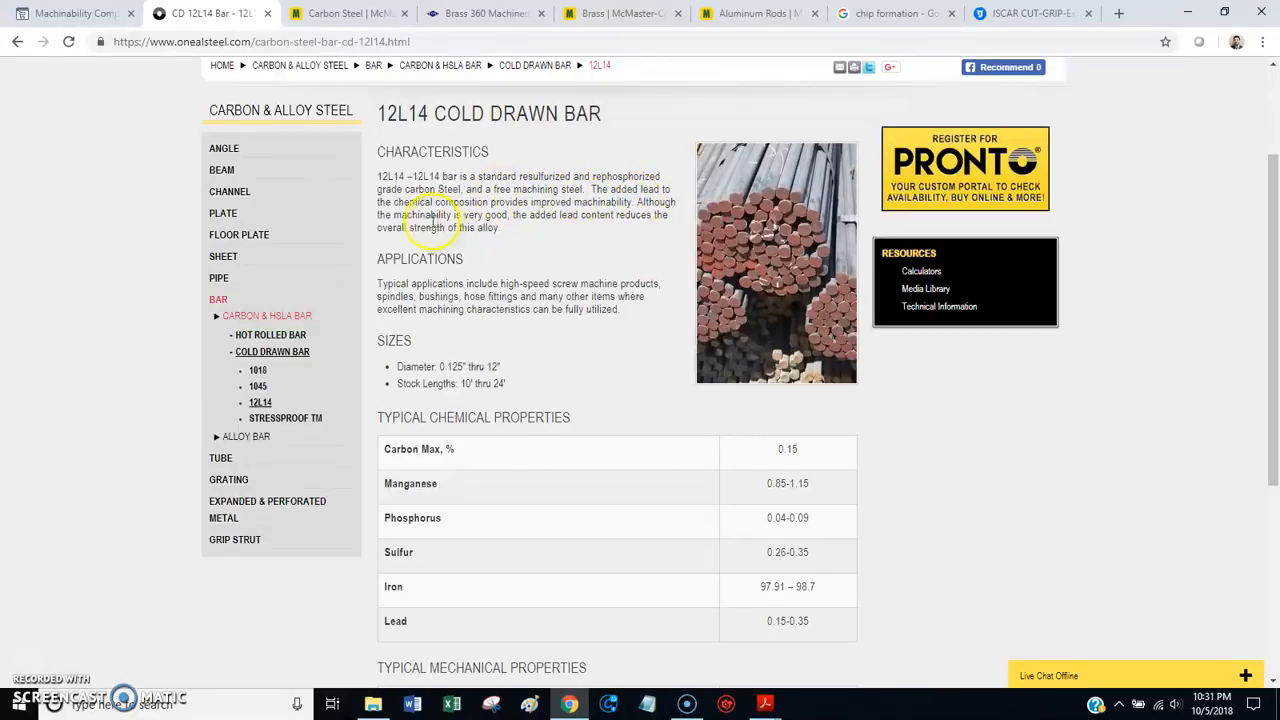
{"action": "mouse_move", "coordinate": [550, 215]}
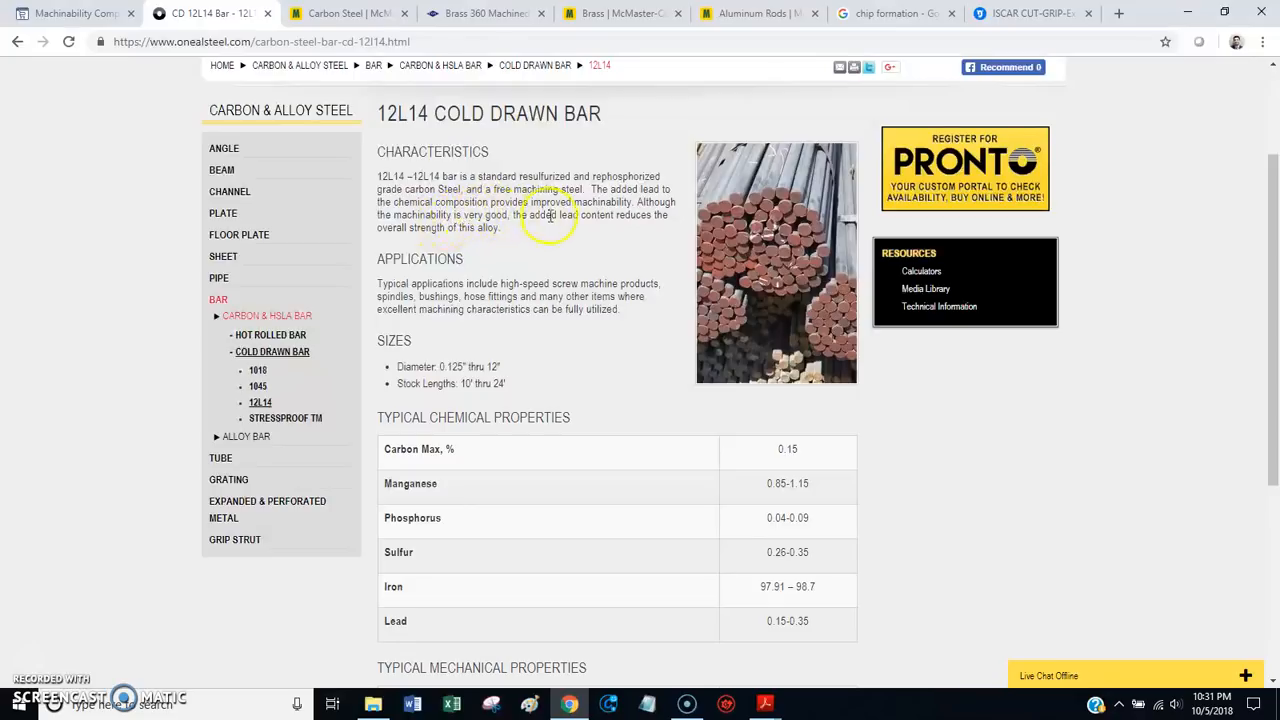
{"action": "mouse_move", "coordinate": [585, 240]}
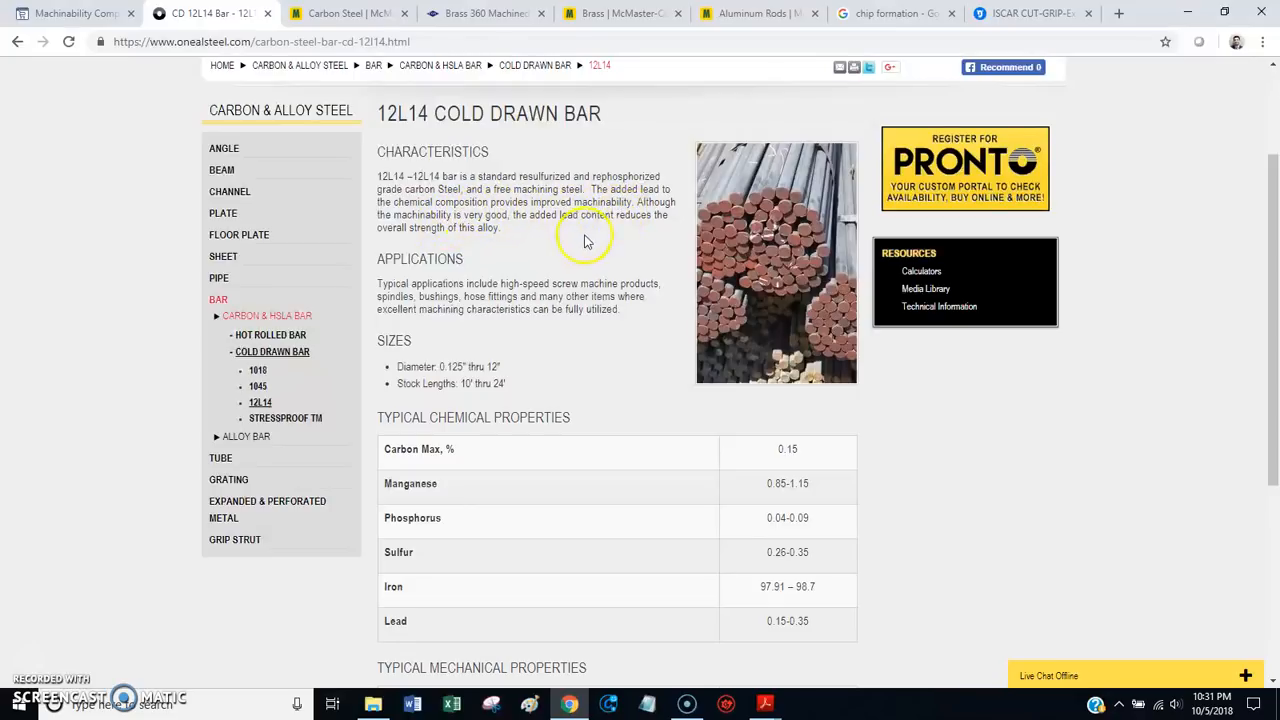
{"action": "mouse_move", "coordinate": [638, 218]}
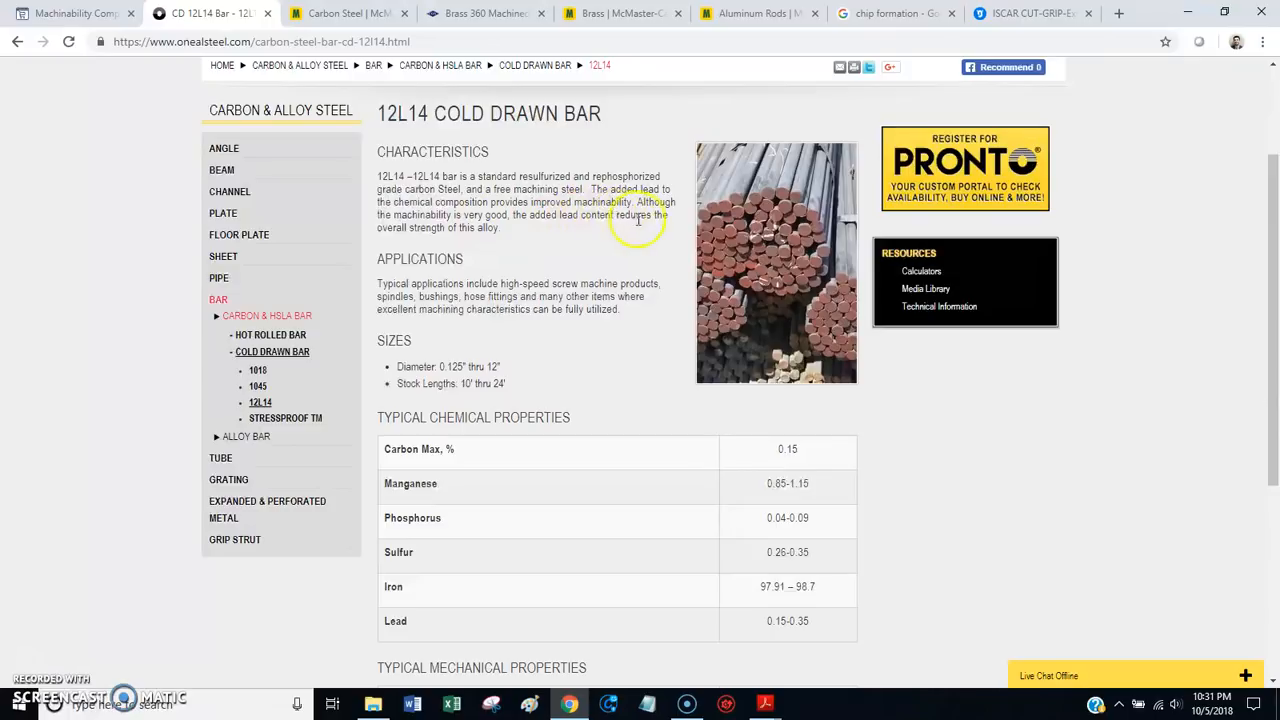
{"action": "mouse_move", "coordinate": [503, 235]}
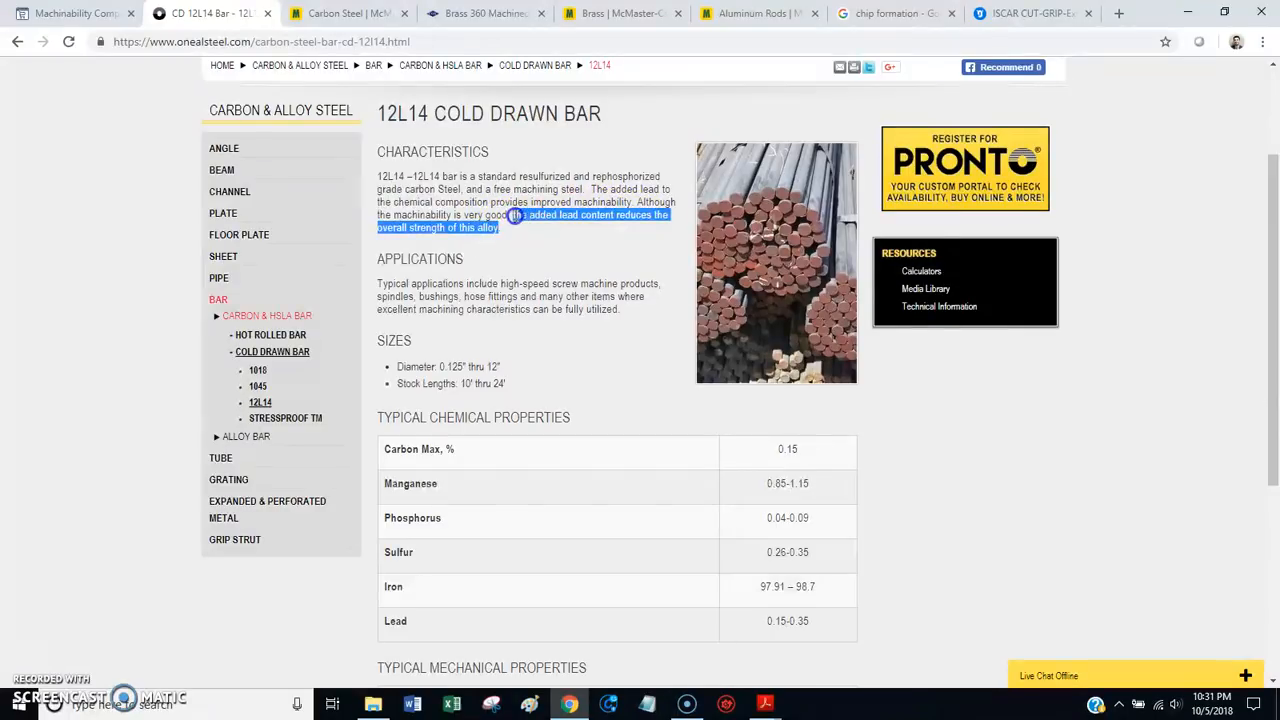
{"action": "left_click", "coordinate": [517, 214]}
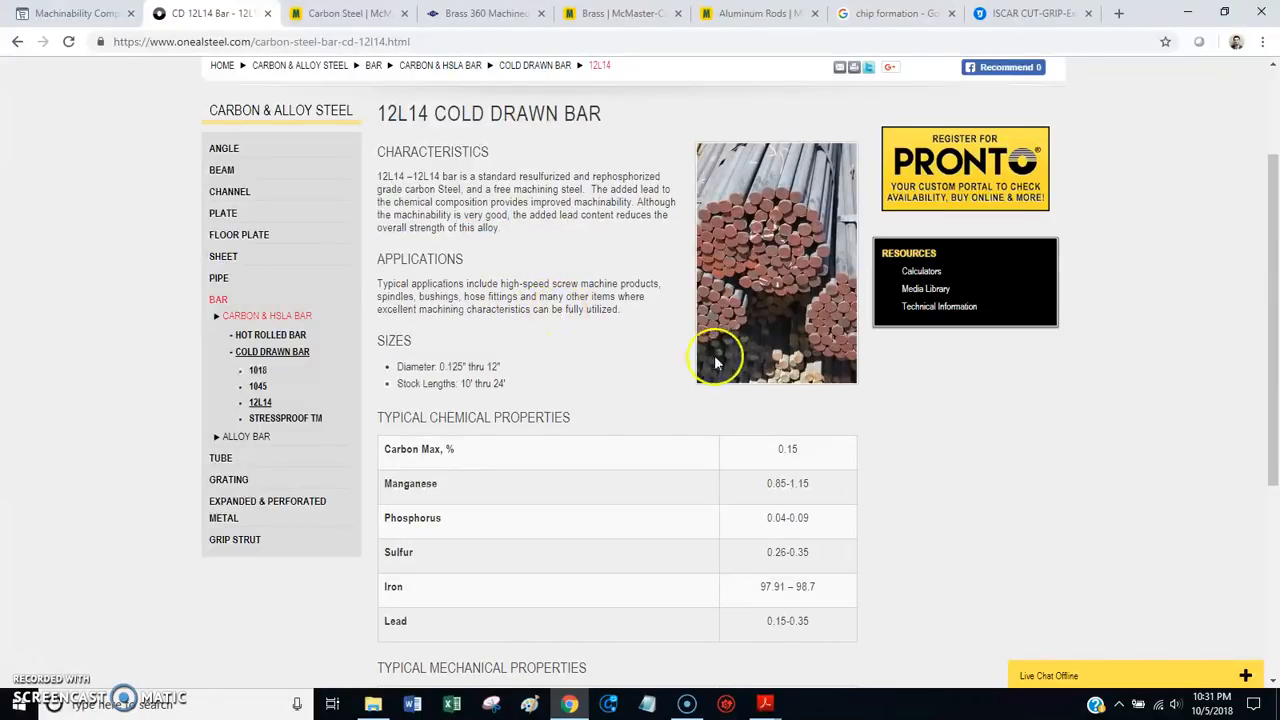
{"action": "mouse_move", "coordinate": [690, 358]}
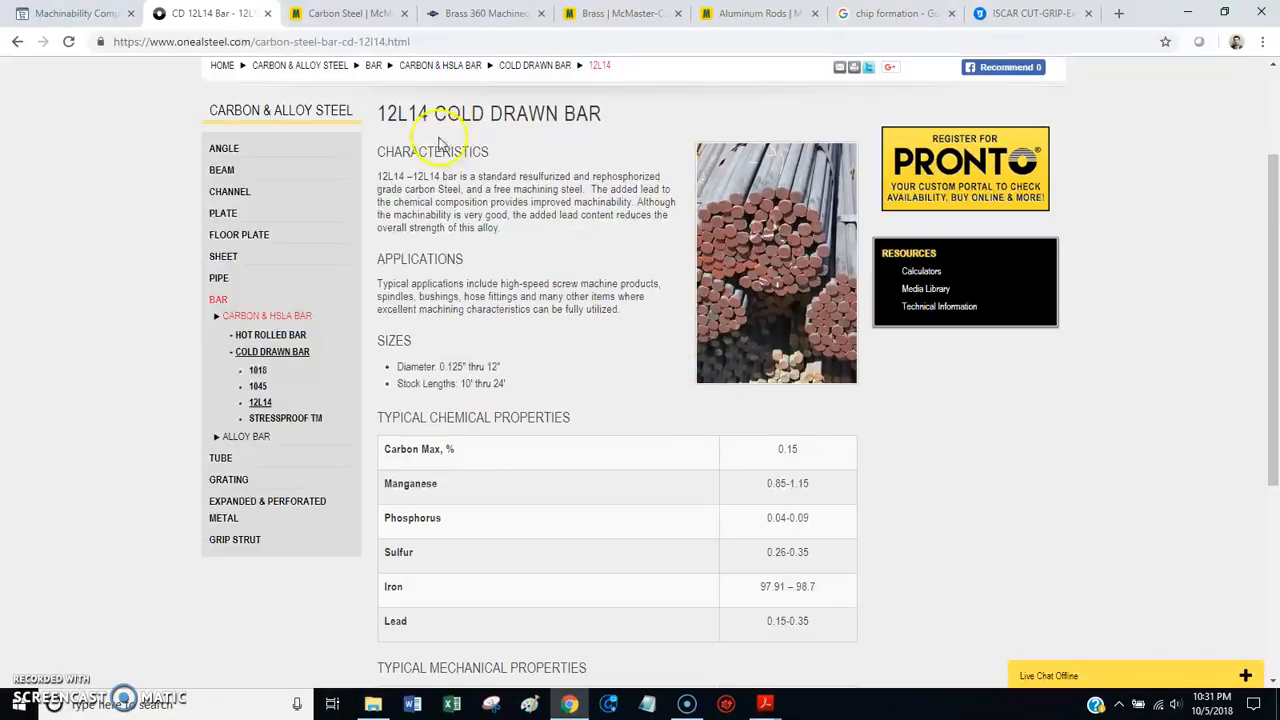
{"action": "left_click", "coordinate": [345, 13]}
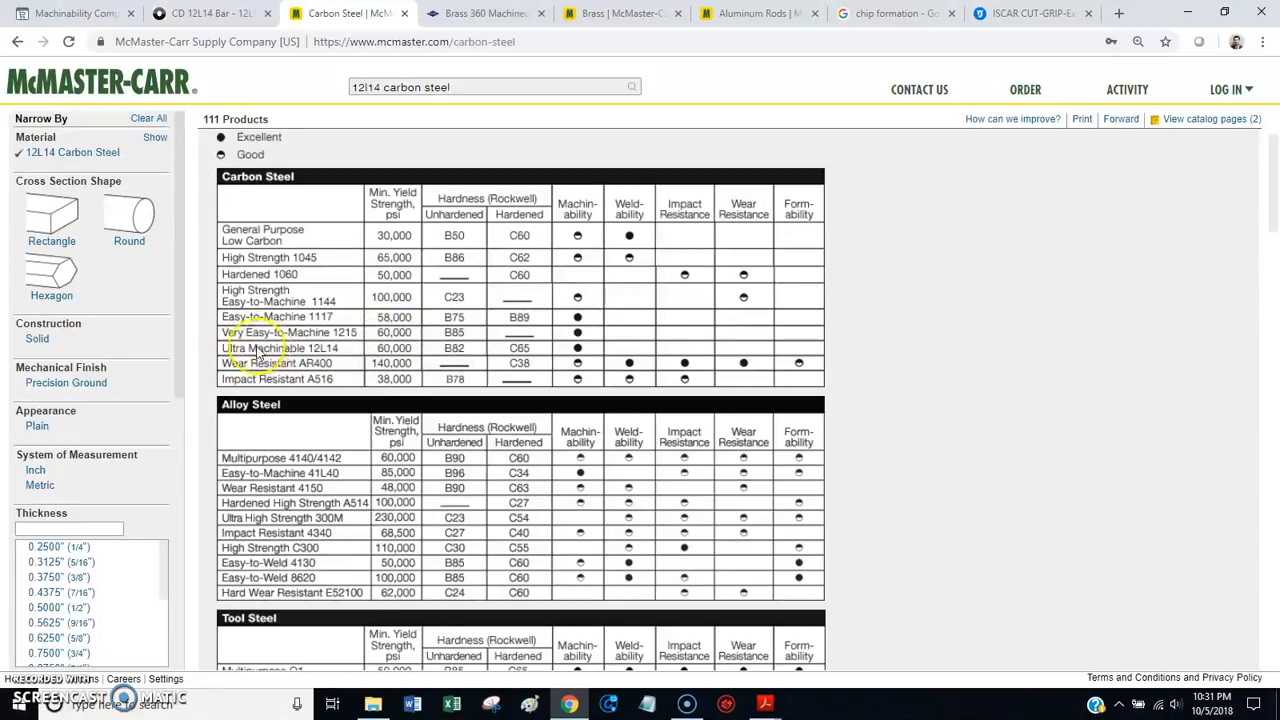
Step: Scroll McMaster-Carr's page to the Ultra-Machinable 12L14 Carbon Steel Bars size-and-price table
{"action": "left_click", "coordinate": [283, 348]}
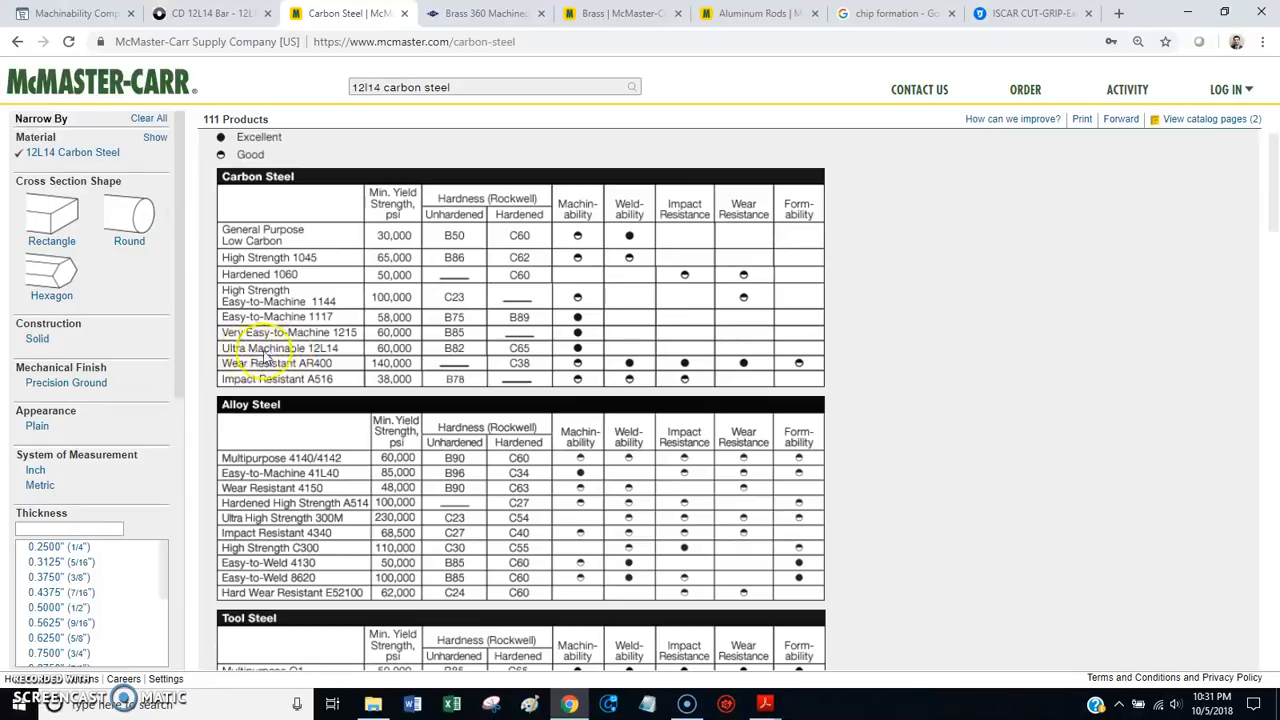
{"action": "scroll", "scroll_direction": "down", "scroll_amount": 3}
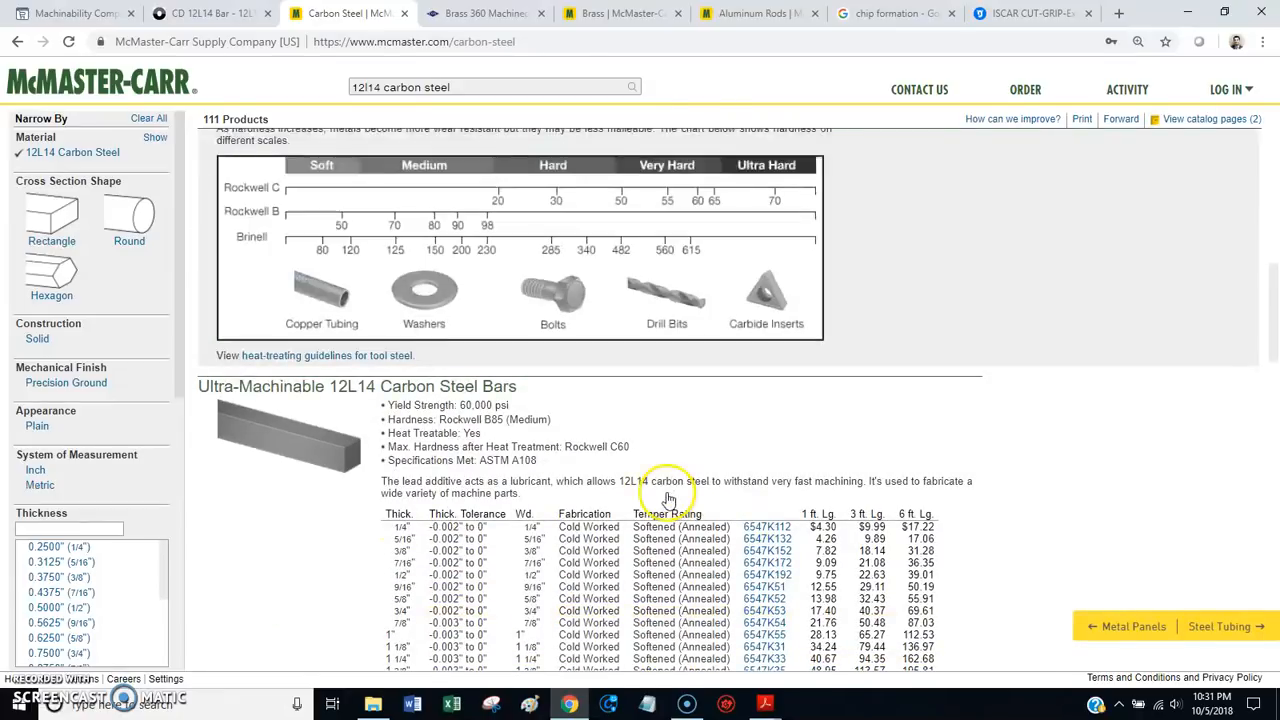
{"action": "mouse_move", "coordinate": [597, 410]}
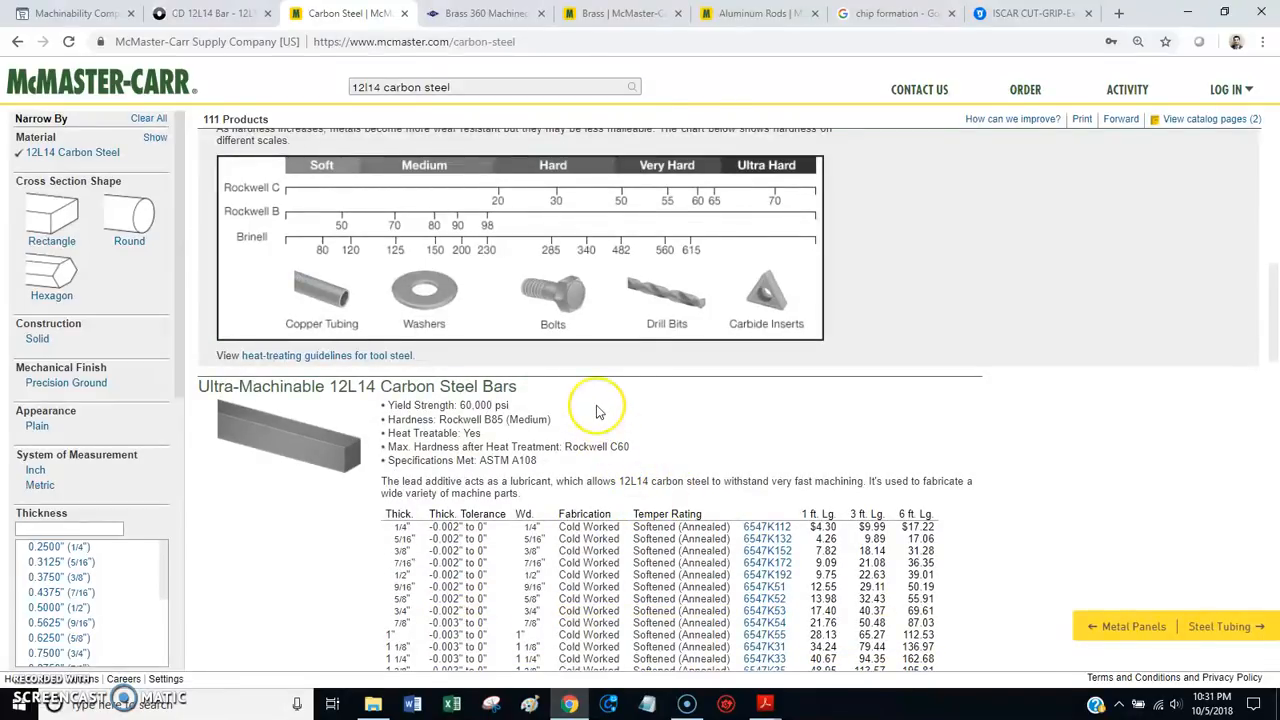
{"action": "mouse_move", "coordinate": [630, 574]}
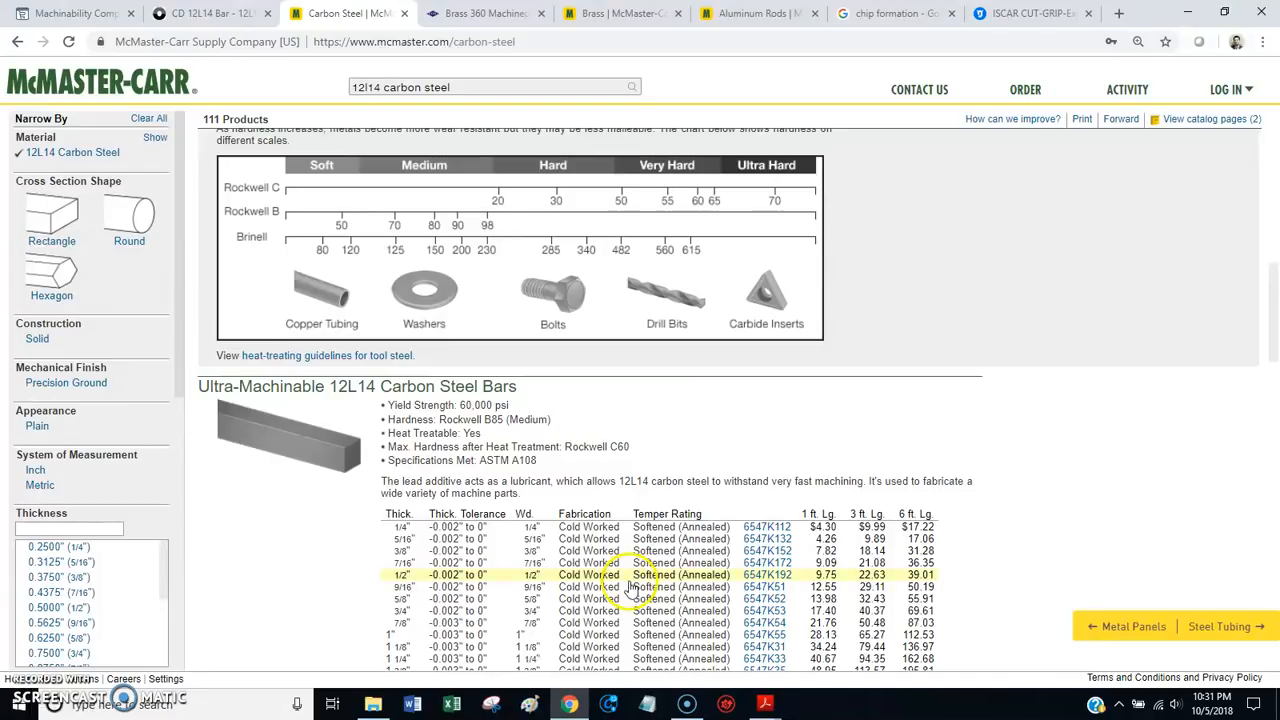
{"action": "scroll", "scroll_direction": "down", "scroll_amount": 3}
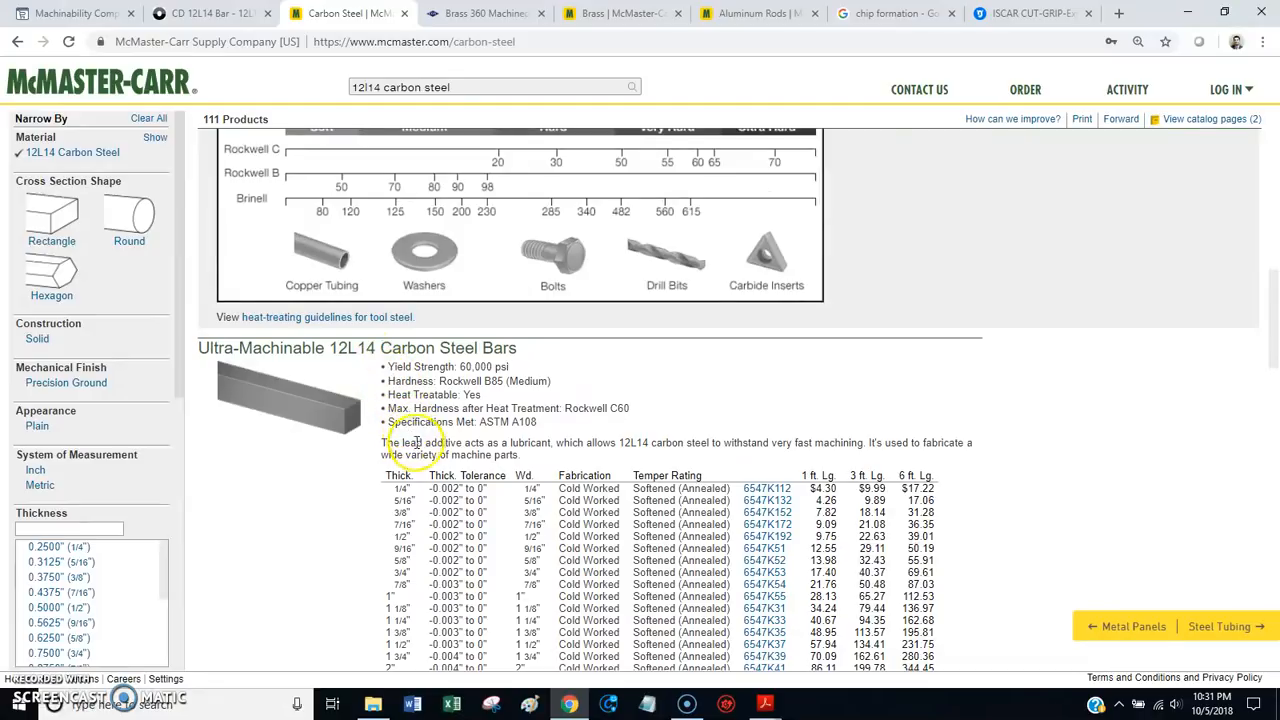
{"action": "mouse_move", "coordinate": [560, 290]}
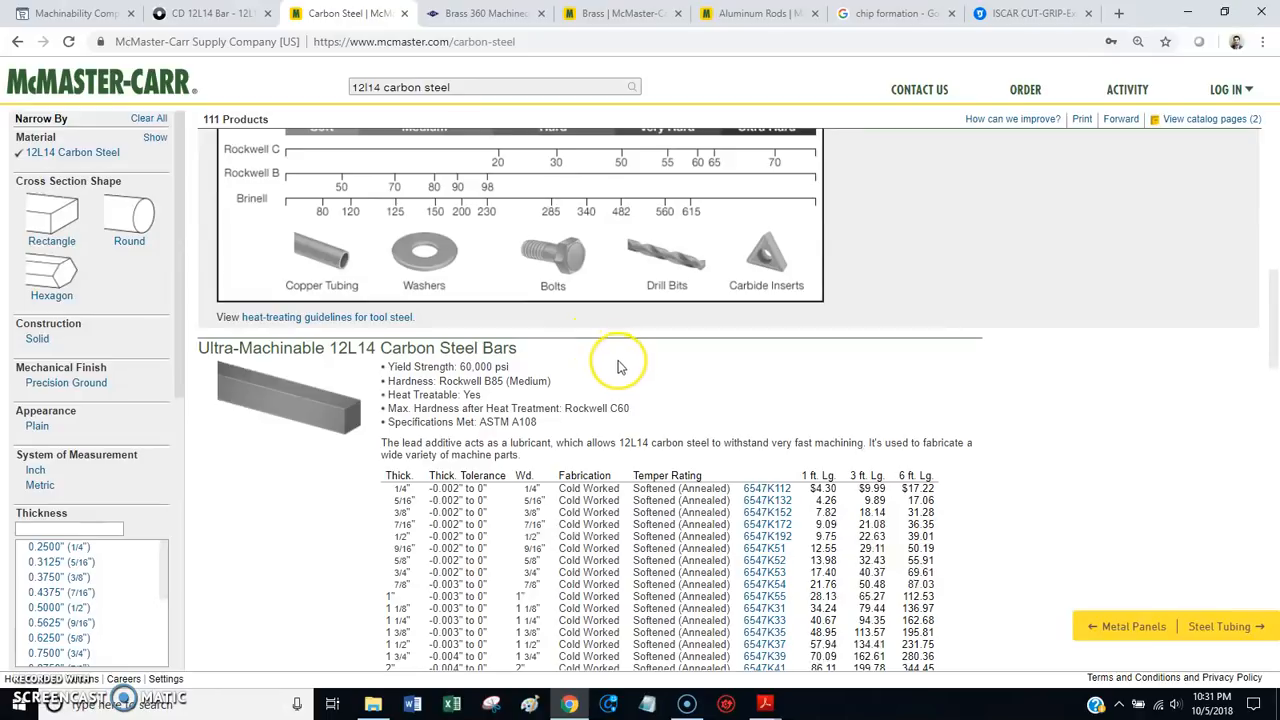
{"action": "mouse_move", "coordinate": [621, 372]}
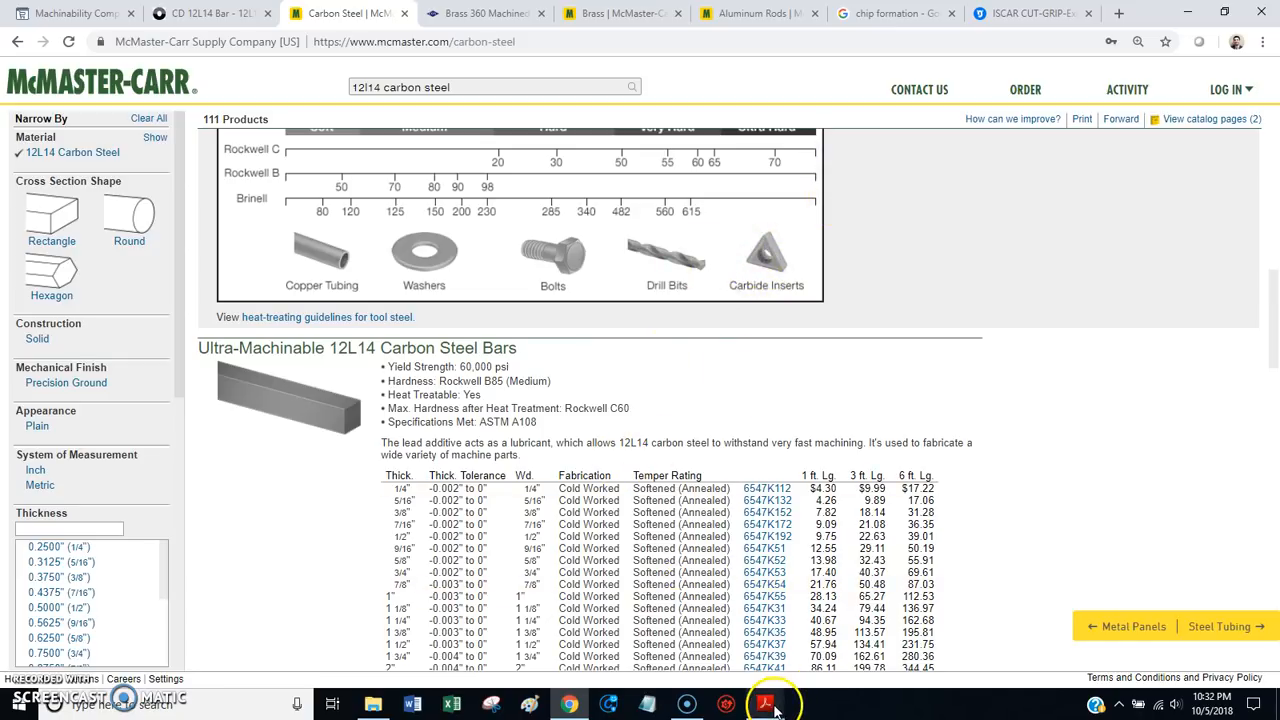
Step: Switch to Acrobat's aluminum grade PDF and scroll down to page 2's alloy descriptions
{"action": "left_click", "coordinate": [765, 703]}
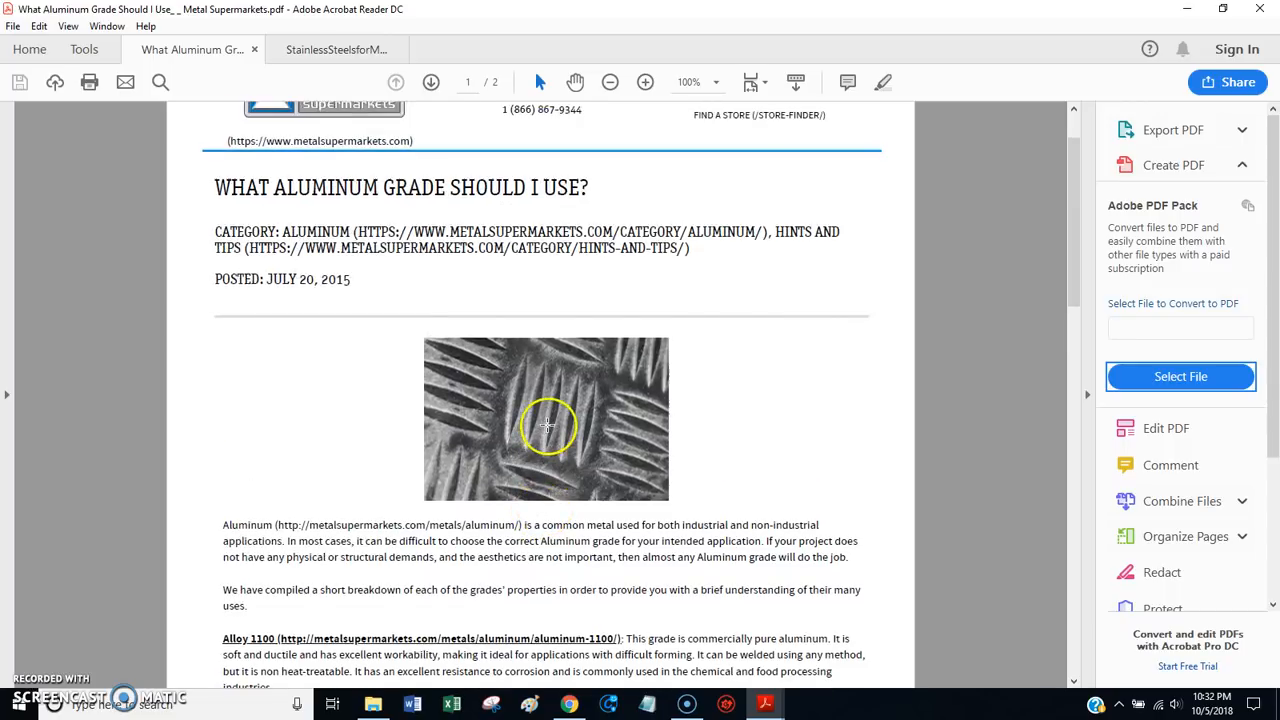
{"action": "scroll", "scroll_direction": "down", "scroll_amount": 3}
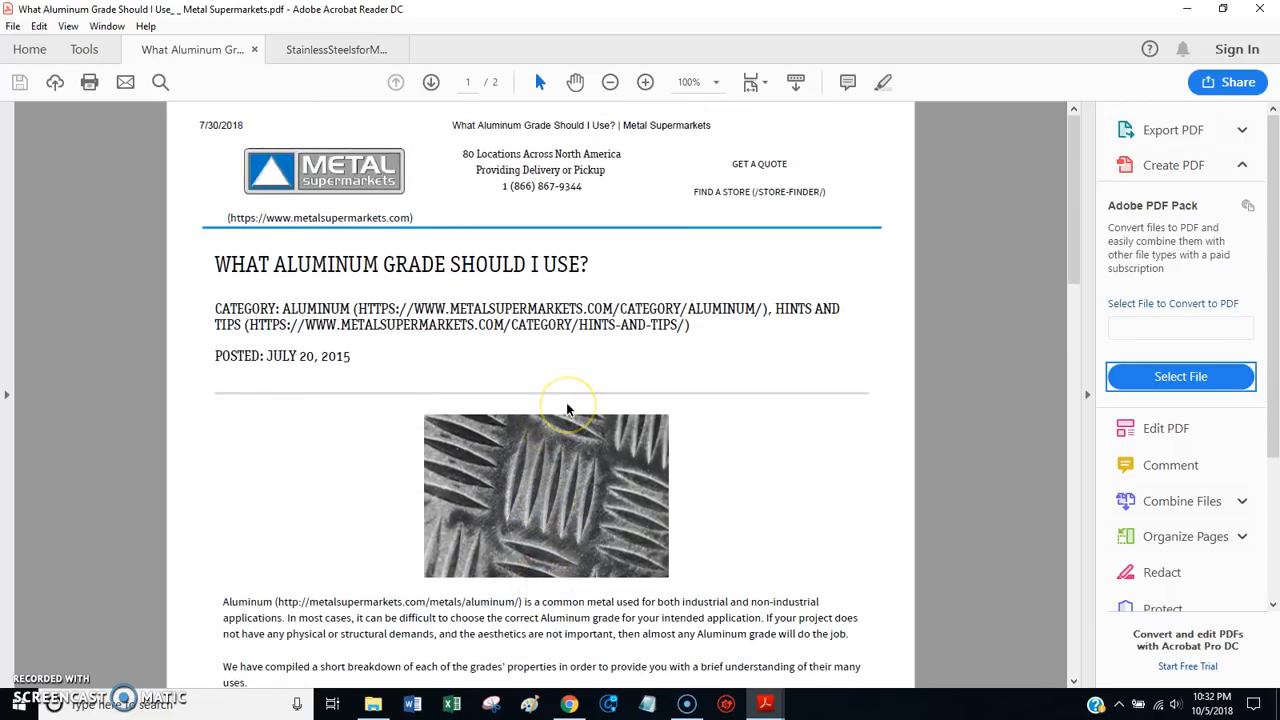
{"action": "scroll", "scroll_direction": "down", "scroll_amount": 3}
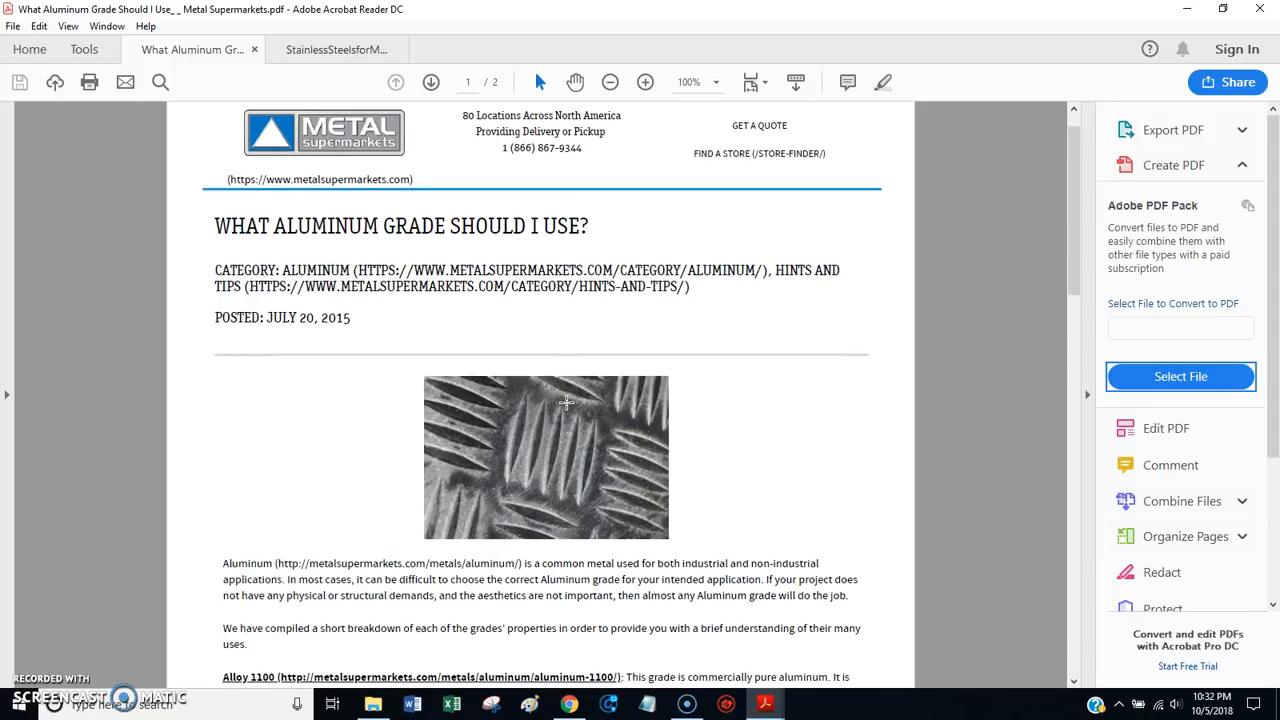
{"action": "mouse_move", "coordinate": [901, 265]}
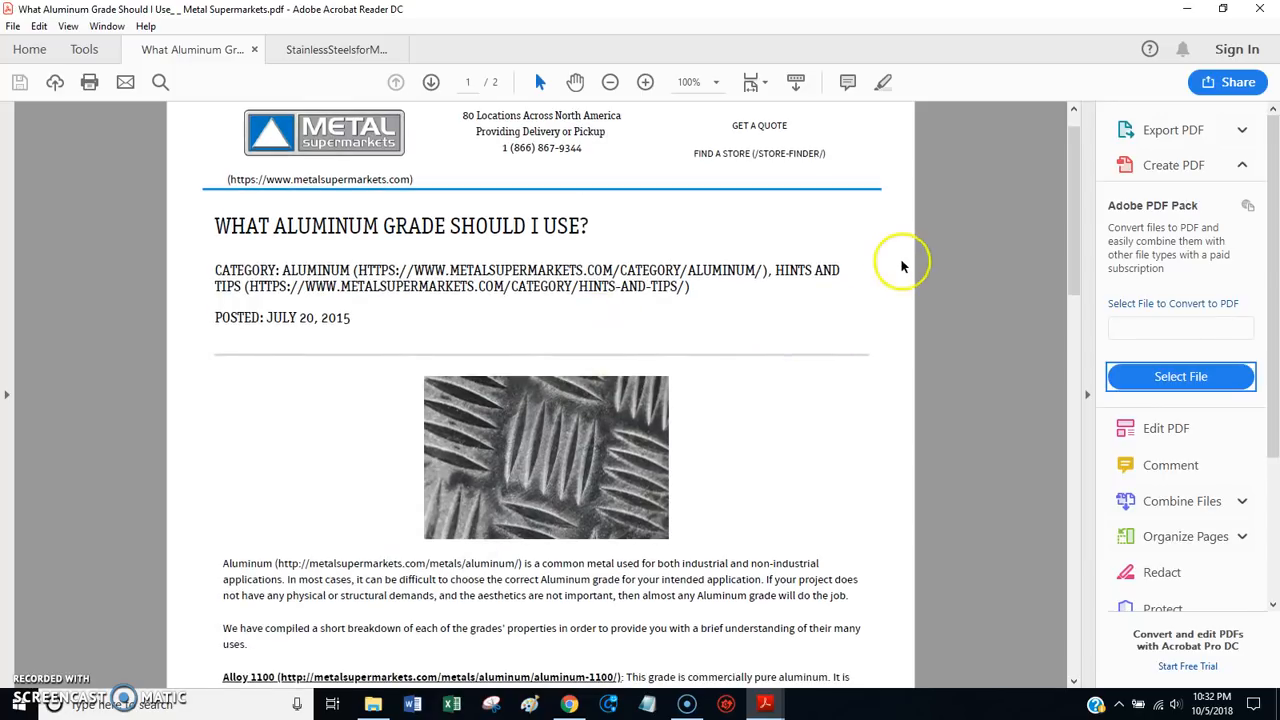
{"action": "scroll", "scroll_direction": "down", "scroll_amount": 3}
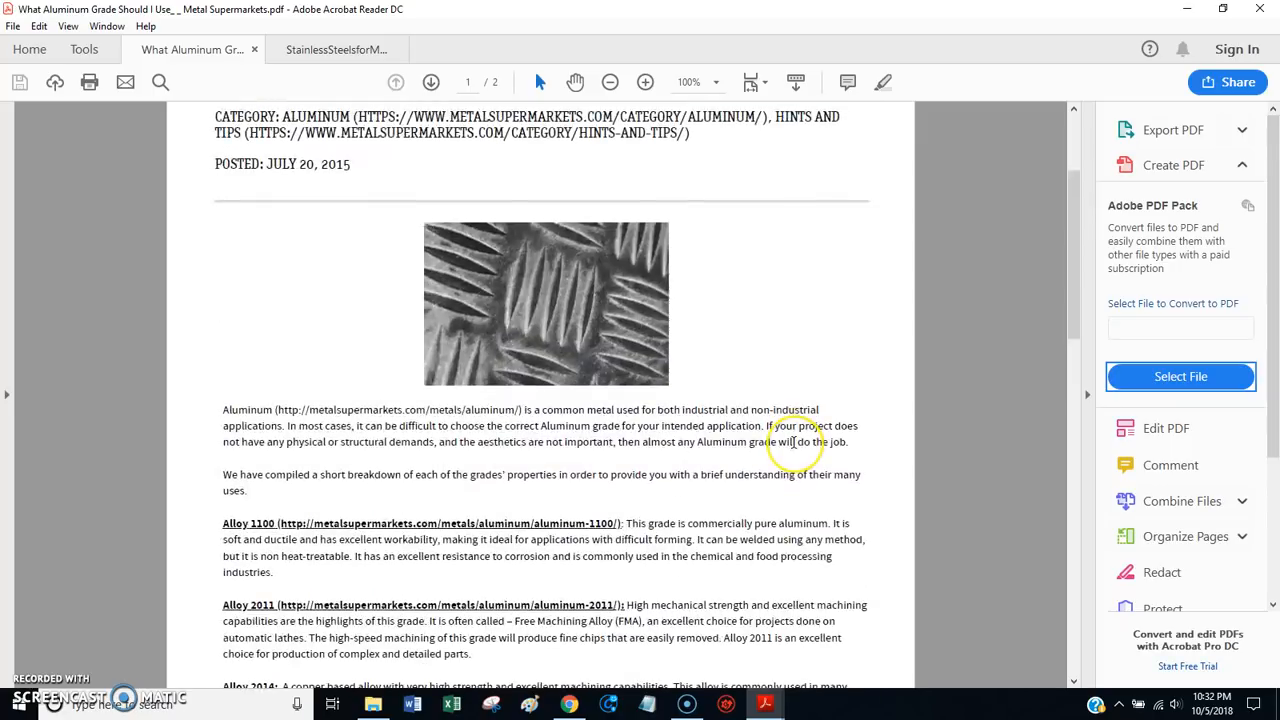
{"action": "scroll", "scroll_direction": "down", "scroll_amount": 3}
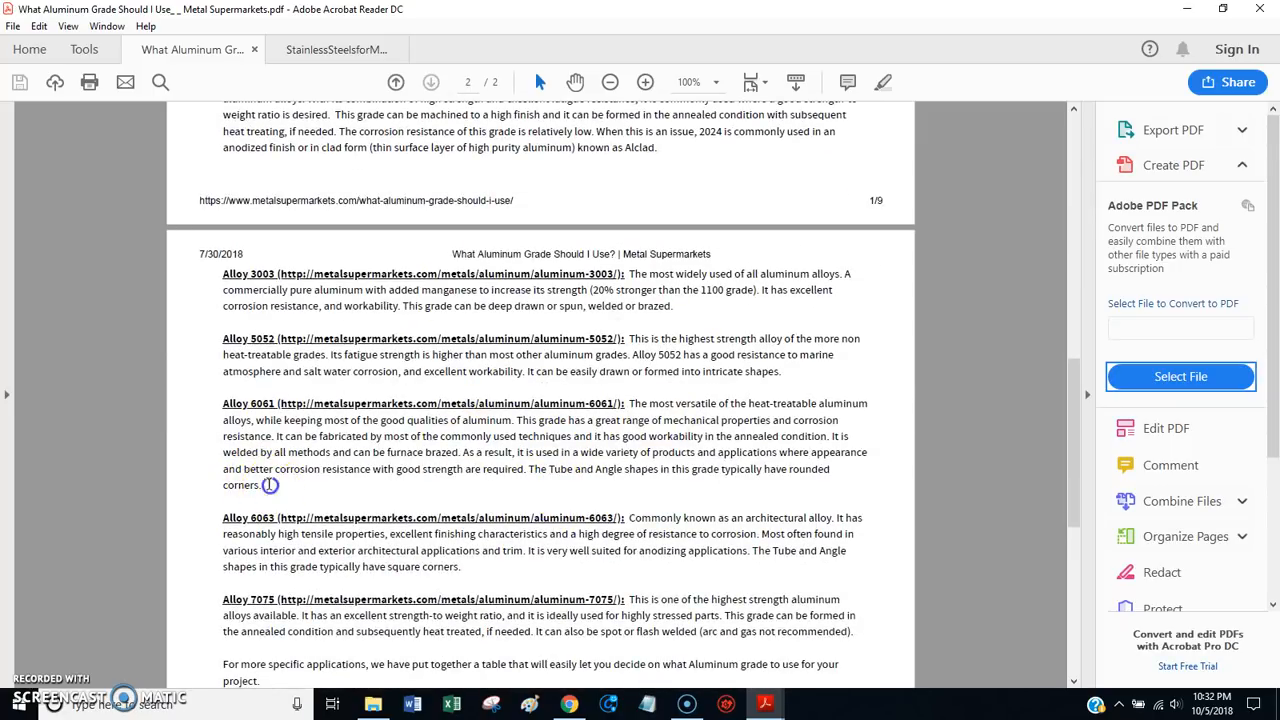
Step: Mark and then clear the Alloy 6061 paragraph in the aluminum grade PDF
{"action": "left_click_drag", "start_coordinate": [222, 403], "coordinate": [262, 485]}
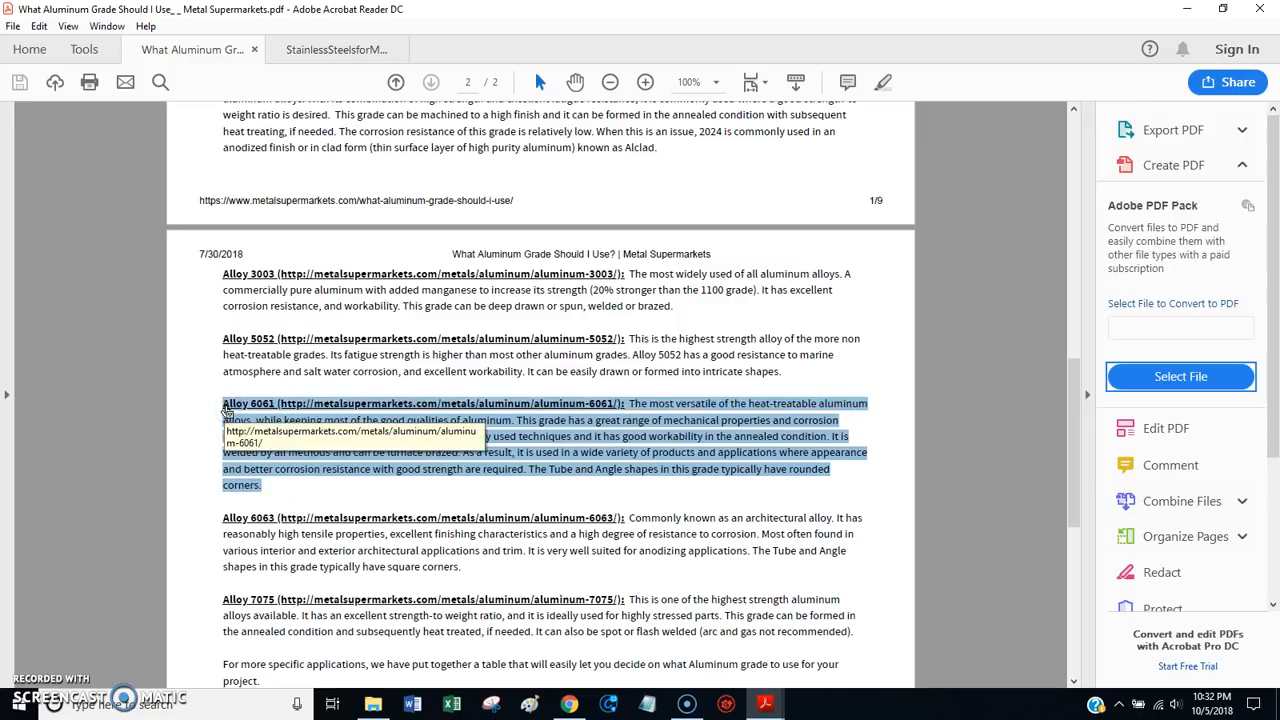
{"action": "left_click", "coordinate": [281, 492]}
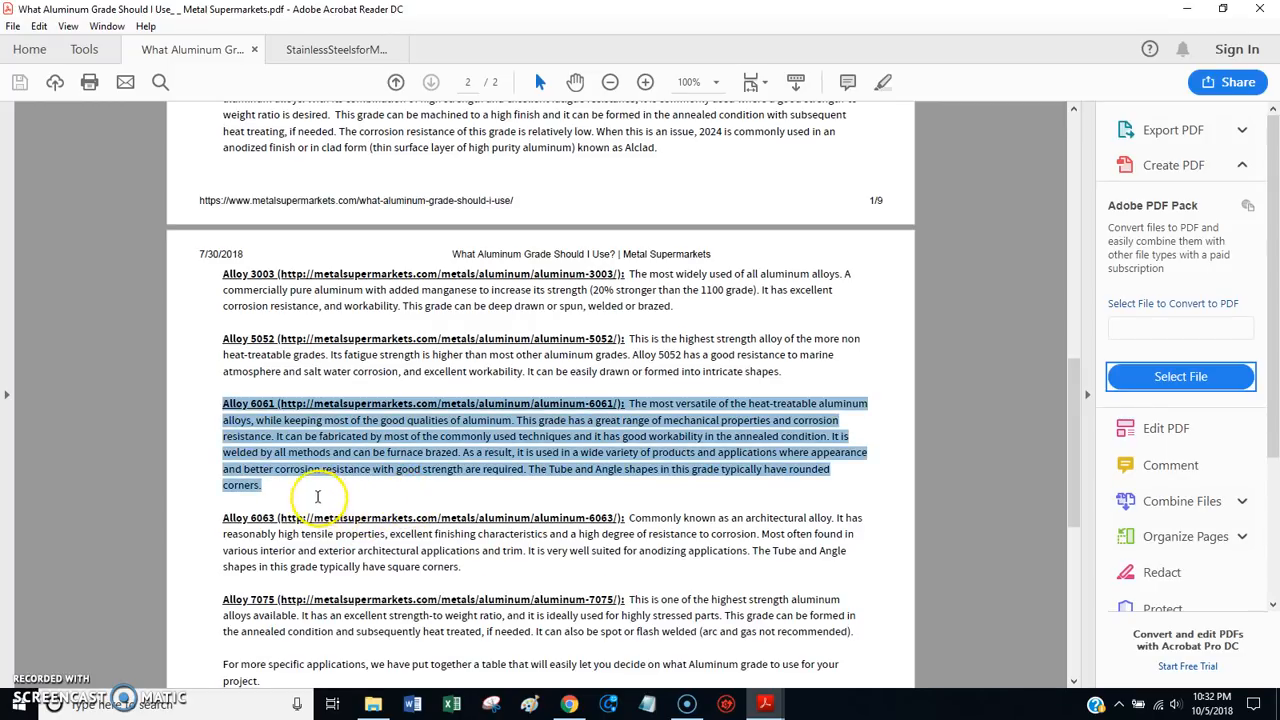
{"action": "left_click", "coordinate": [317, 496]}
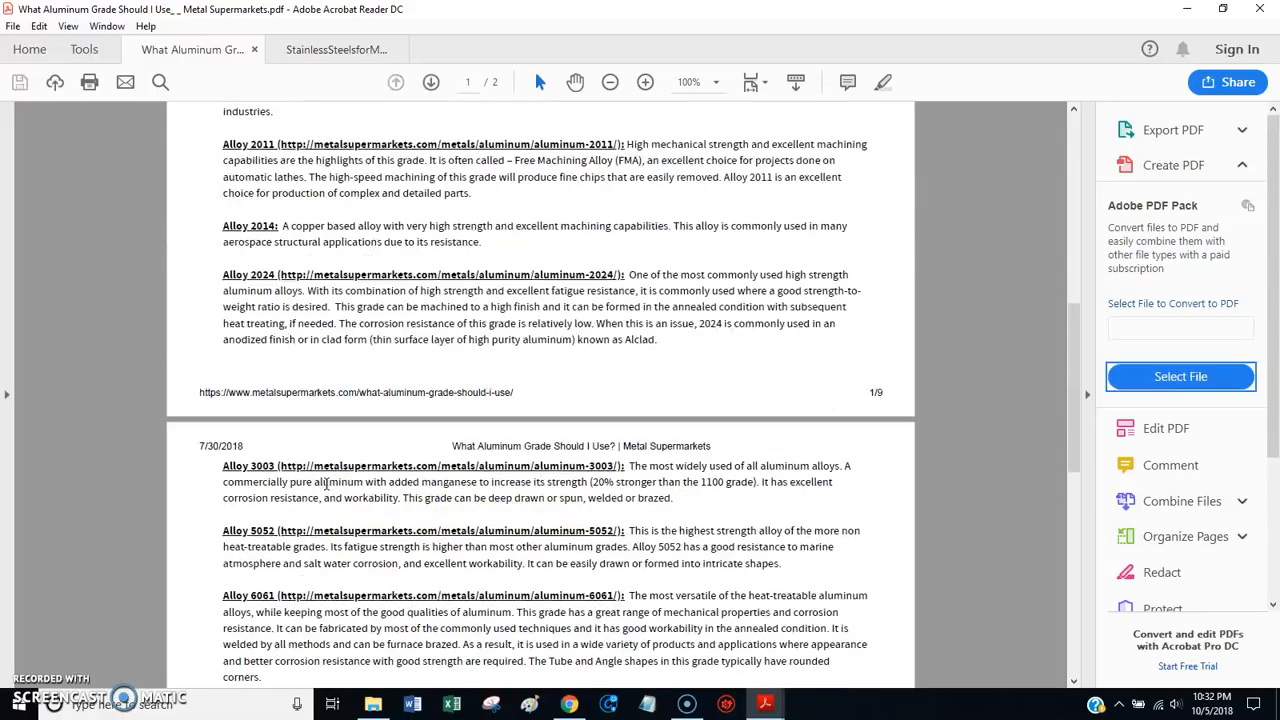
Step: Scroll up to the Alloy 1100 description above the 2011, 2014 and 2024 entries
{"action": "scroll", "scroll_direction": "up", "scroll_amount": 3}
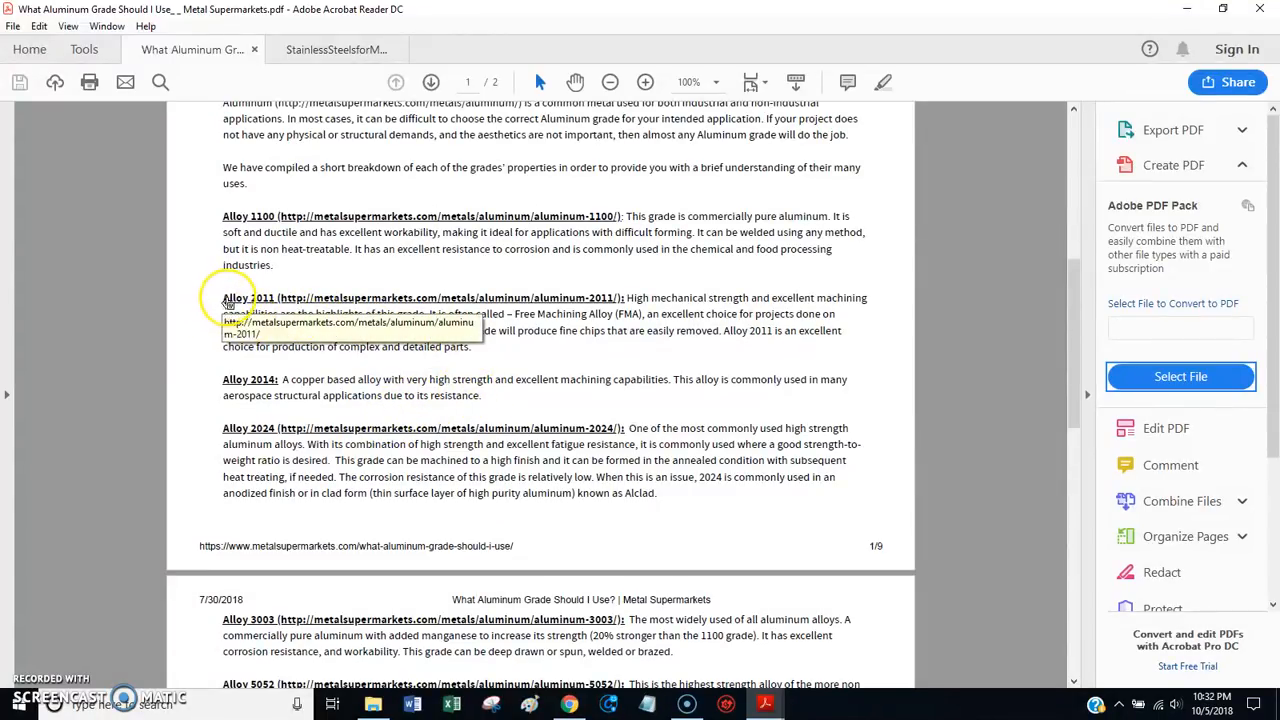
{"action": "mouse_move", "coordinate": [328, 378]}
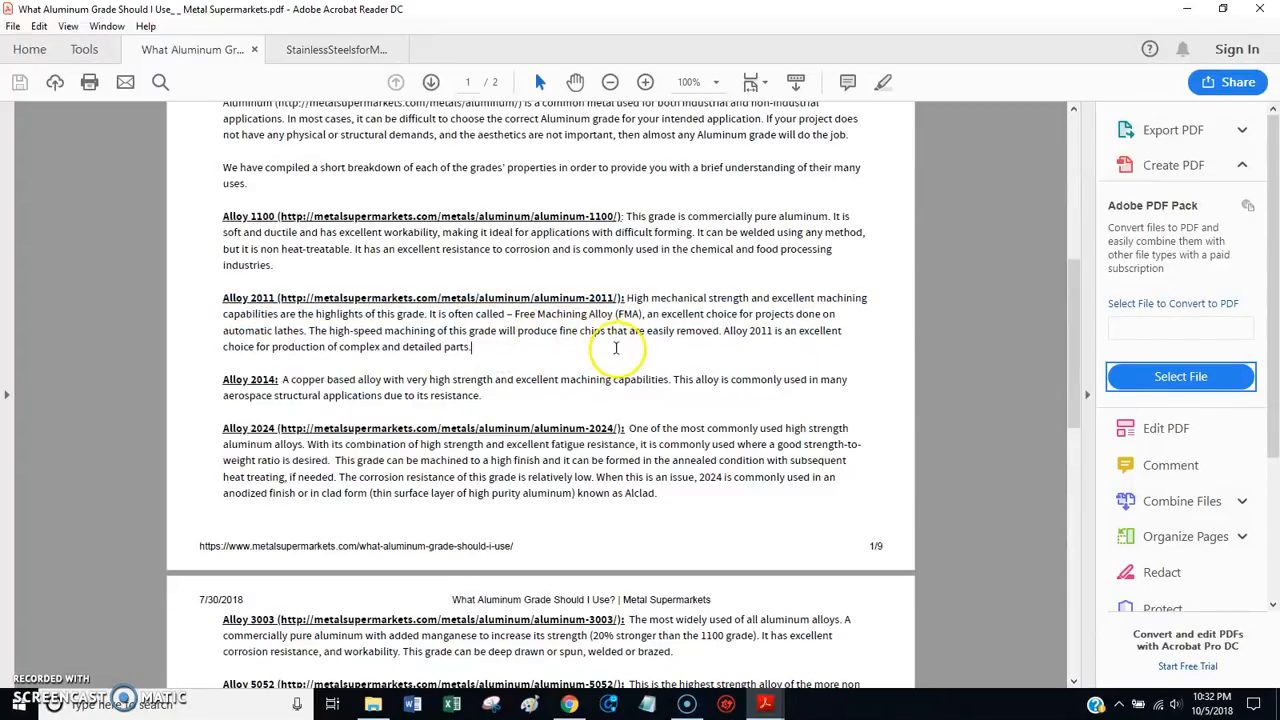
{"action": "mouse_move", "coordinate": [637, 368]}
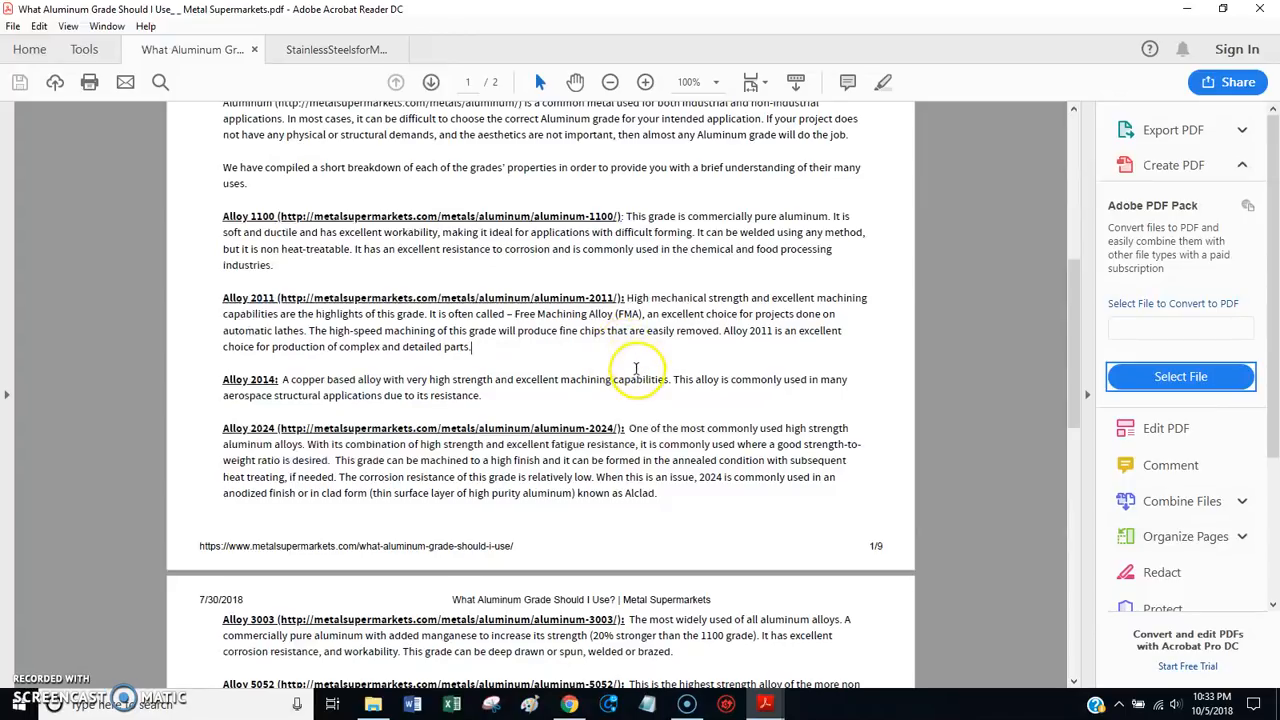
{"action": "mouse_move", "coordinate": [570, 330]}
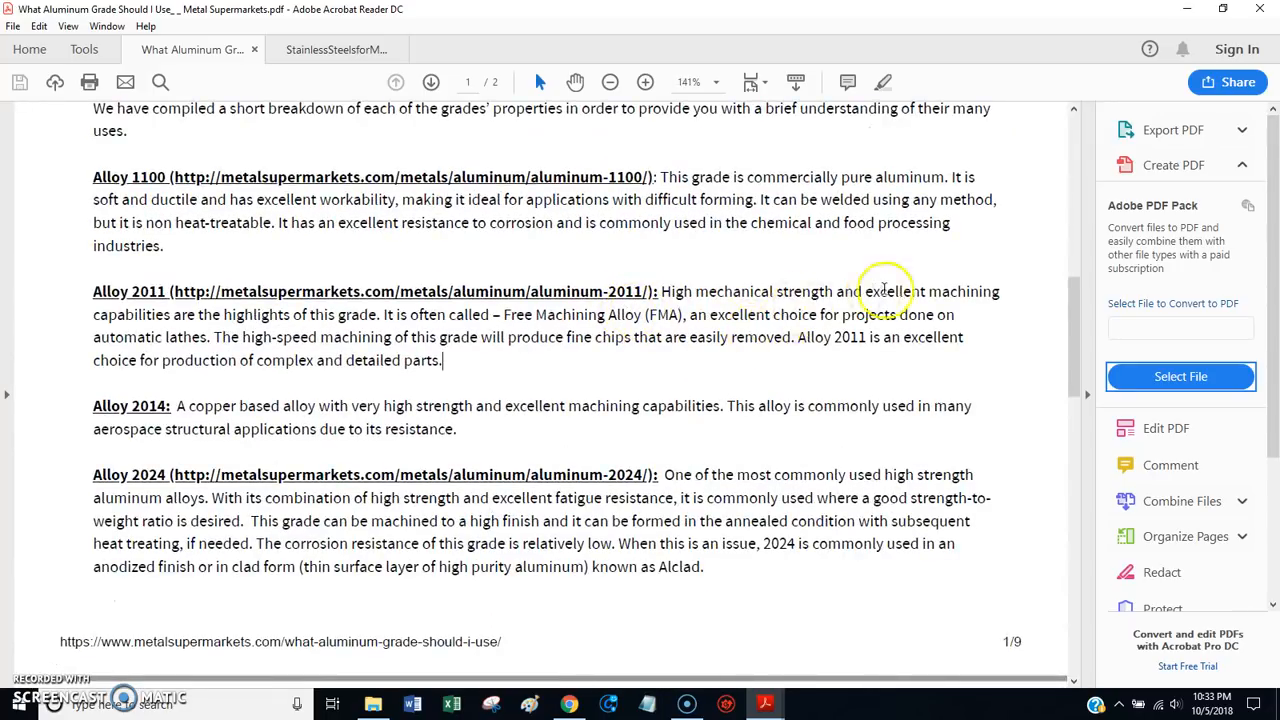
{"action": "mouse_move", "coordinate": [895, 303]}
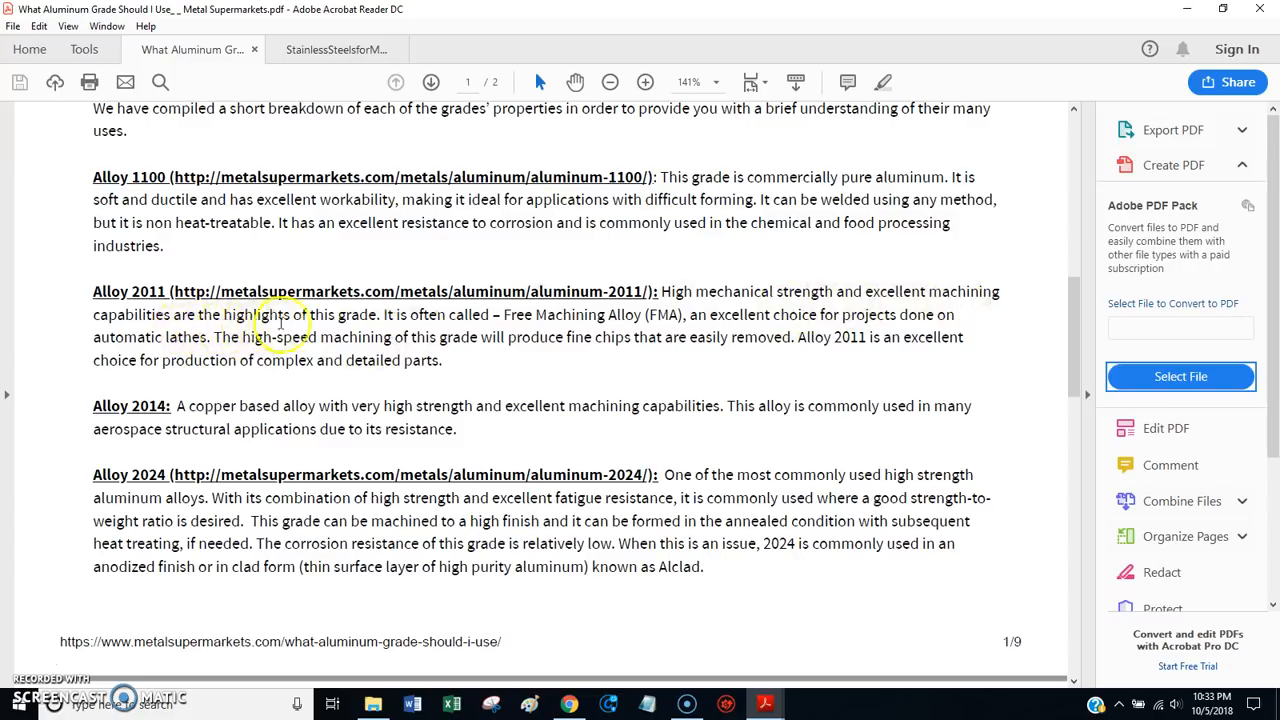
{"action": "mouse_move", "coordinate": [633, 330]}
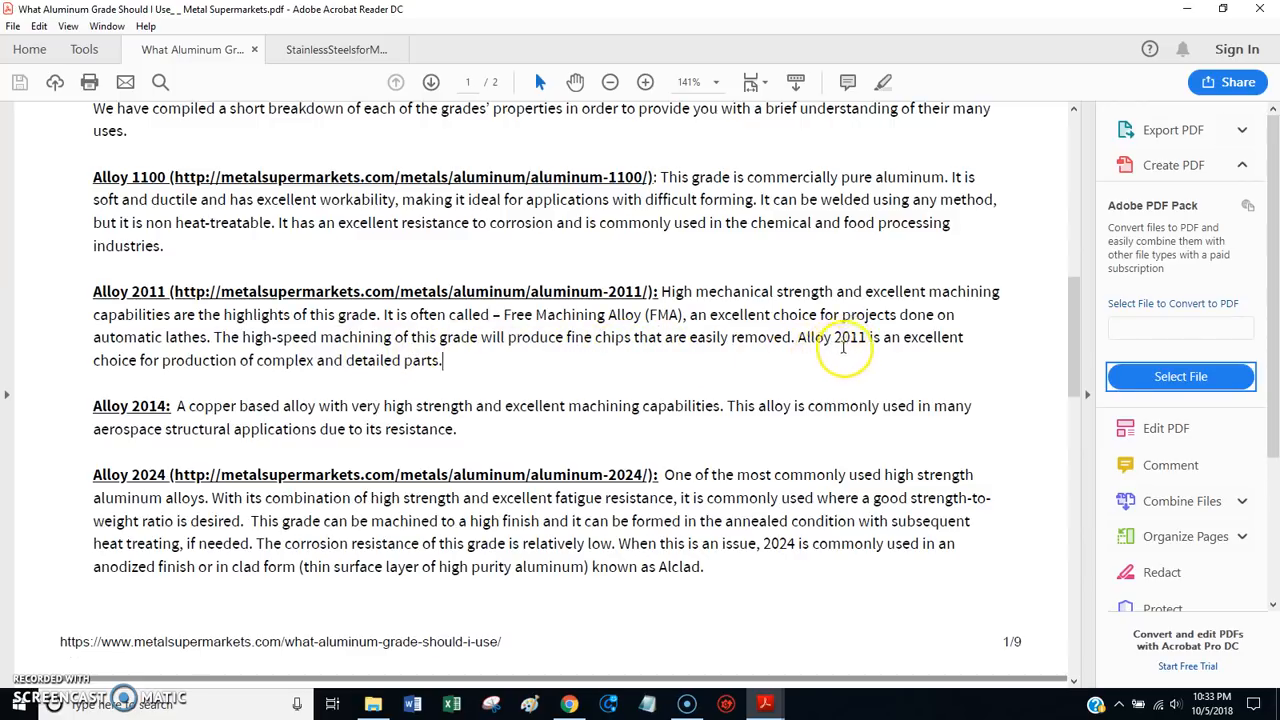
{"action": "mouse_move", "coordinate": [224, 376]}
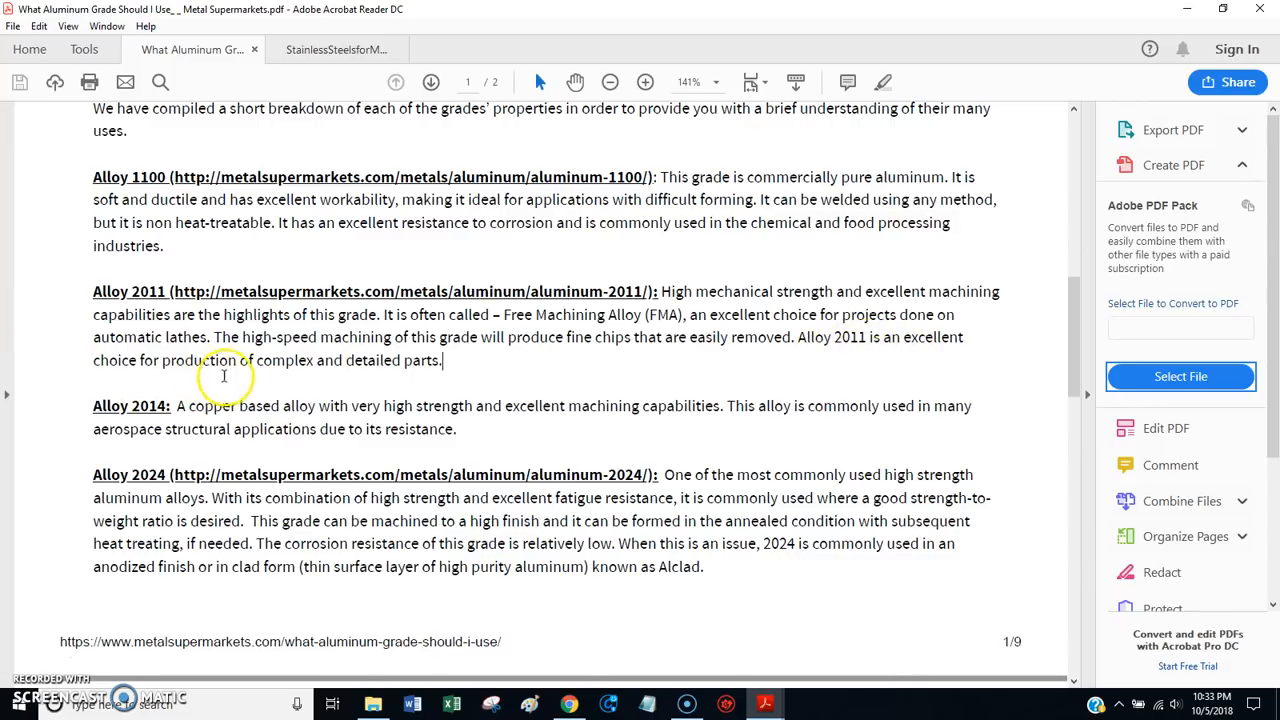
{"action": "mouse_move", "coordinate": [447, 361]}
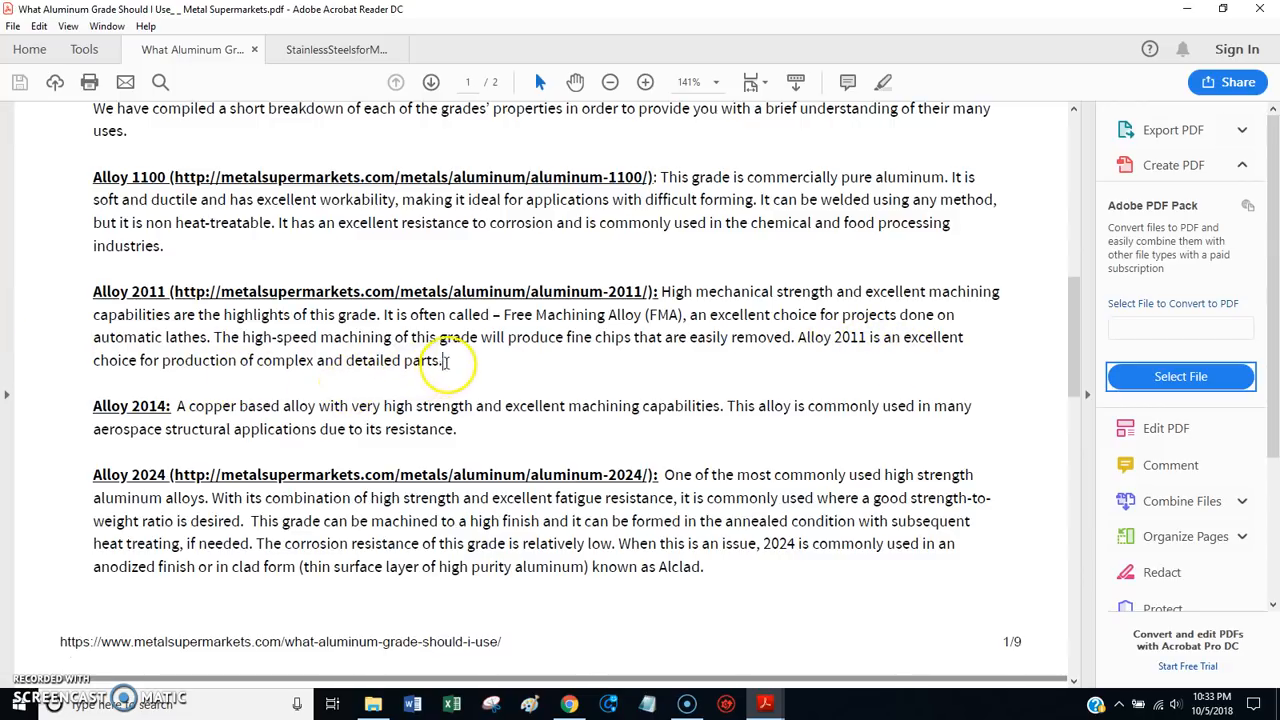
{"action": "left_click_drag", "start_coordinate": [93, 291], "coordinate": [444, 360]}
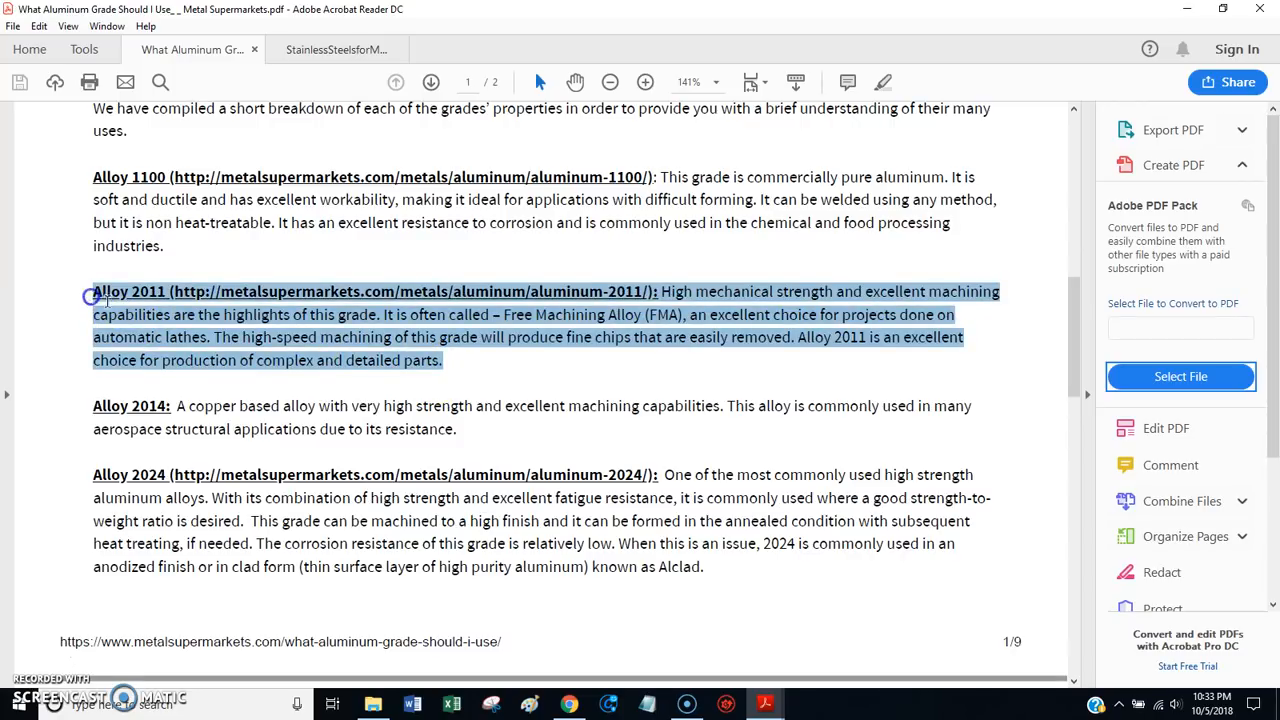
{"action": "left_click", "coordinate": [453, 360]}
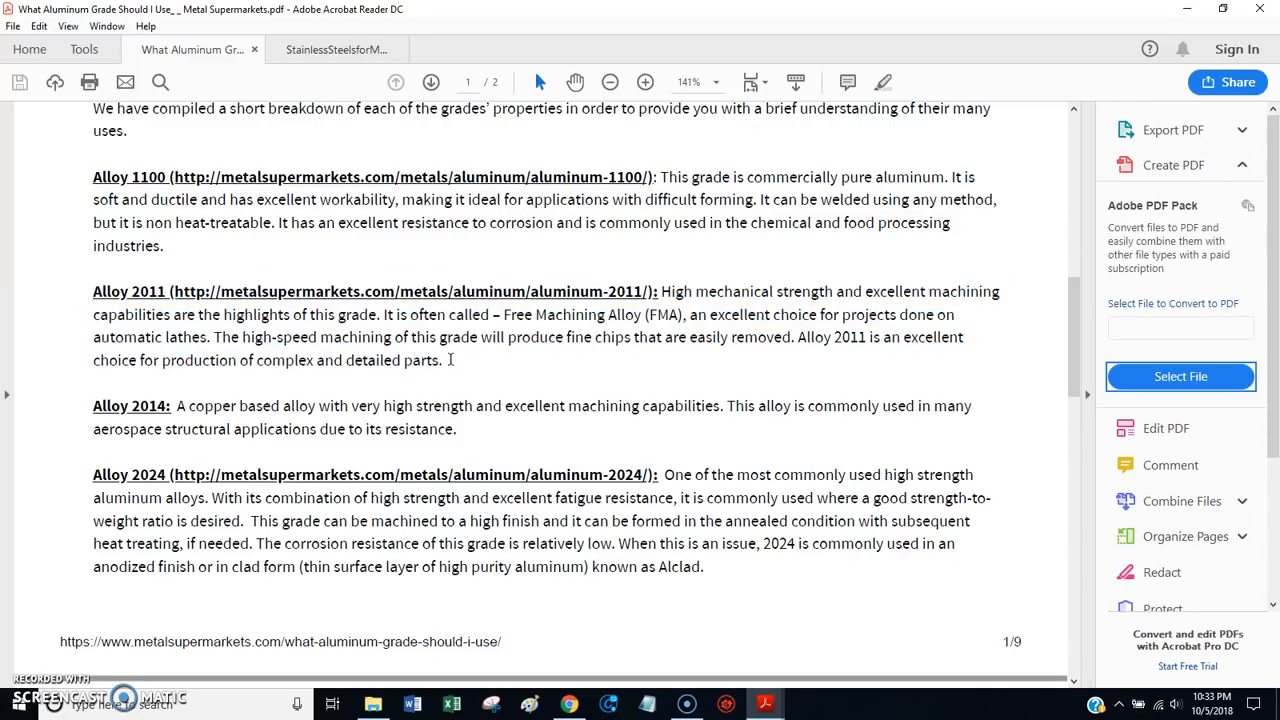
{"action": "left_click_drag", "start_coordinate": [93, 291], "coordinate": [442, 360]}
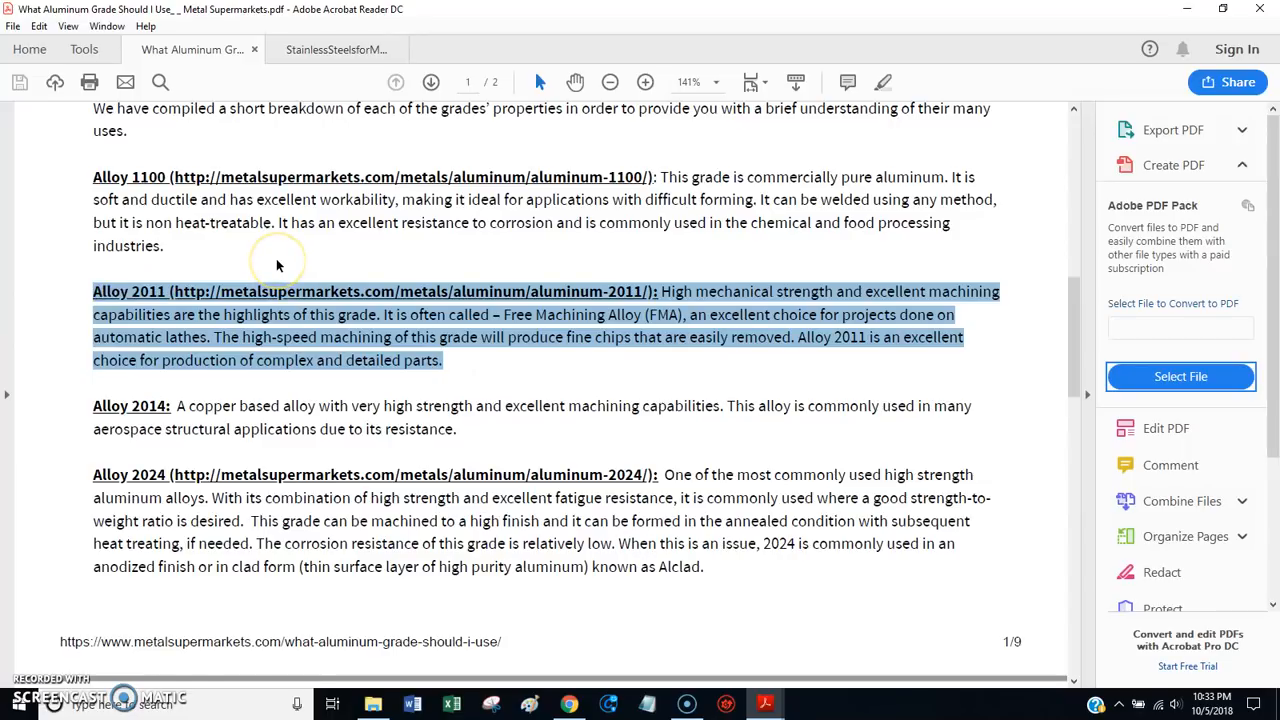
{"action": "mouse_move", "coordinate": [280, 265]}
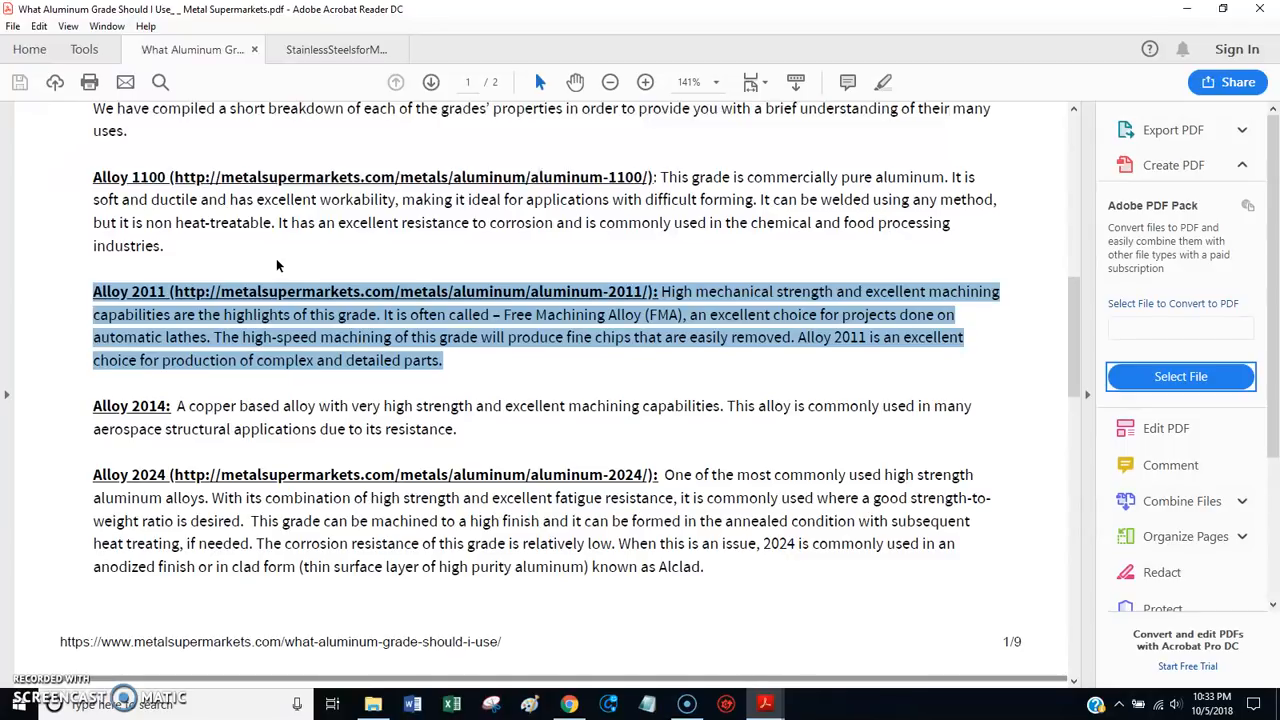
{"action": "left_click", "coordinate": [447, 360]}
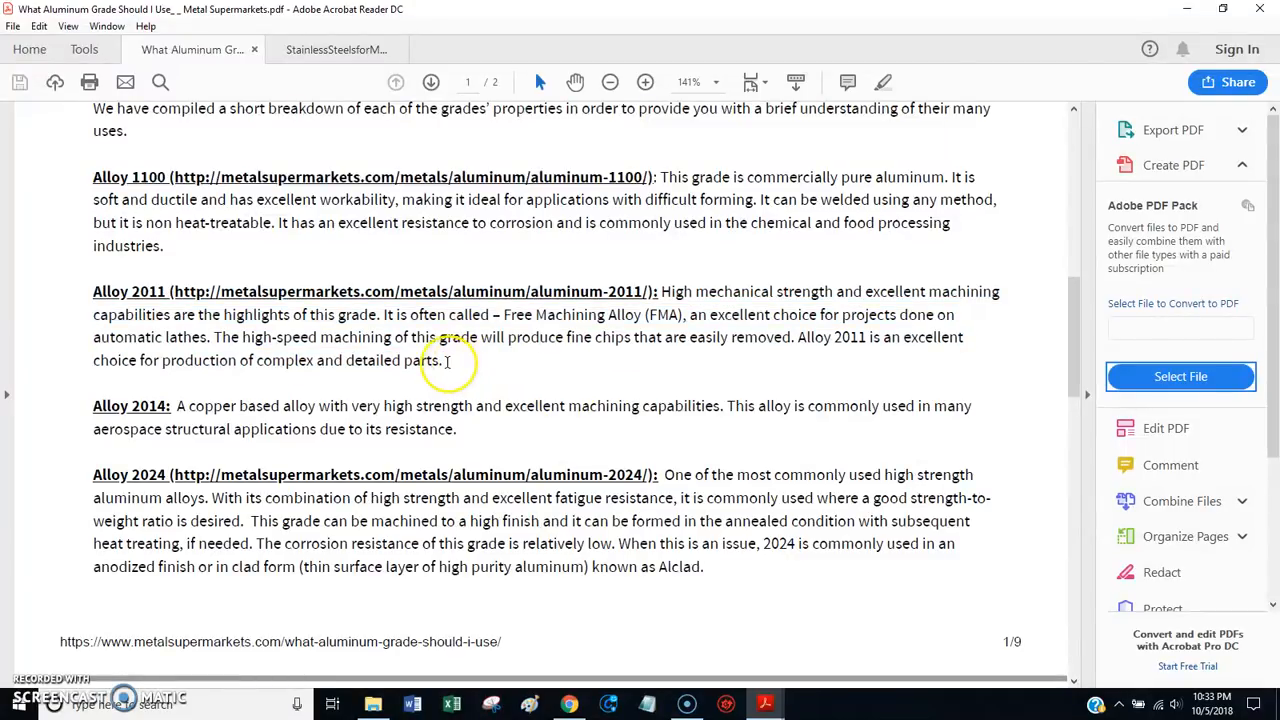
{"action": "mouse_move", "coordinate": [490, 372]}
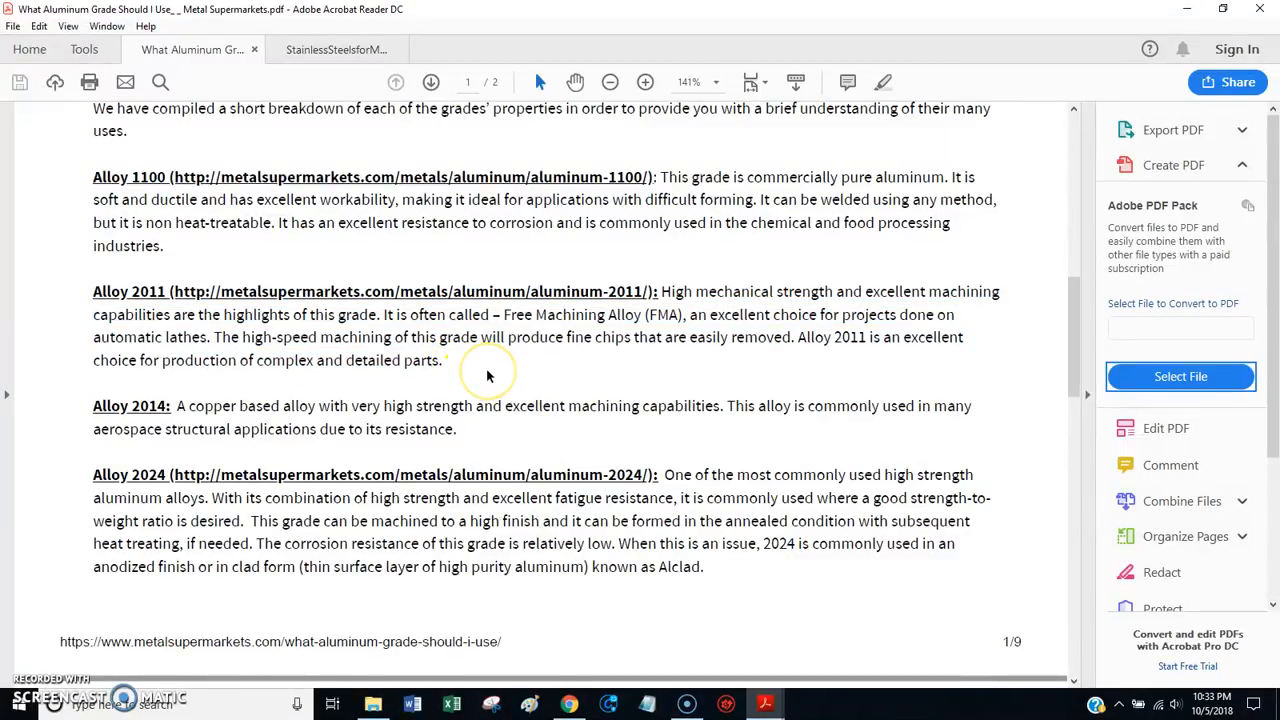
{"action": "mouse_move", "coordinate": [95, 290]}
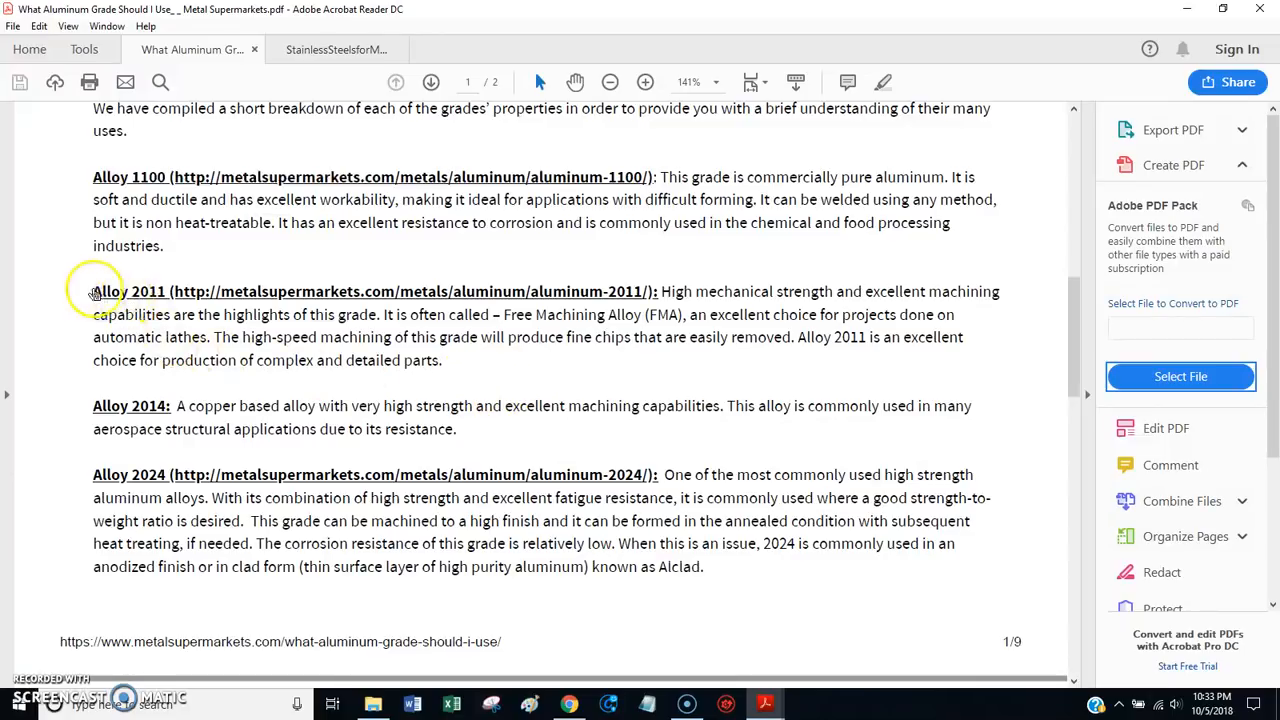
{"action": "mouse_move", "coordinate": [453, 364]}
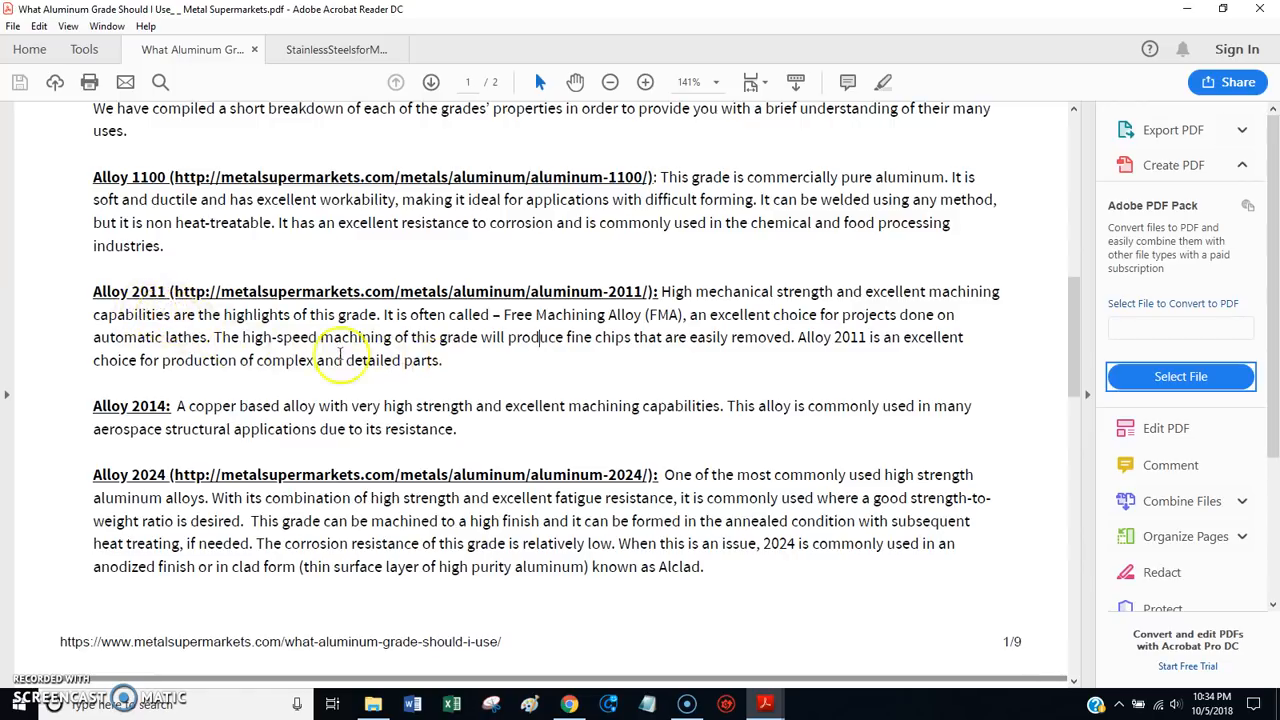
{"action": "mouse_move", "coordinate": [160, 300]}
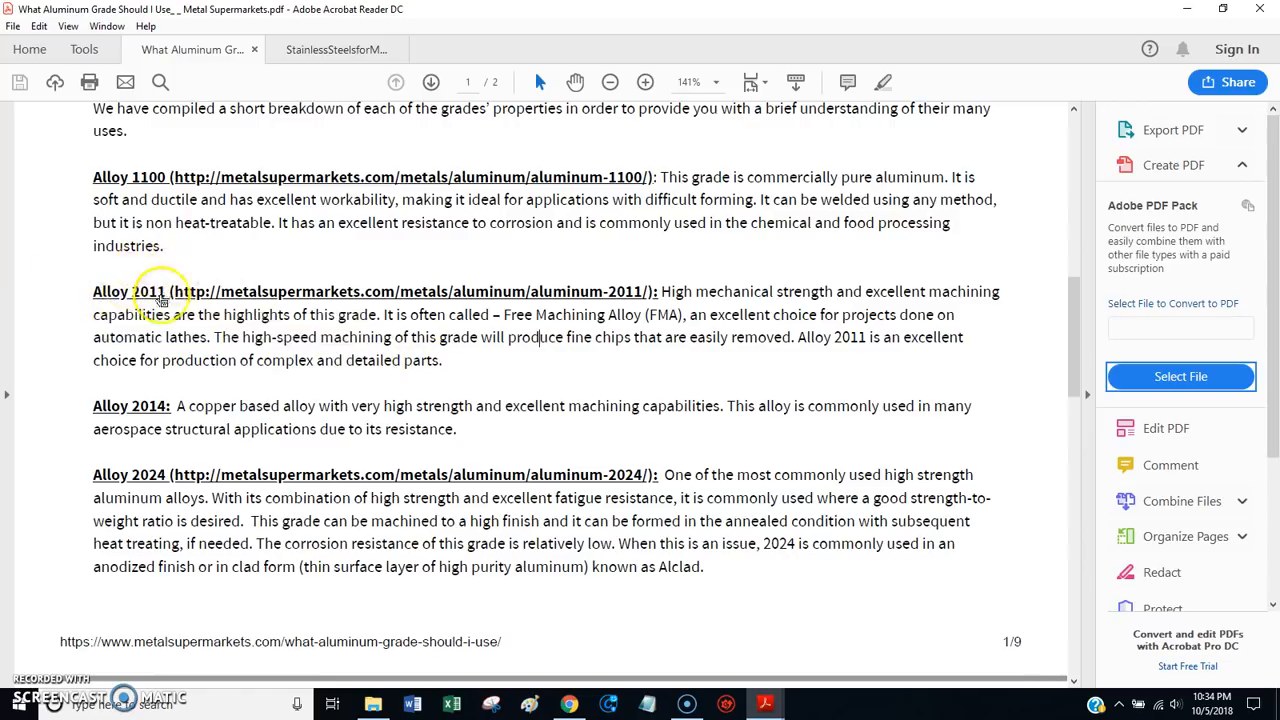
Step: Open Chrome's McMaster-Carr Aluminum Rods tab and scroll to the 2011 rod price list
{"action": "left_click", "coordinate": [568, 704]}
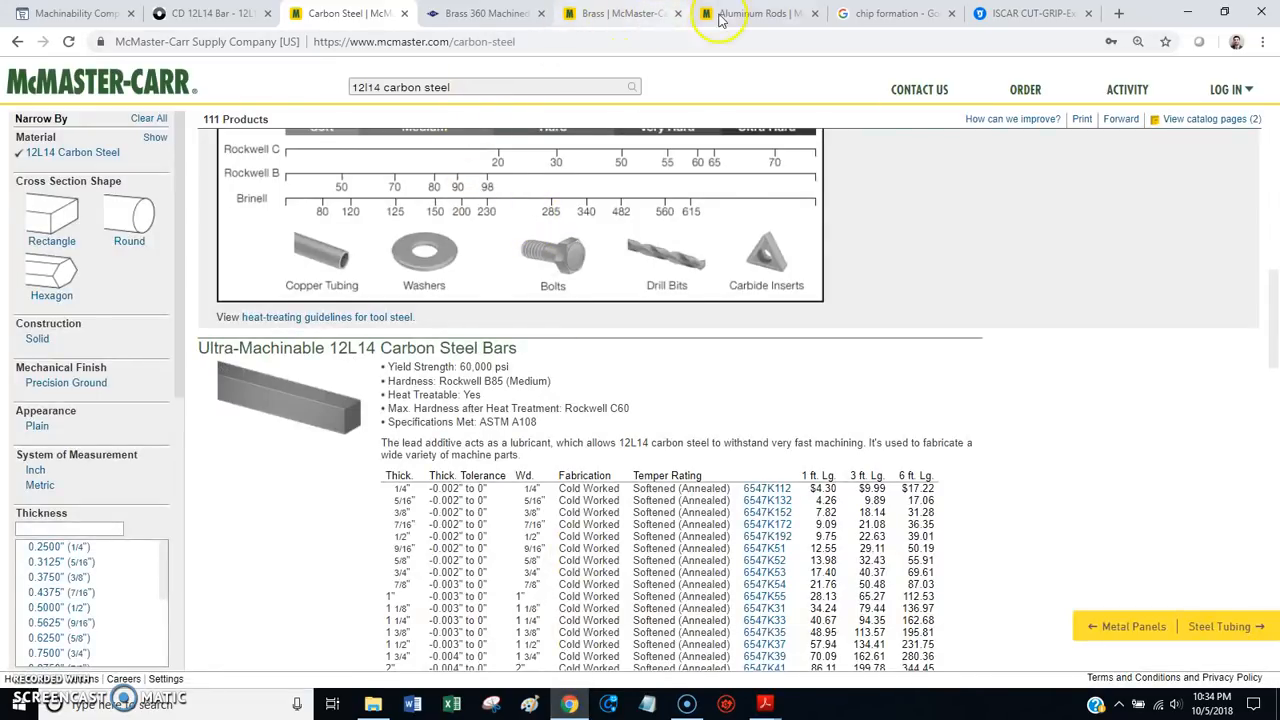
{"action": "left_click", "coordinate": [757, 13]}
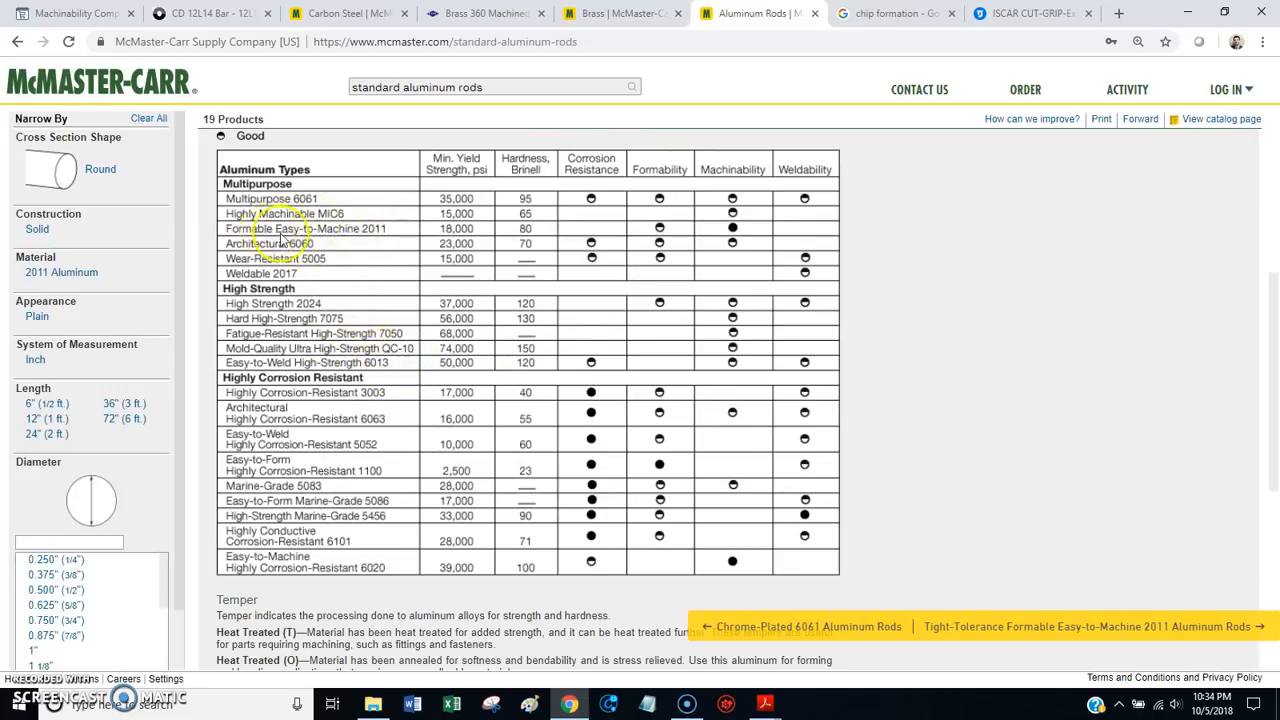
{"action": "mouse_move", "coordinate": [735, 235]}
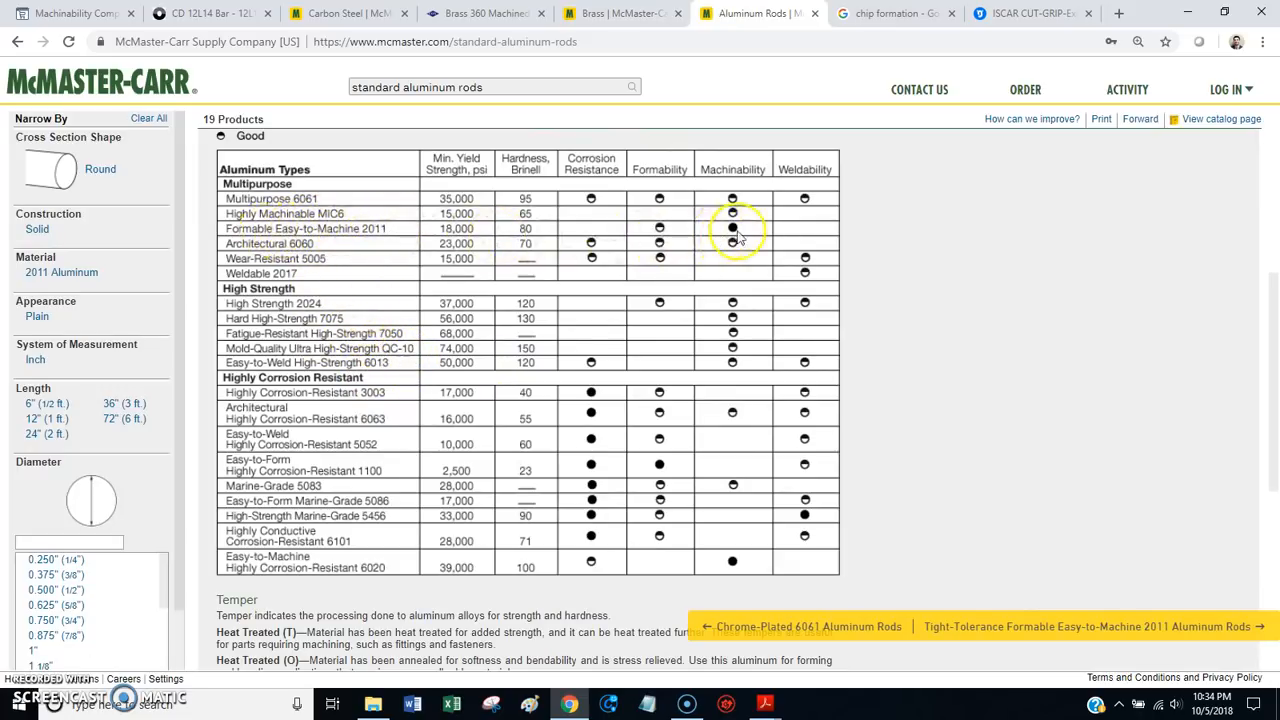
{"action": "scroll", "scroll_direction": "down", "scroll_amount": 3}
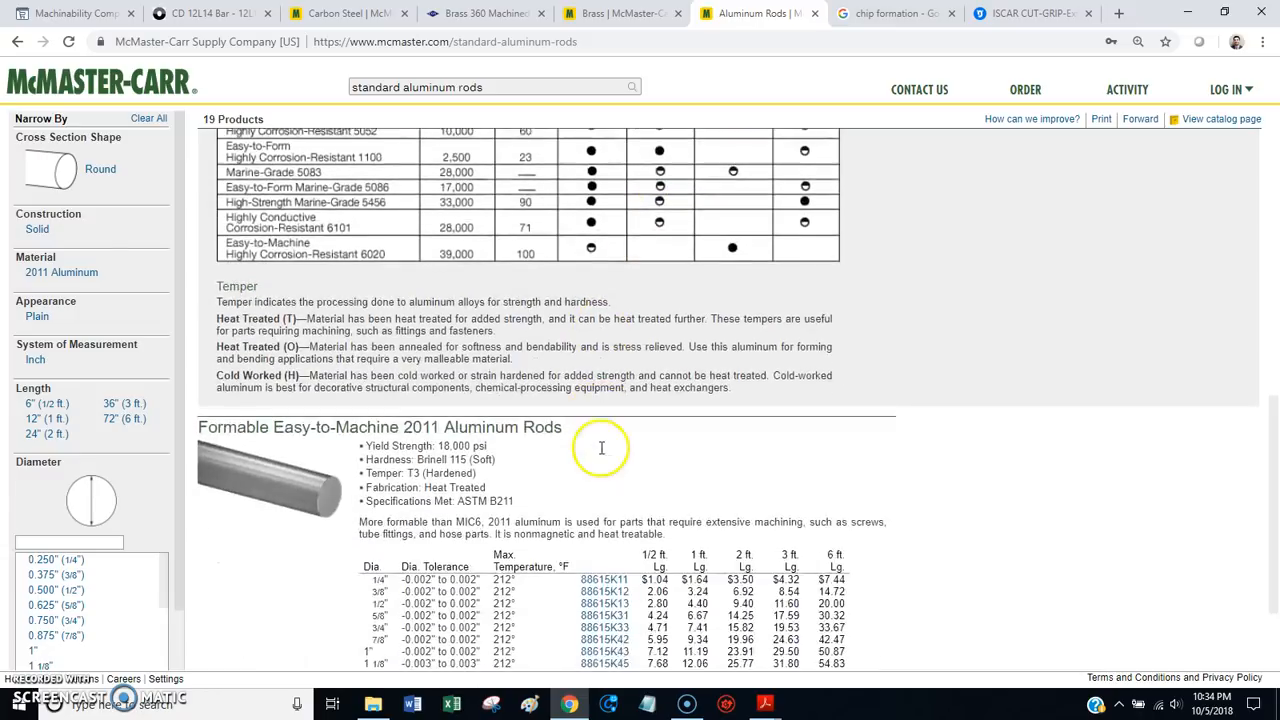
{"action": "scroll", "scroll_direction": "down", "scroll_amount": 3}
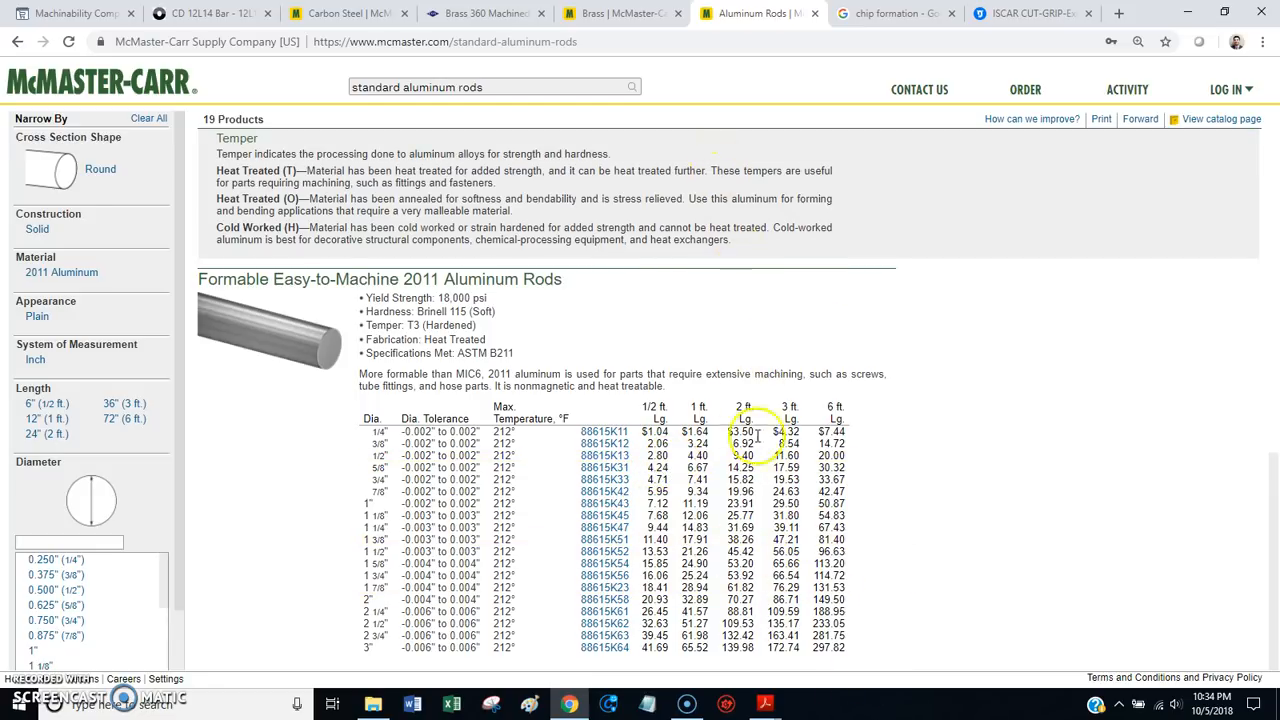
{"action": "mouse_move", "coordinate": [485, 13]}
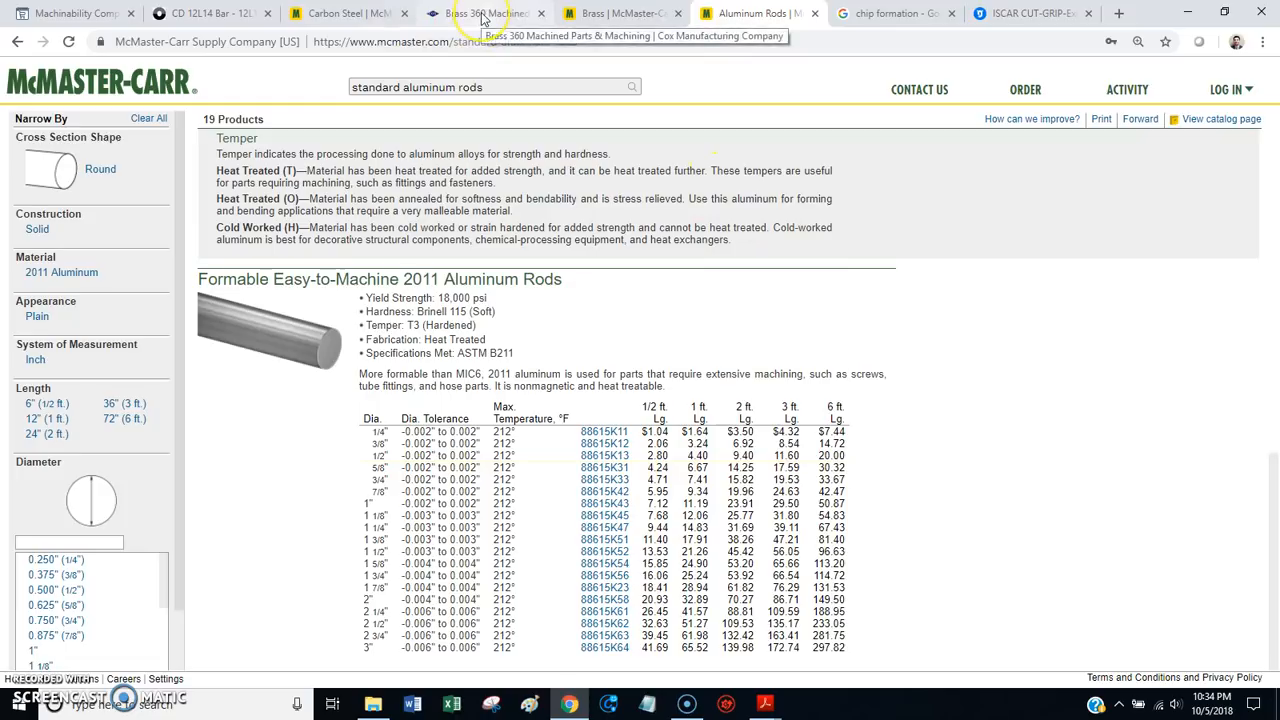
{"action": "left_click", "coordinate": [485, 13]}
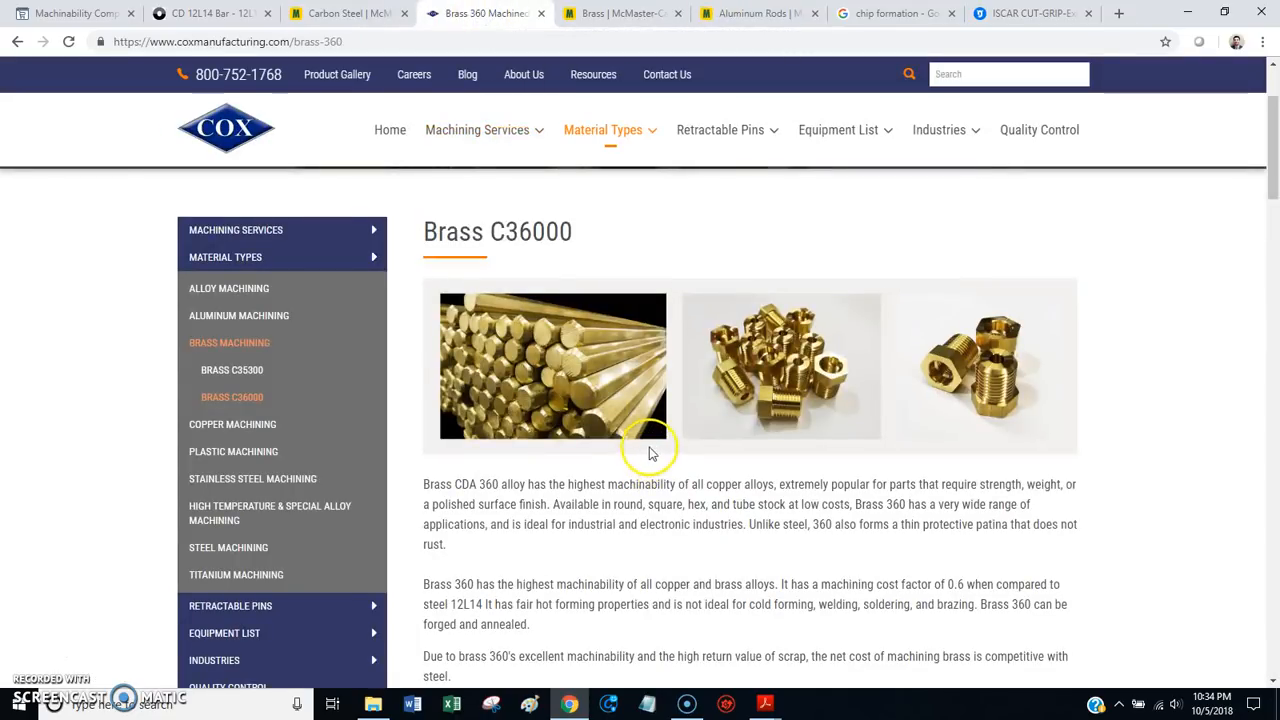
{"action": "mouse_move", "coordinate": [730, 470]}
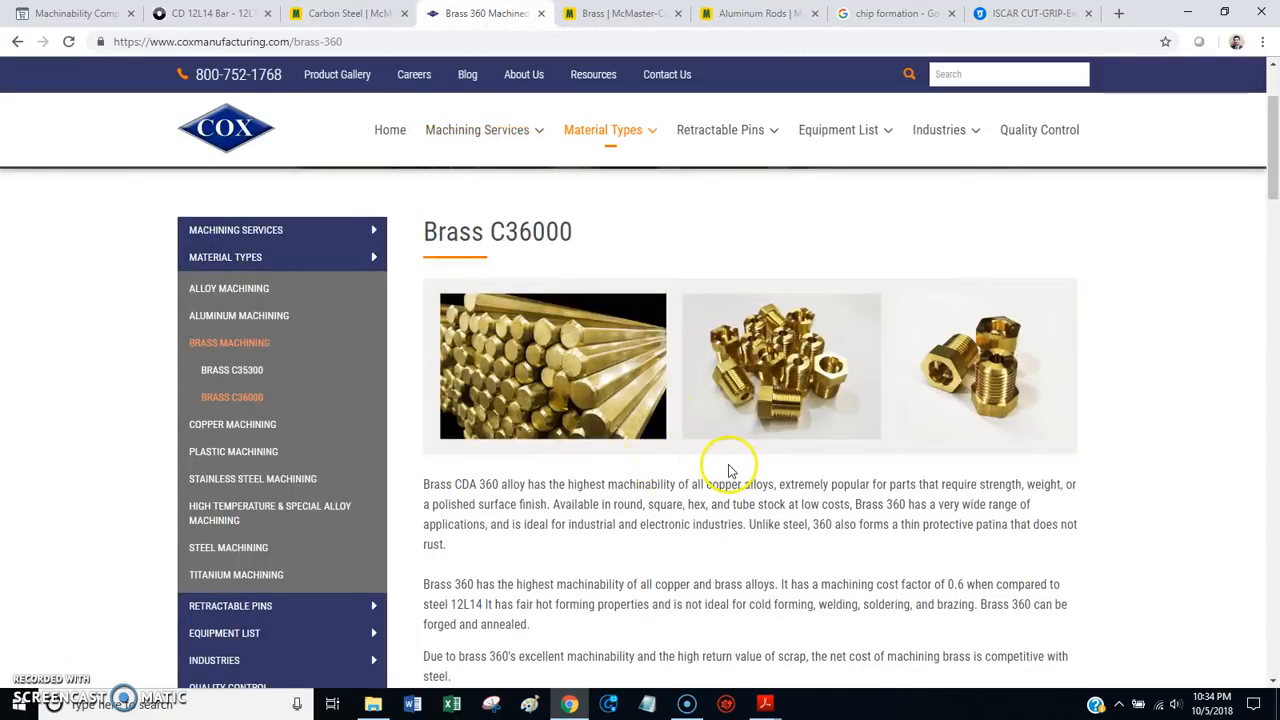
{"action": "mouse_move", "coordinate": [470, 453]}
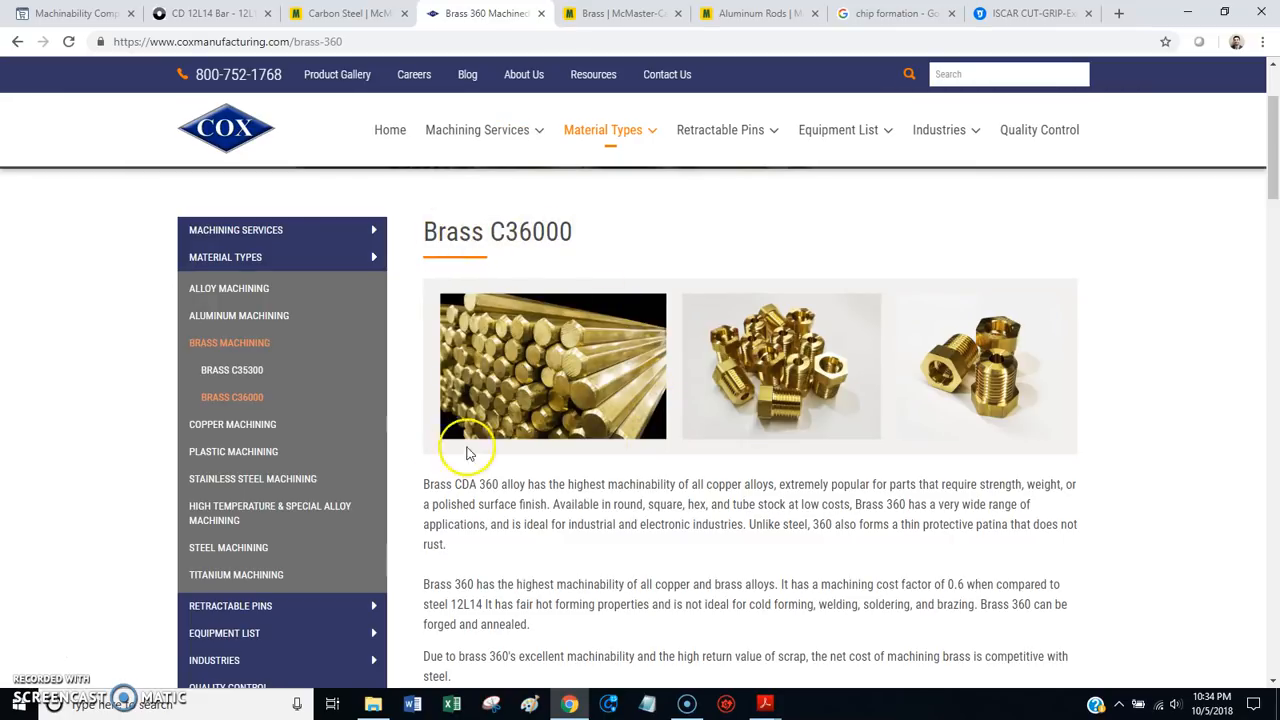
{"action": "scroll", "scroll_direction": "down", "scroll_amount": 3}
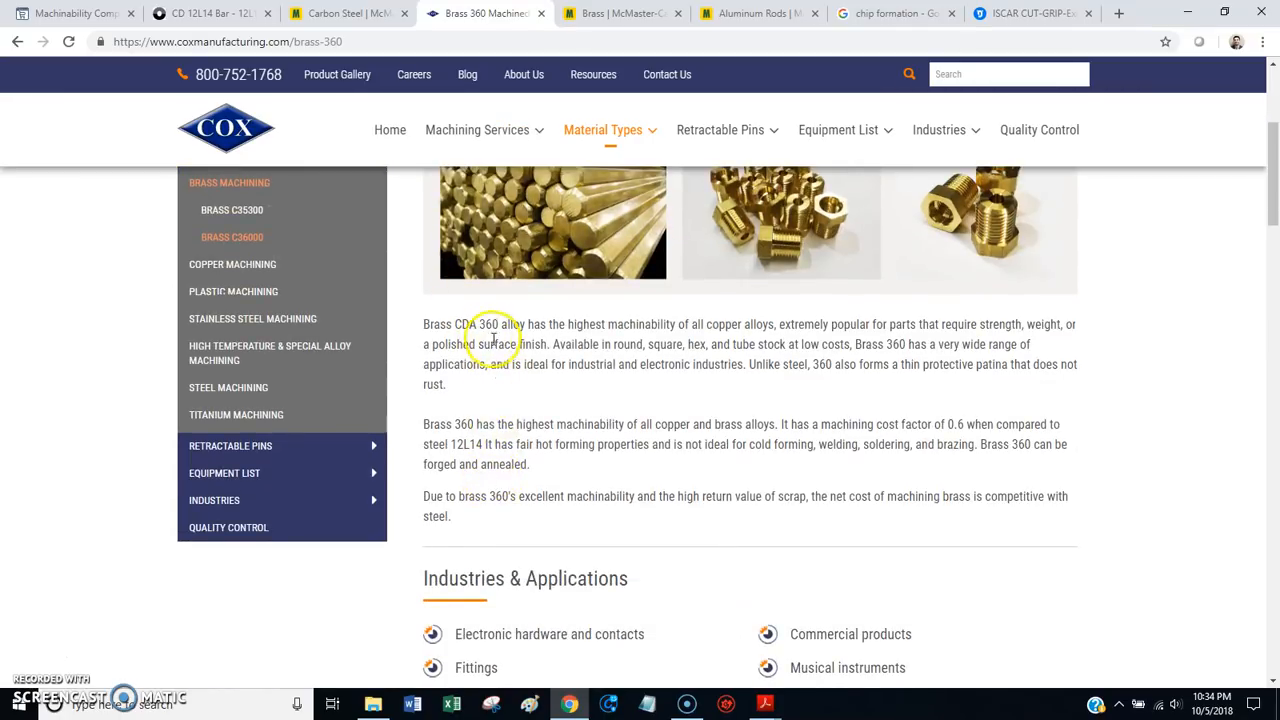
{"action": "scroll", "scroll_direction": "up", "scroll_amount": 3}
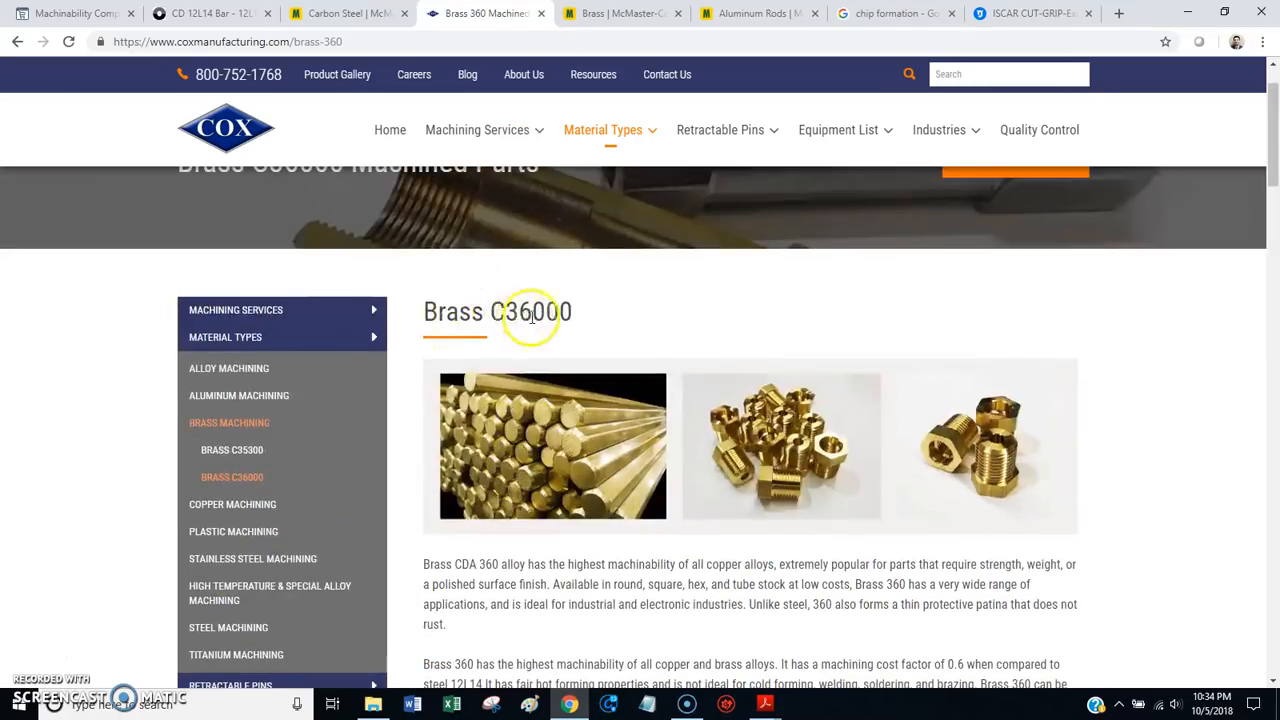
{"action": "mouse_move", "coordinate": [585, 325]}
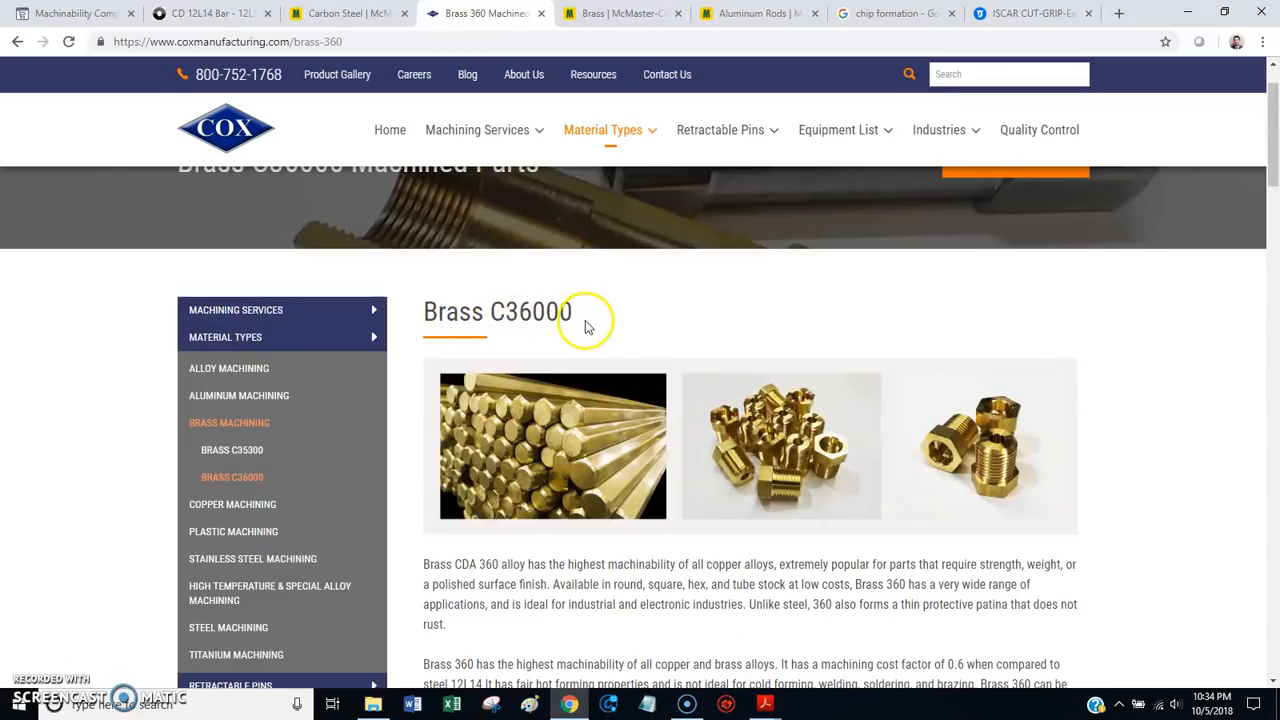
{"action": "scroll", "scroll_direction": "down", "scroll_amount": 3}
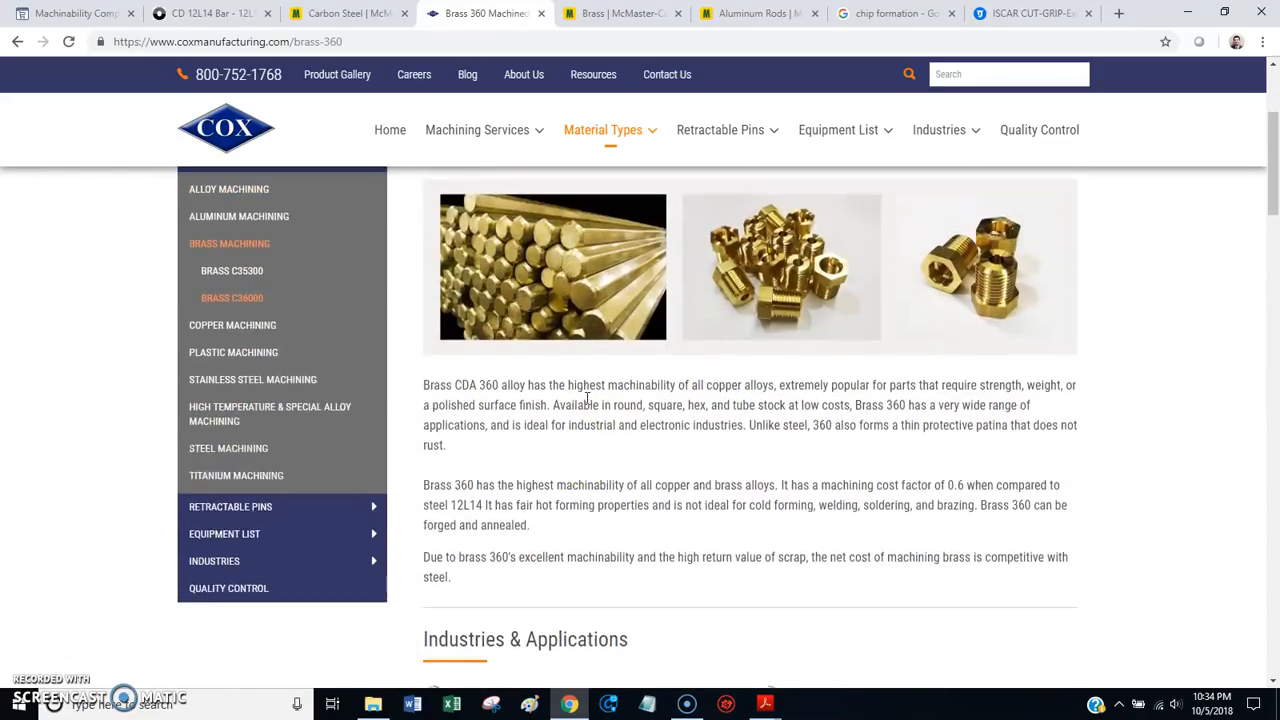
{"action": "scroll", "scroll_direction": "down", "scroll_amount": 3}
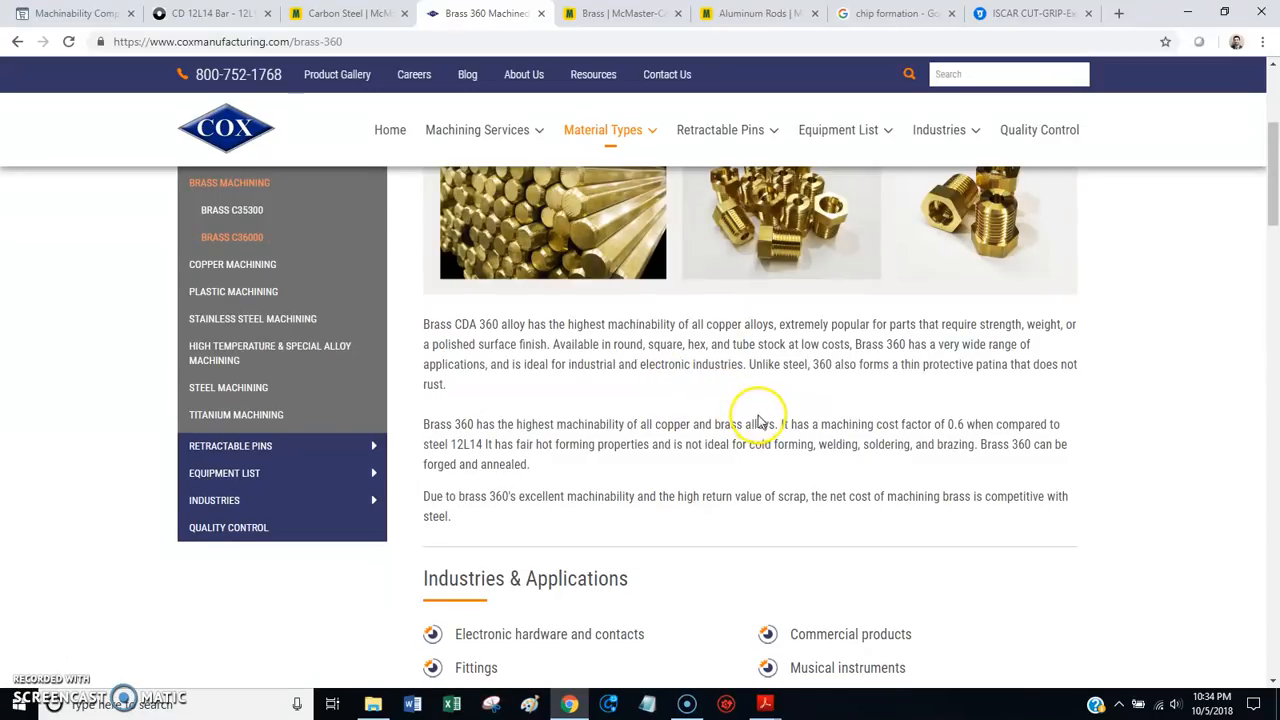
{"action": "mouse_move", "coordinate": [700, 482]}
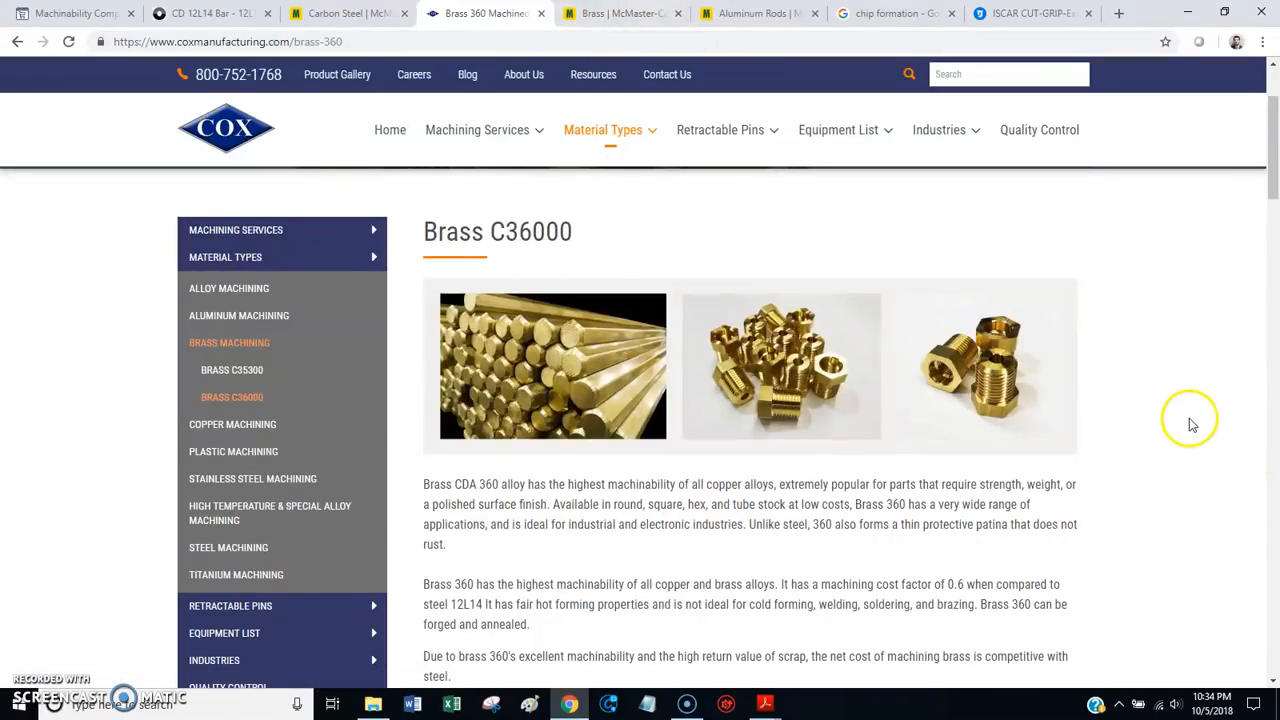
{"action": "mouse_move", "coordinate": [1176, 447]}
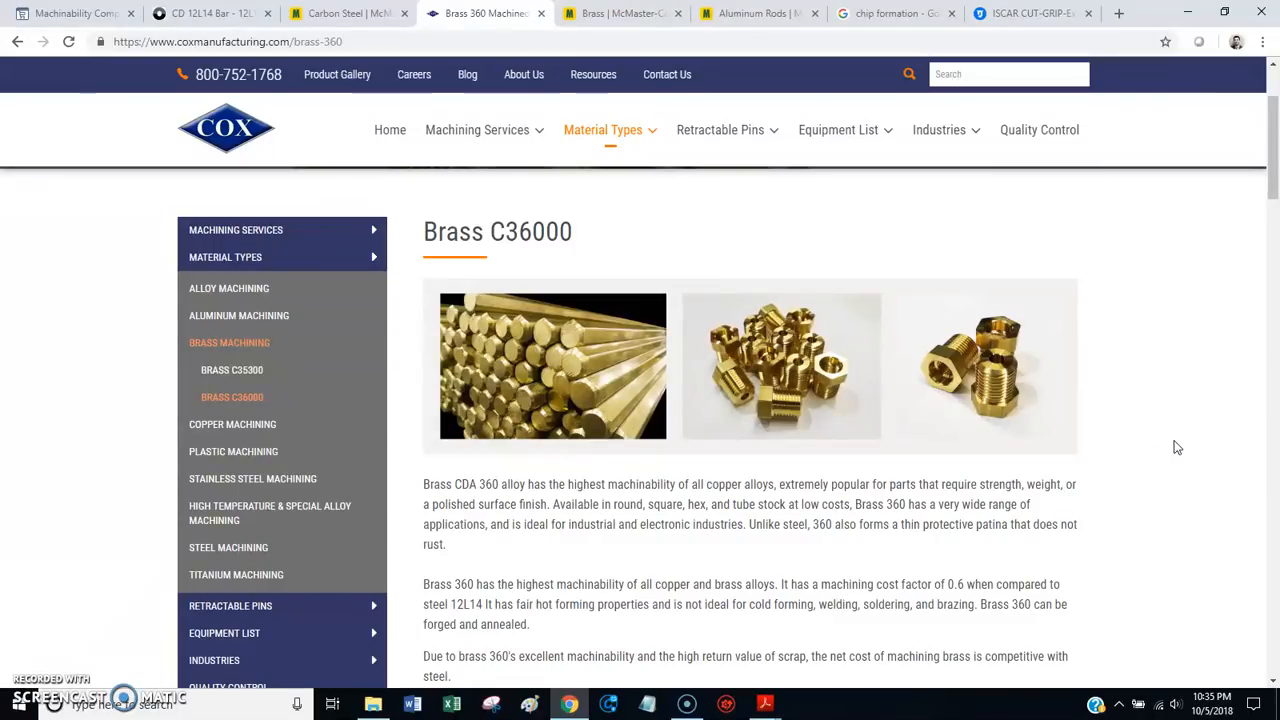
{"action": "mouse_move", "coordinate": [773, 338]}
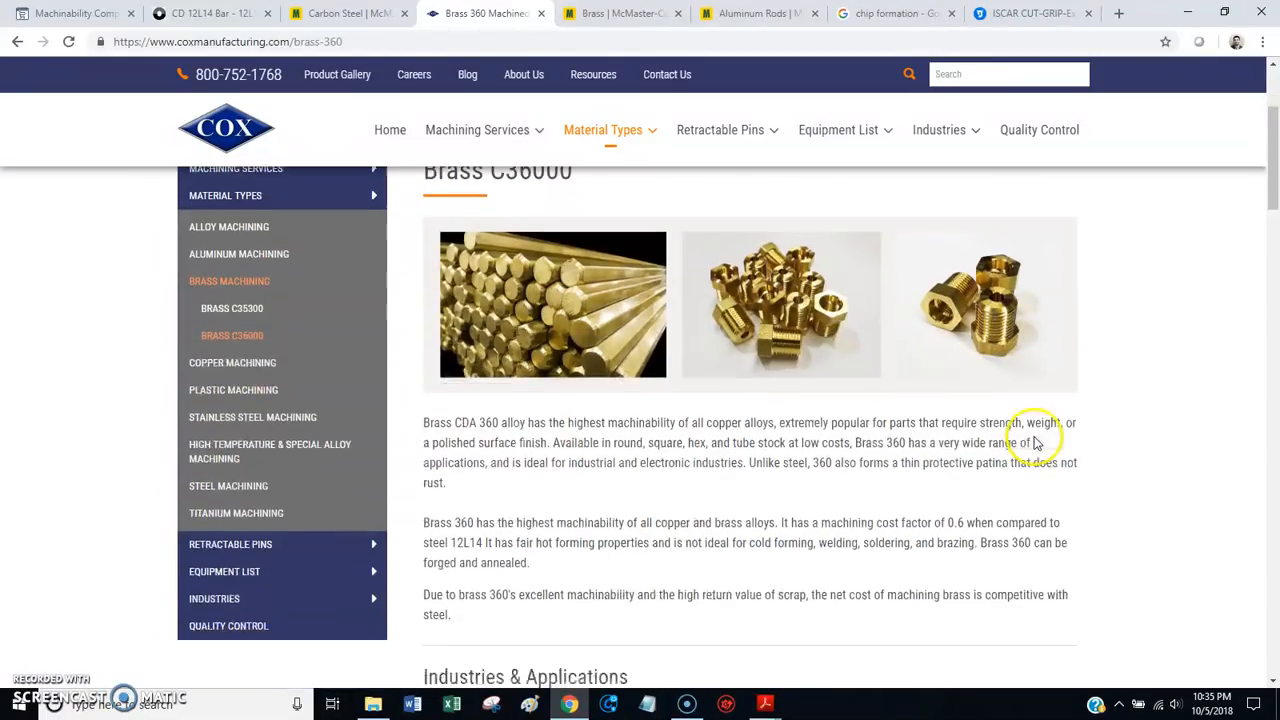
{"action": "scroll", "scroll_direction": "down", "scroll_amount": 3}
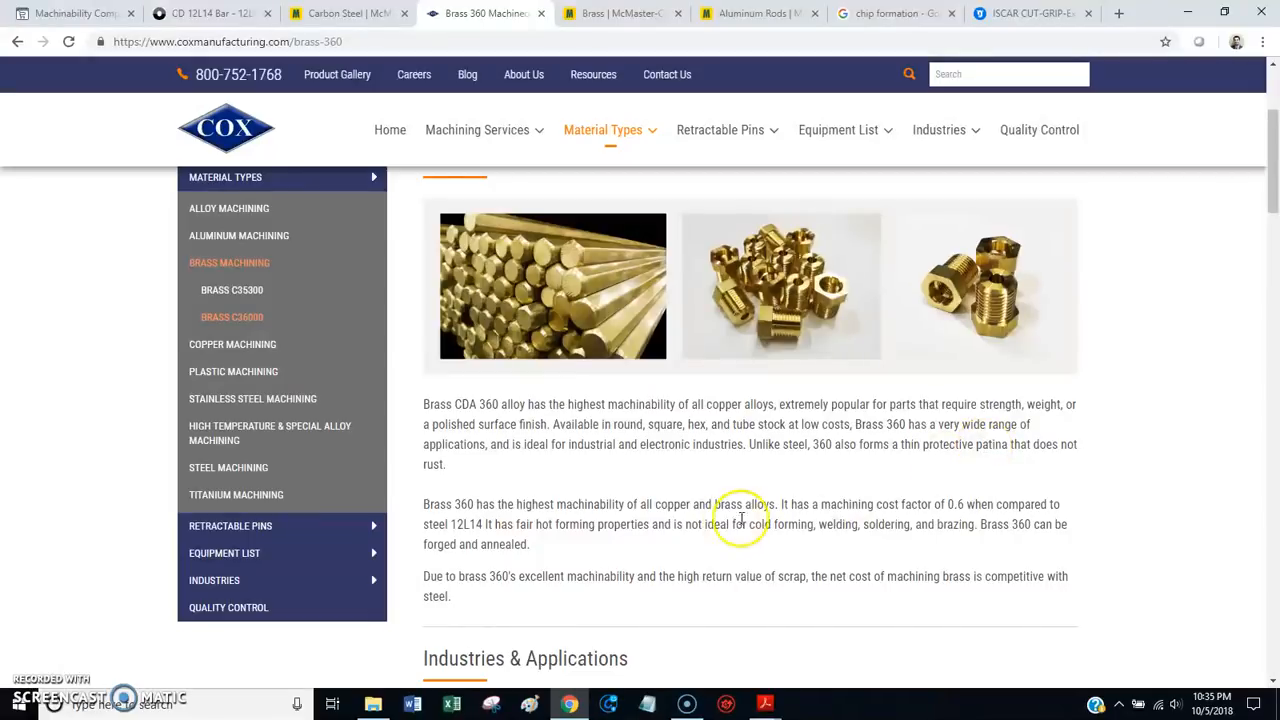
{"action": "mouse_move", "coordinate": [765, 527]}
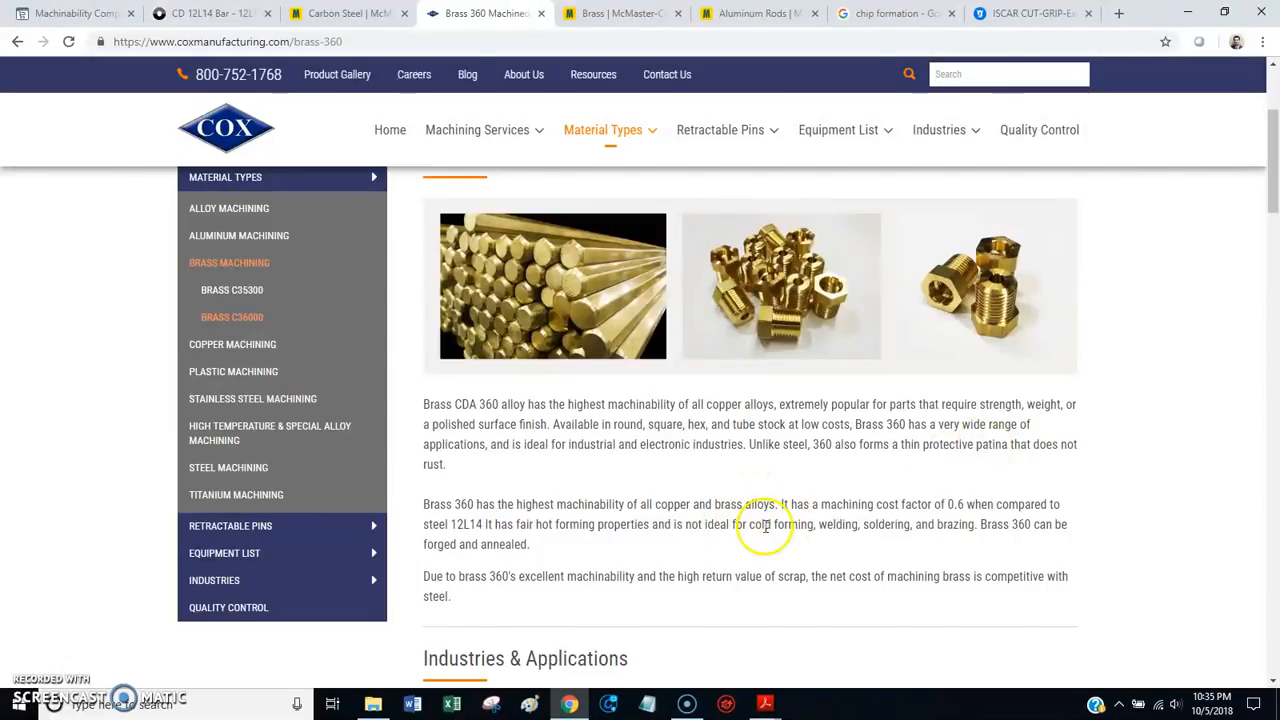
{"action": "scroll", "scroll_direction": "down", "scroll_amount": 3}
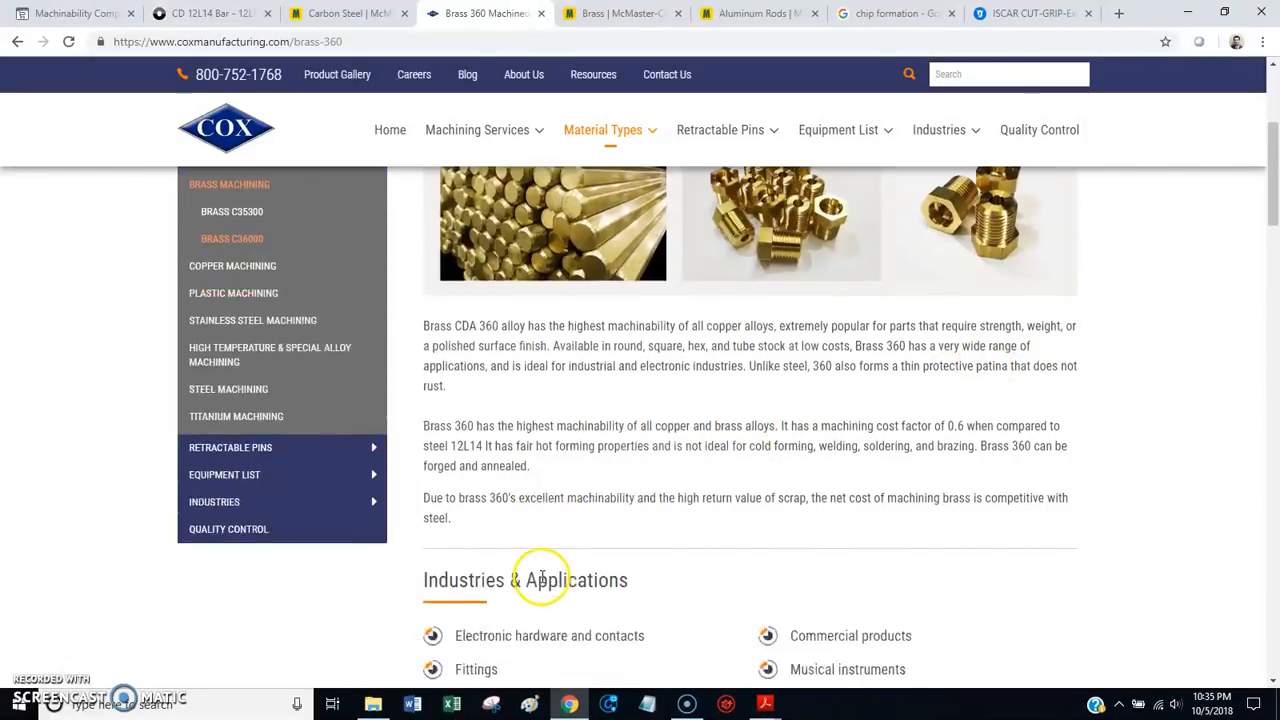
Step: Open the 'Brass | McMaster-Carr' tab and scroll to its Alloy Comparison table
{"action": "left_click", "coordinate": [620, 13]}
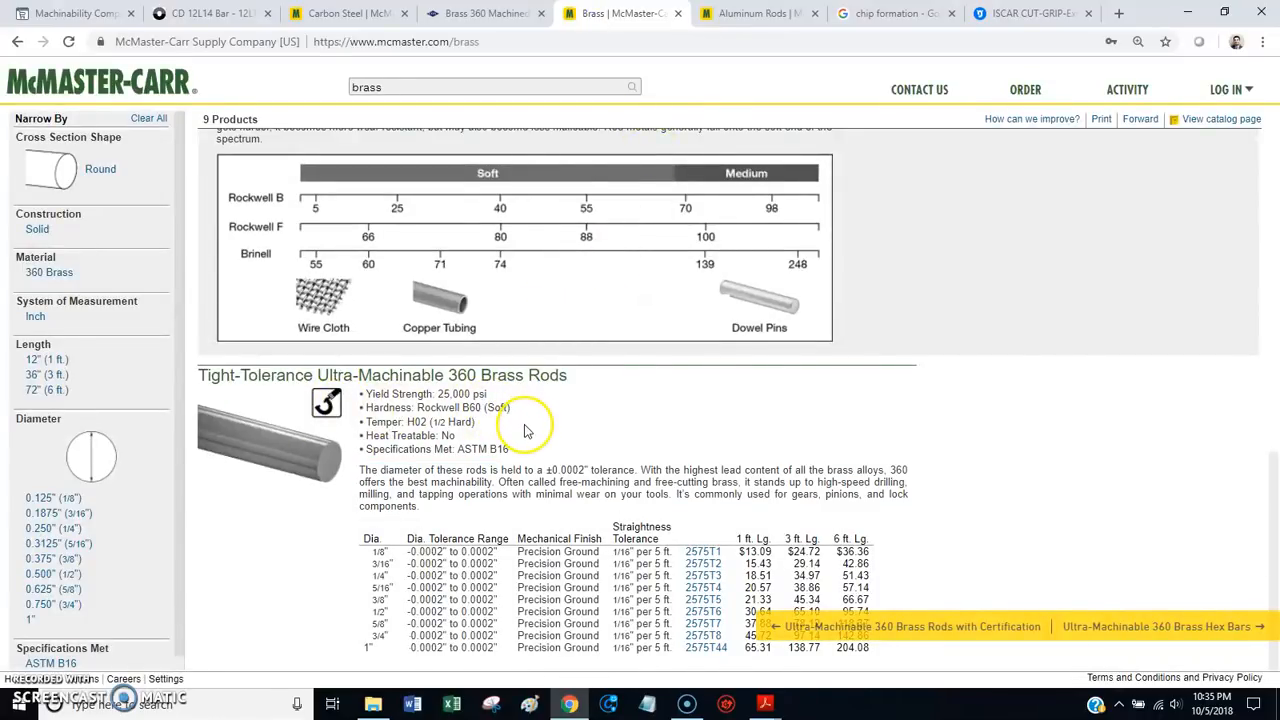
{"action": "mouse_move", "coordinate": [385, 378]}
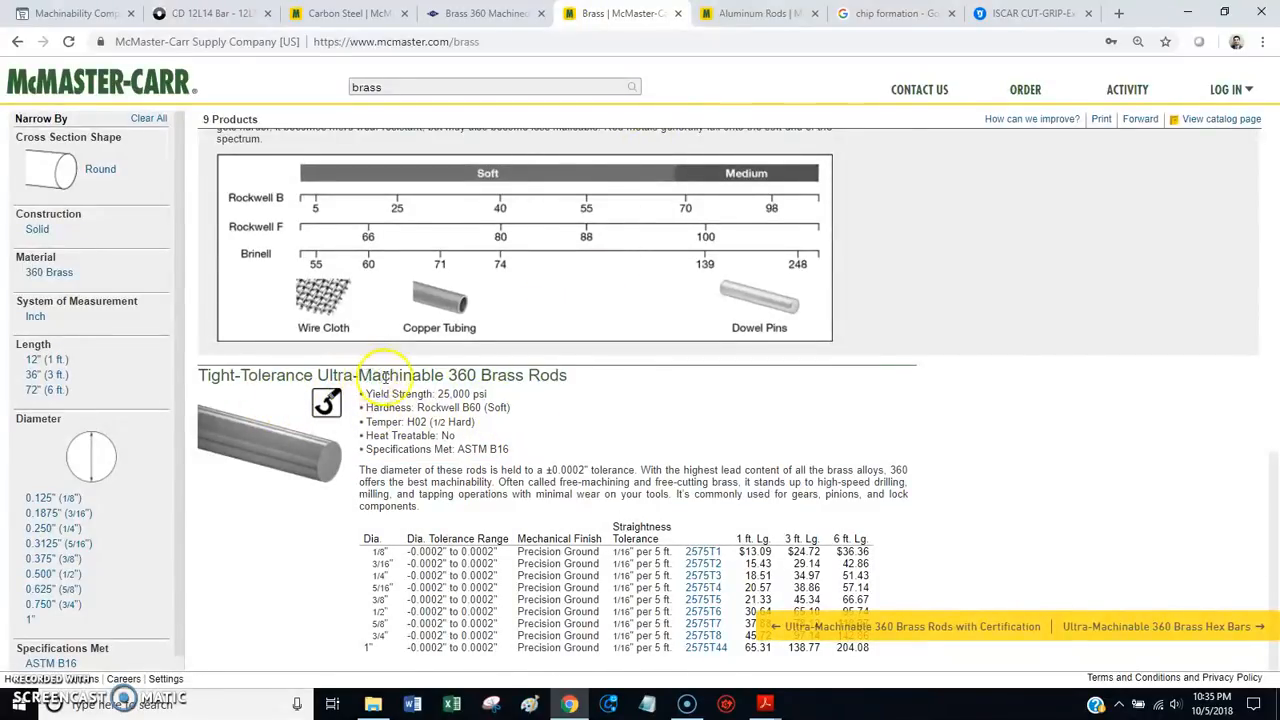
{"action": "mouse_move", "coordinate": [550, 425]}
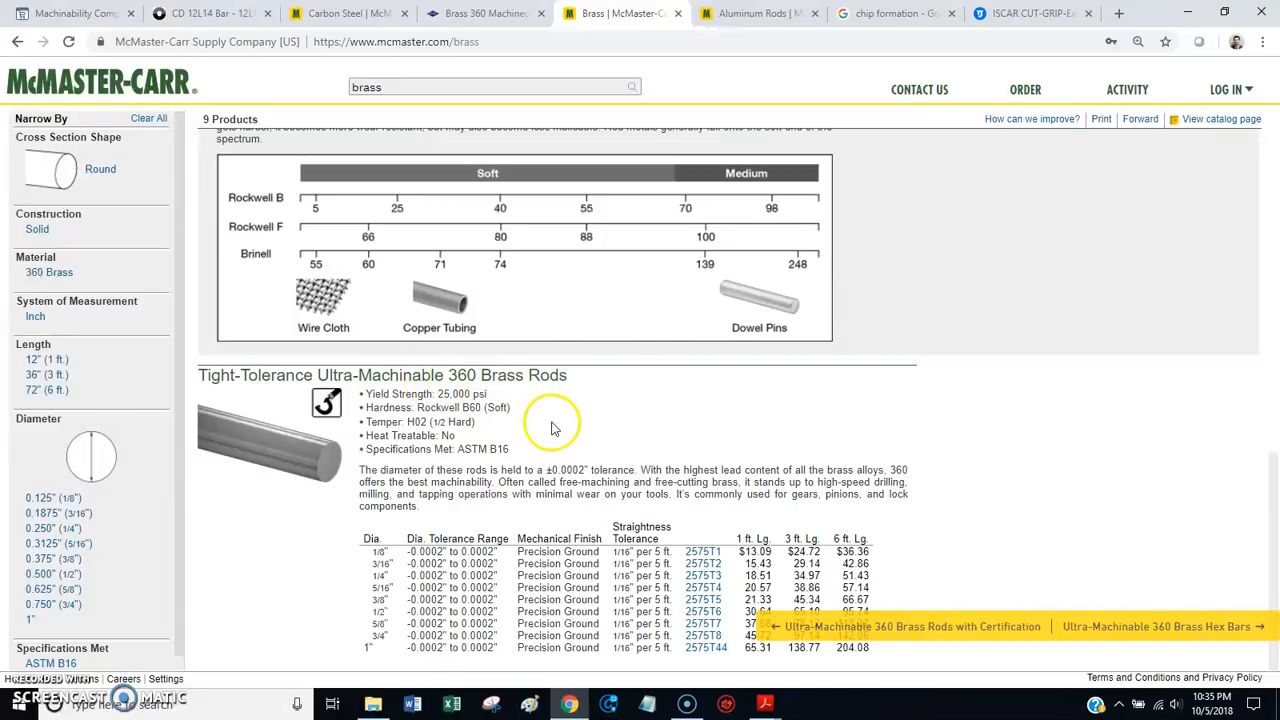
{"action": "mouse_move", "coordinate": [845, 470]}
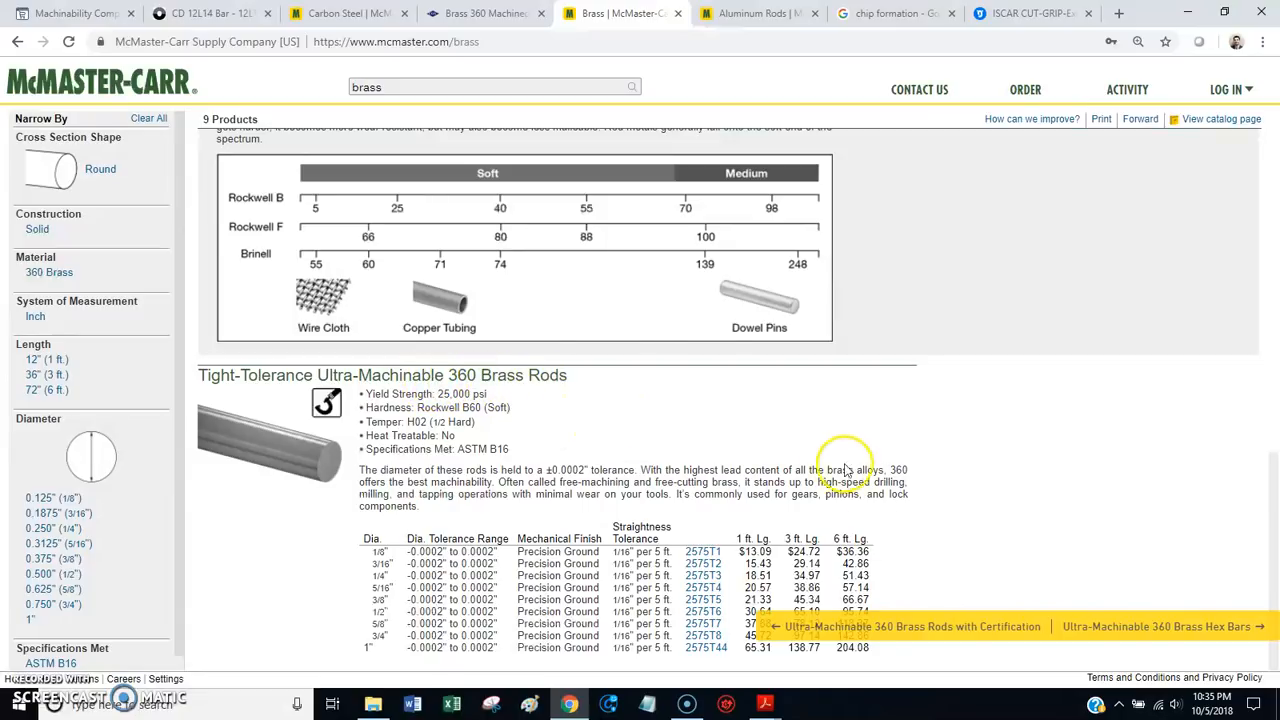
{"action": "mouse_move", "coordinate": [895, 525]}
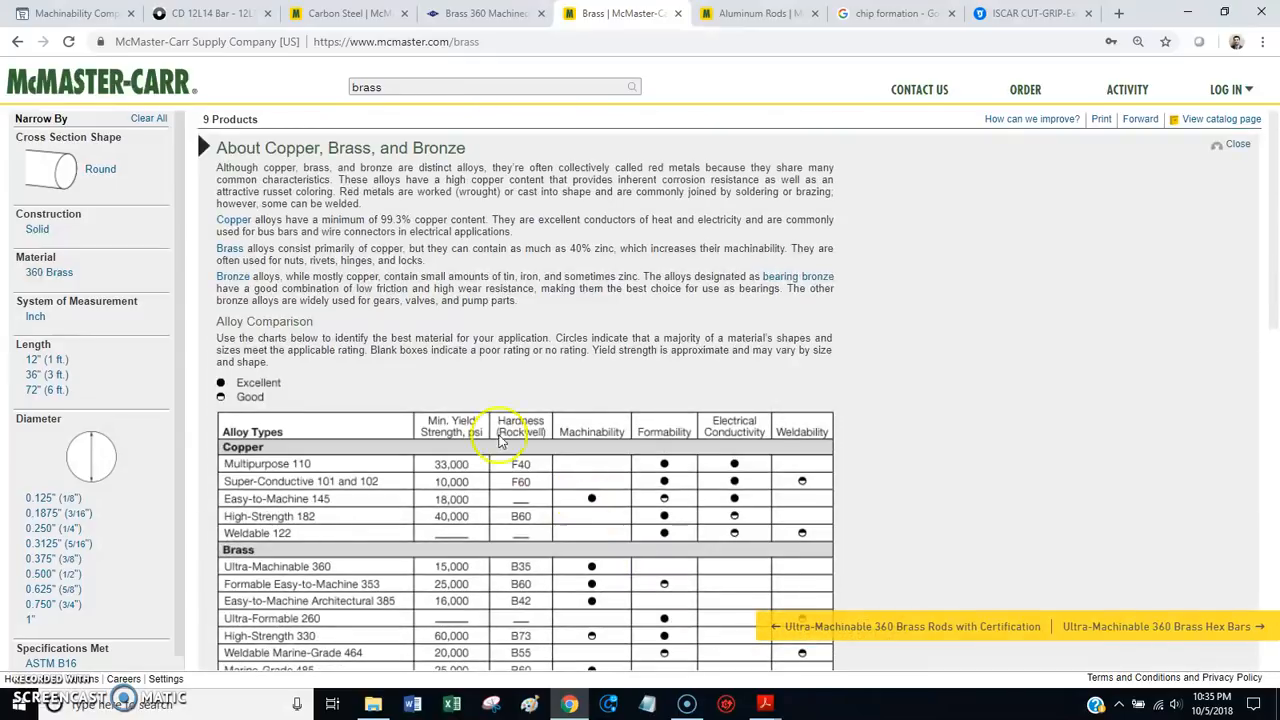
{"action": "mouse_move", "coordinate": [720, 325]}
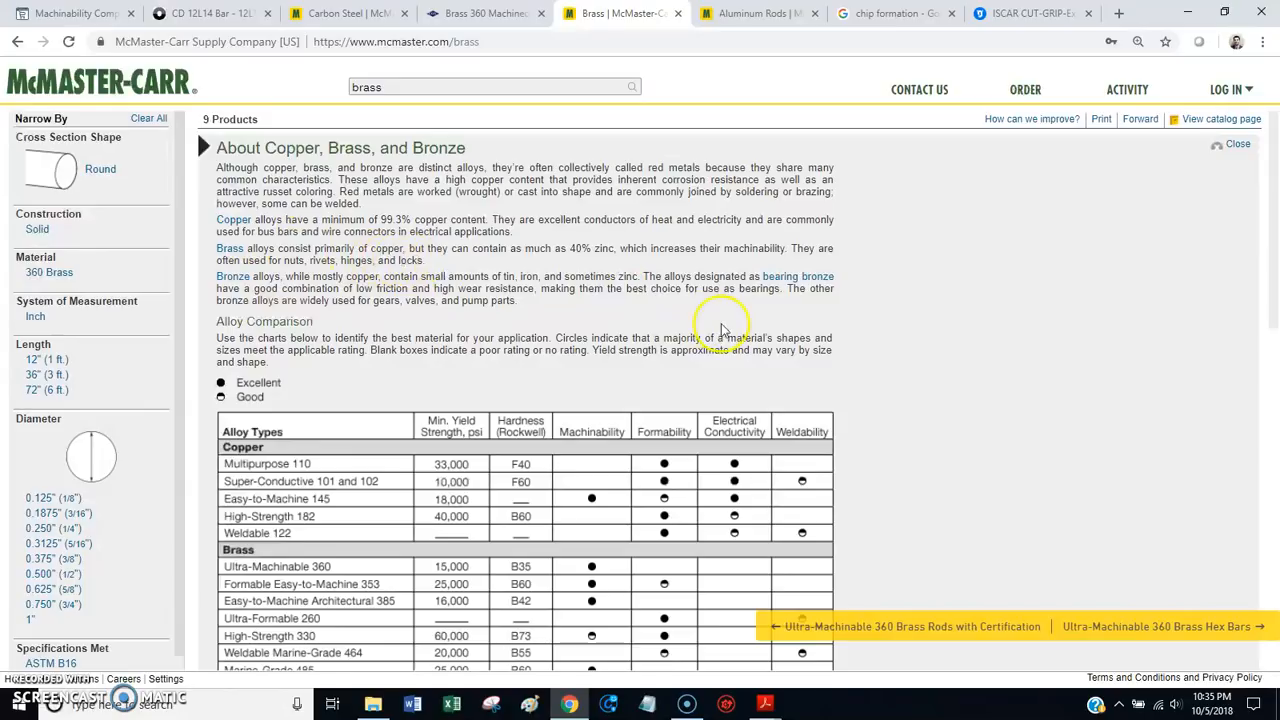
{"action": "scroll", "scroll_direction": "down", "scroll_amount": 3}
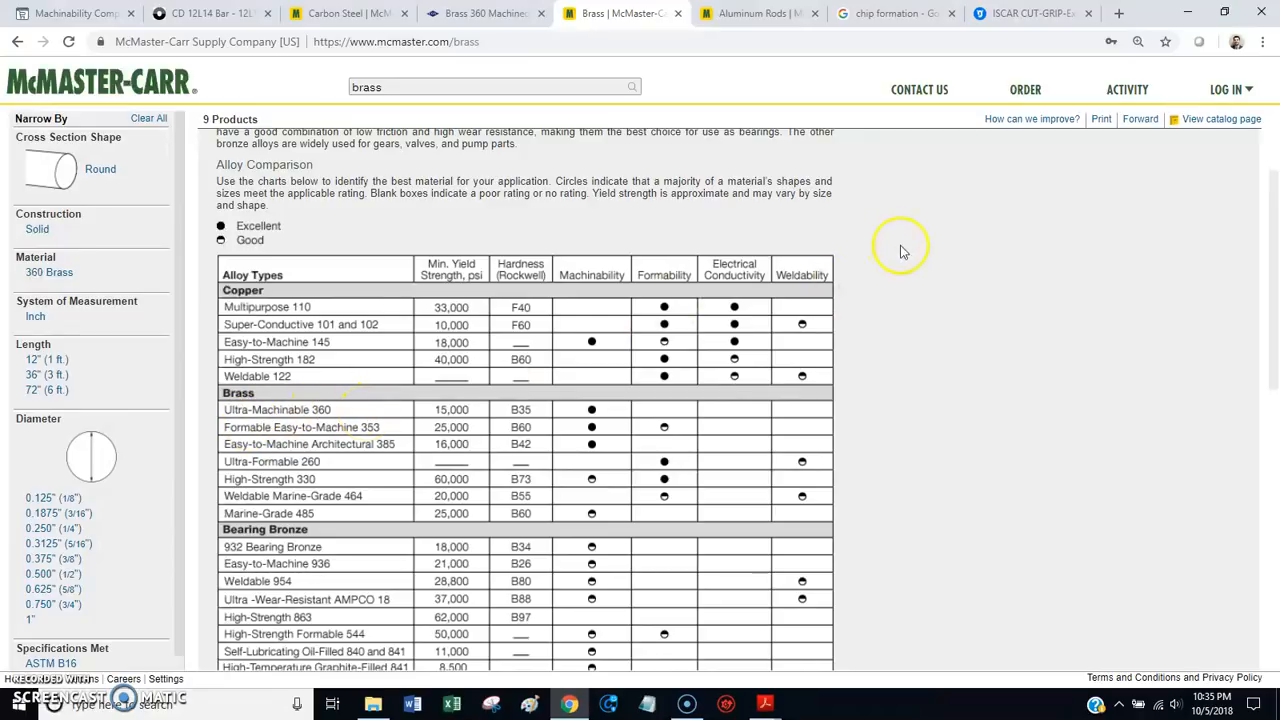
{"action": "mouse_move", "coordinate": [745, 13]}
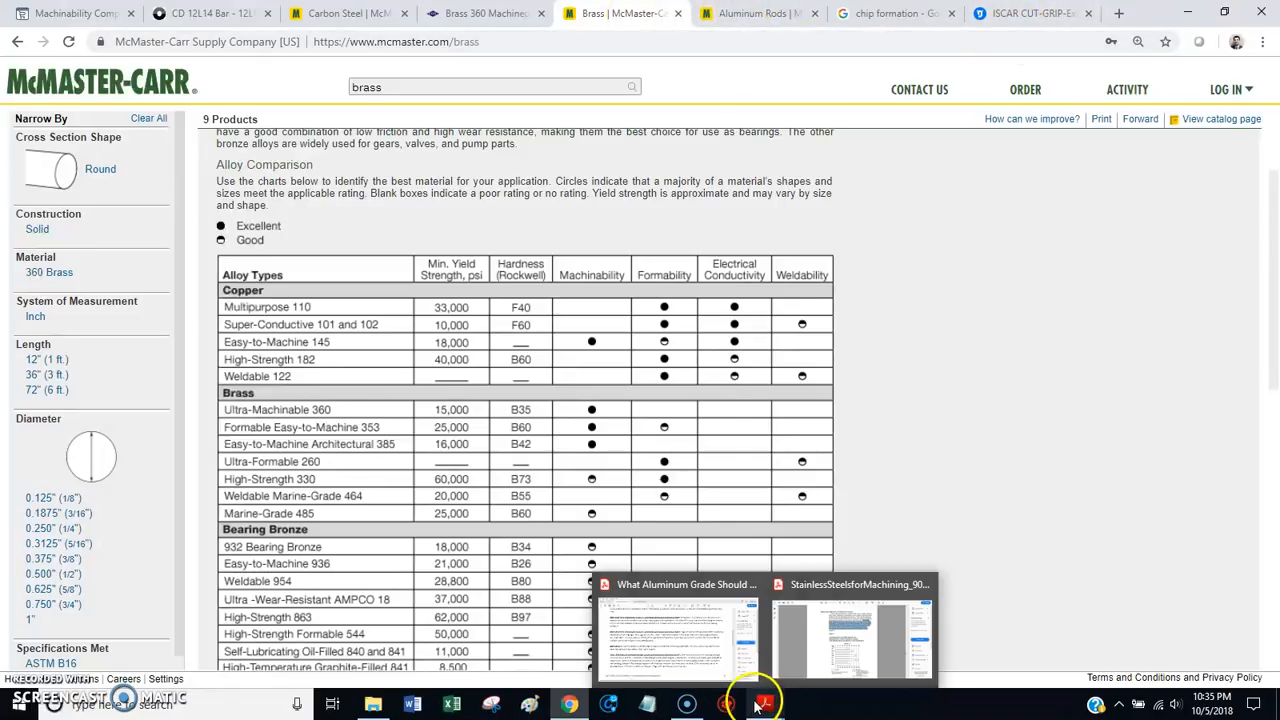
Step: Switch to Acrobat's Stainless Steels for Machining PDF at page 48, Figure 7
{"action": "left_click", "coordinate": [851, 625]}
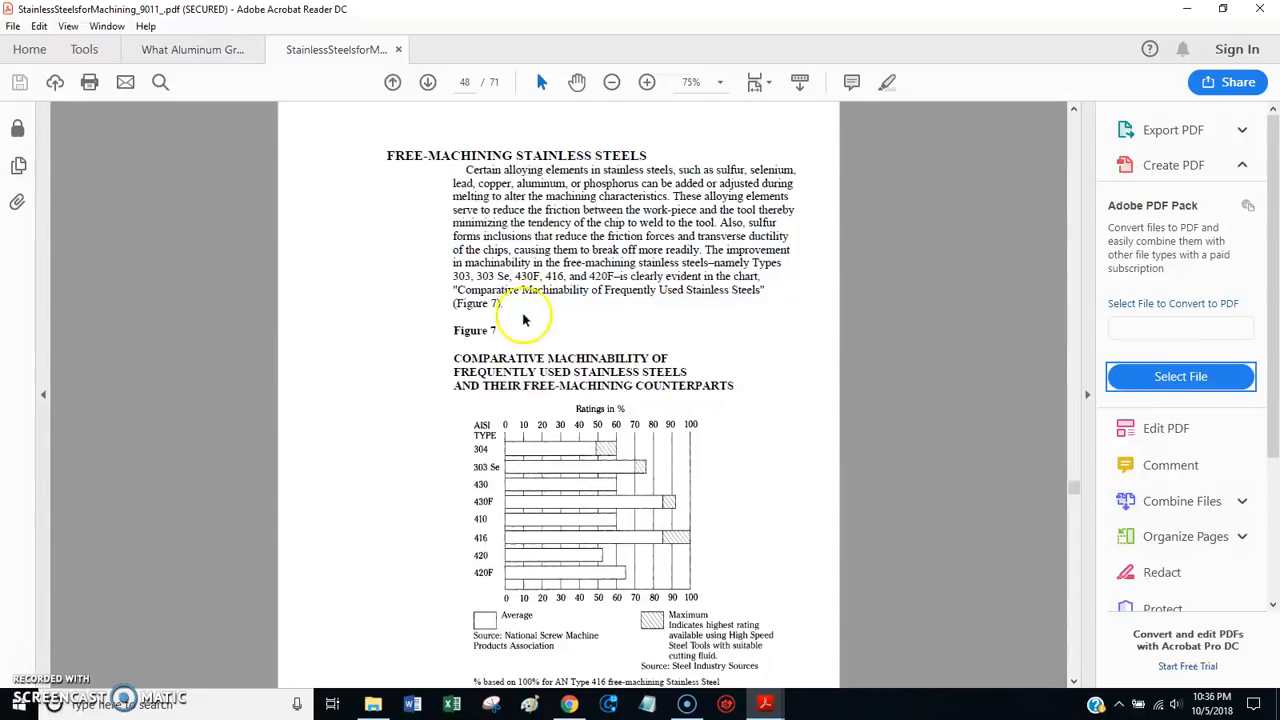
{"action": "mouse_move", "coordinate": [895, 417]}
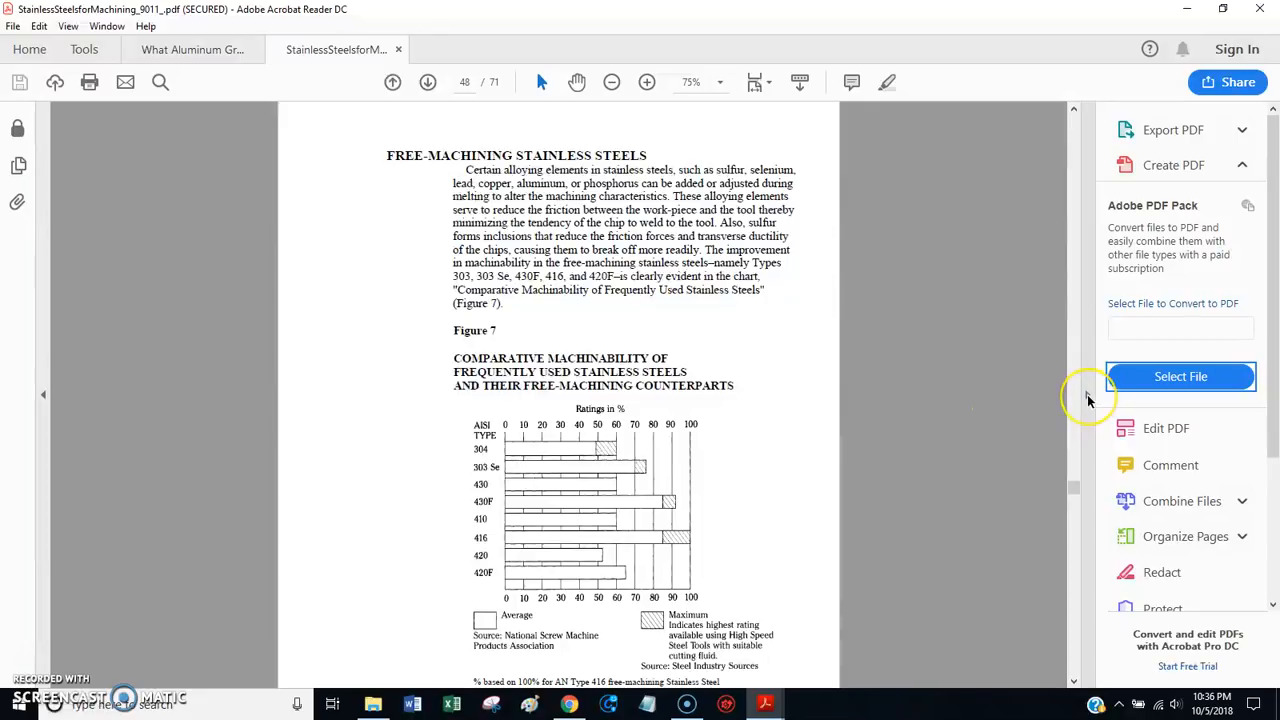
{"action": "mouse_move", "coordinate": [1088, 397]}
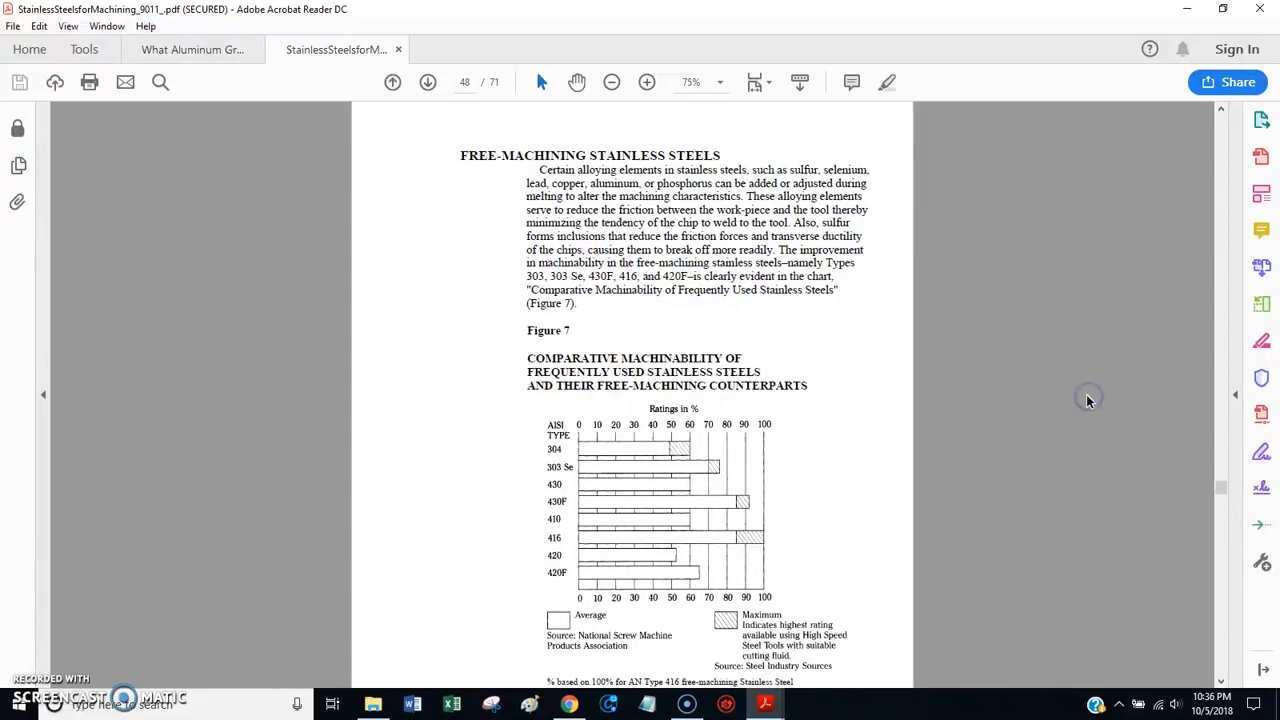
{"action": "mouse_move", "coordinate": [1010, 445]}
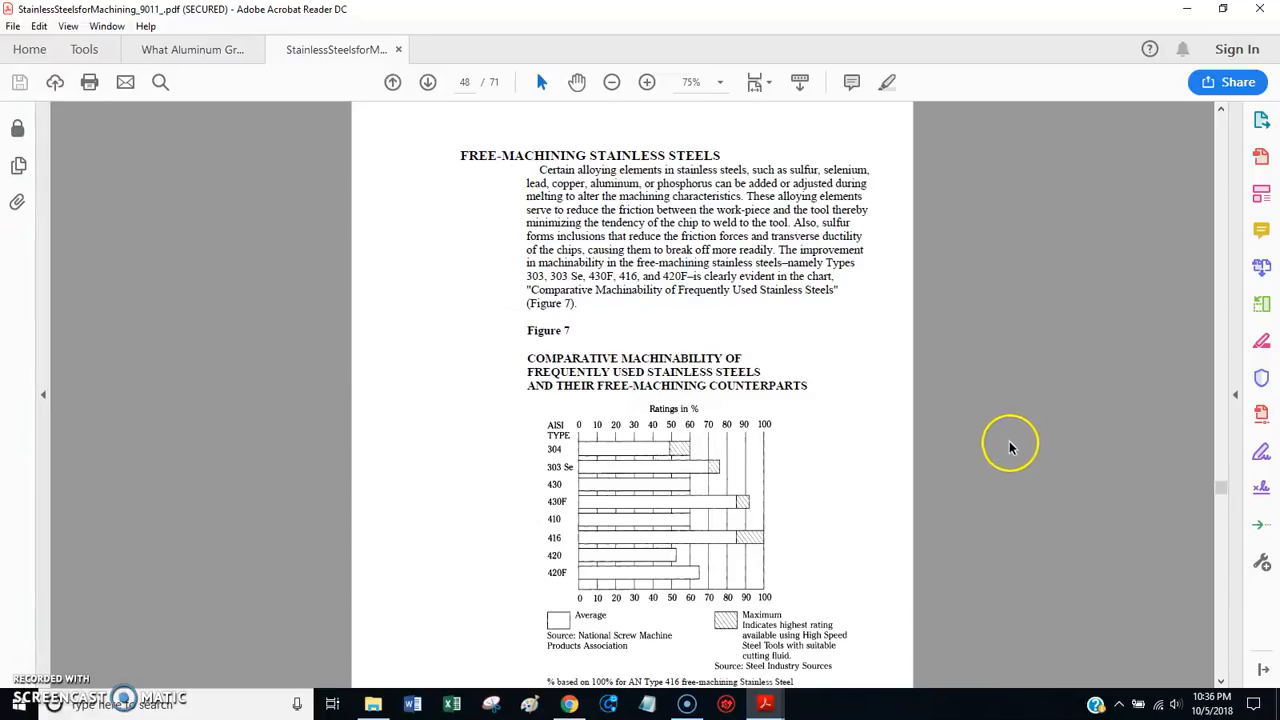
{"action": "mouse_move", "coordinate": [962, 472]}
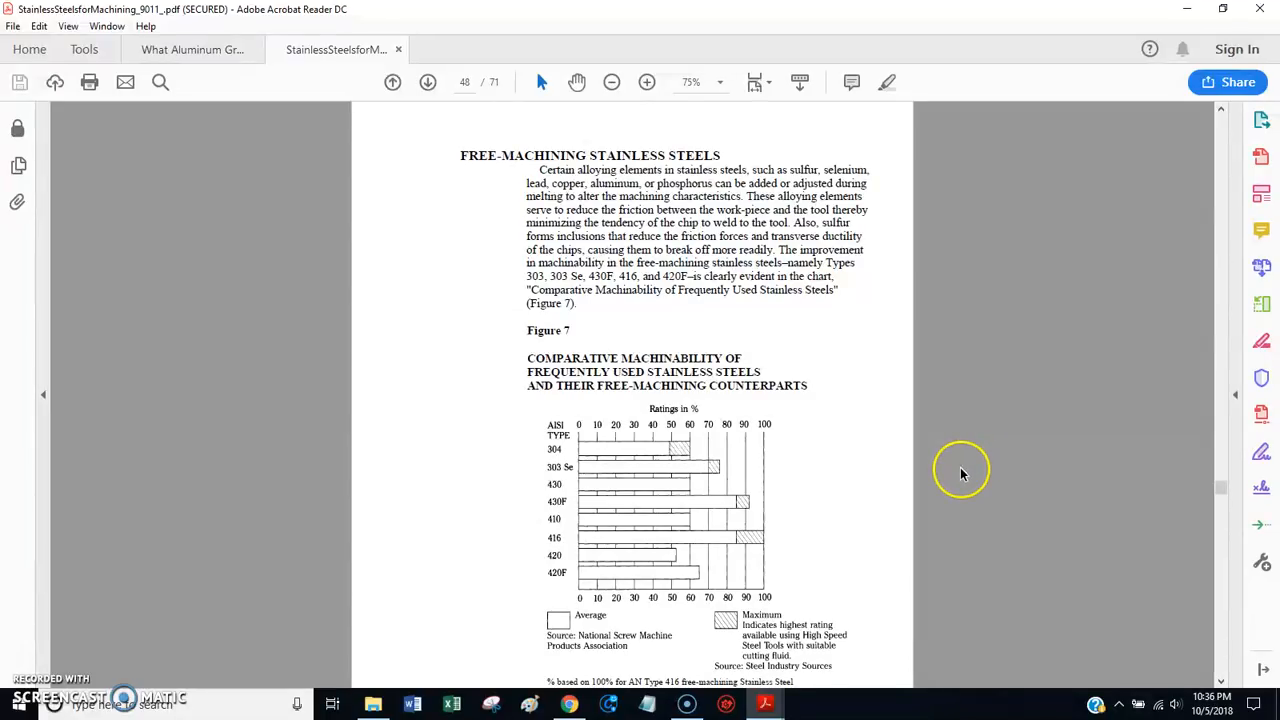
{"action": "mouse_move", "coordinate": [958, 476]}
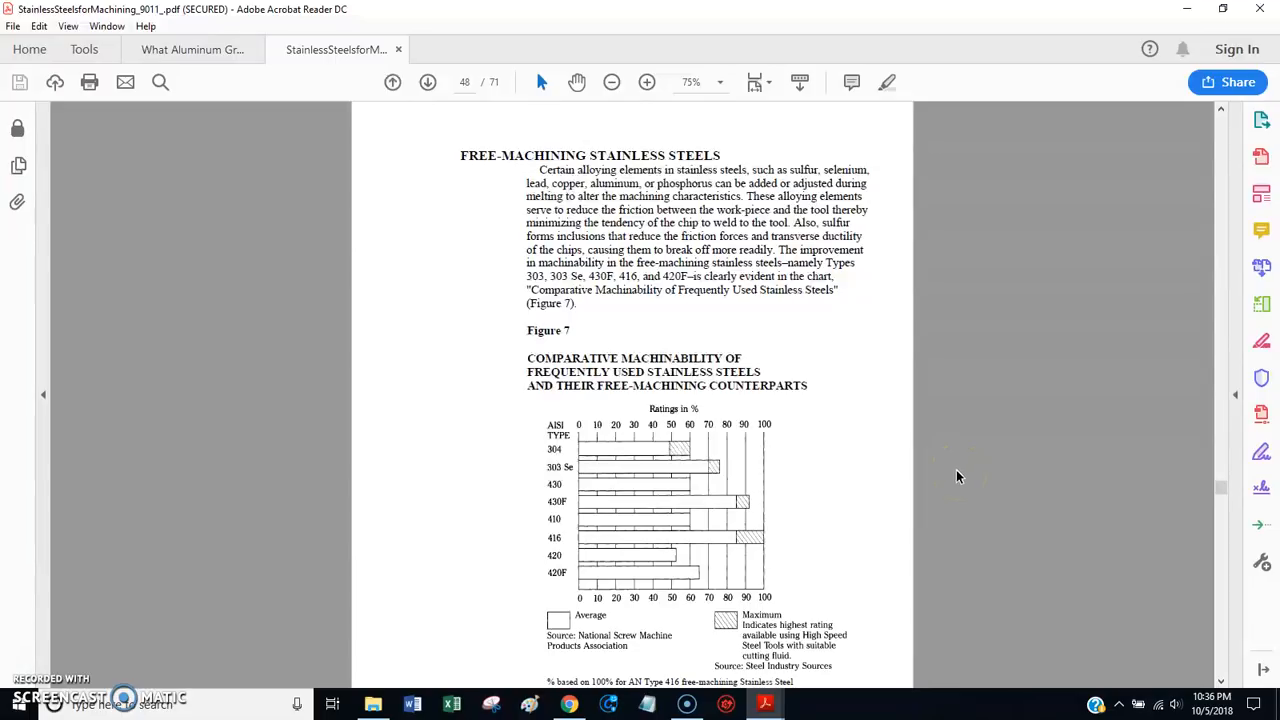
{"action": "mouse_move", "coordinate": [913, 488]}
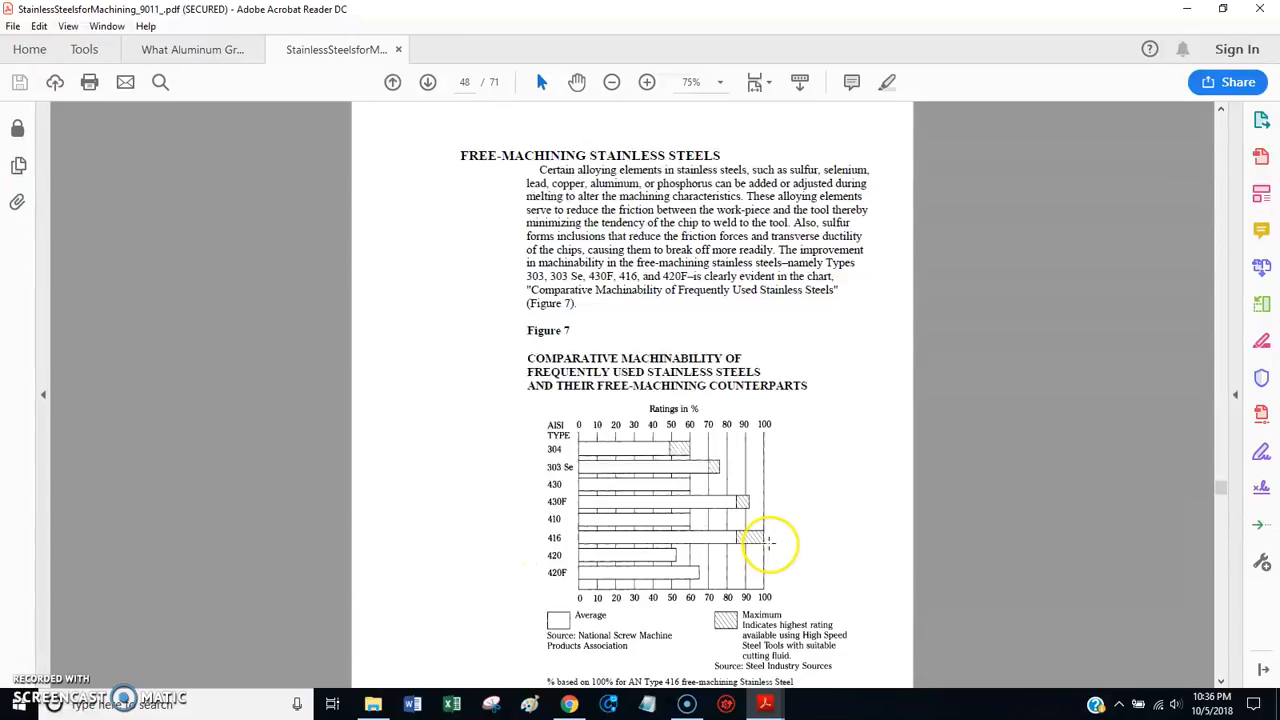
{"action": "mouse_move", "coordinate": [675, 410]}
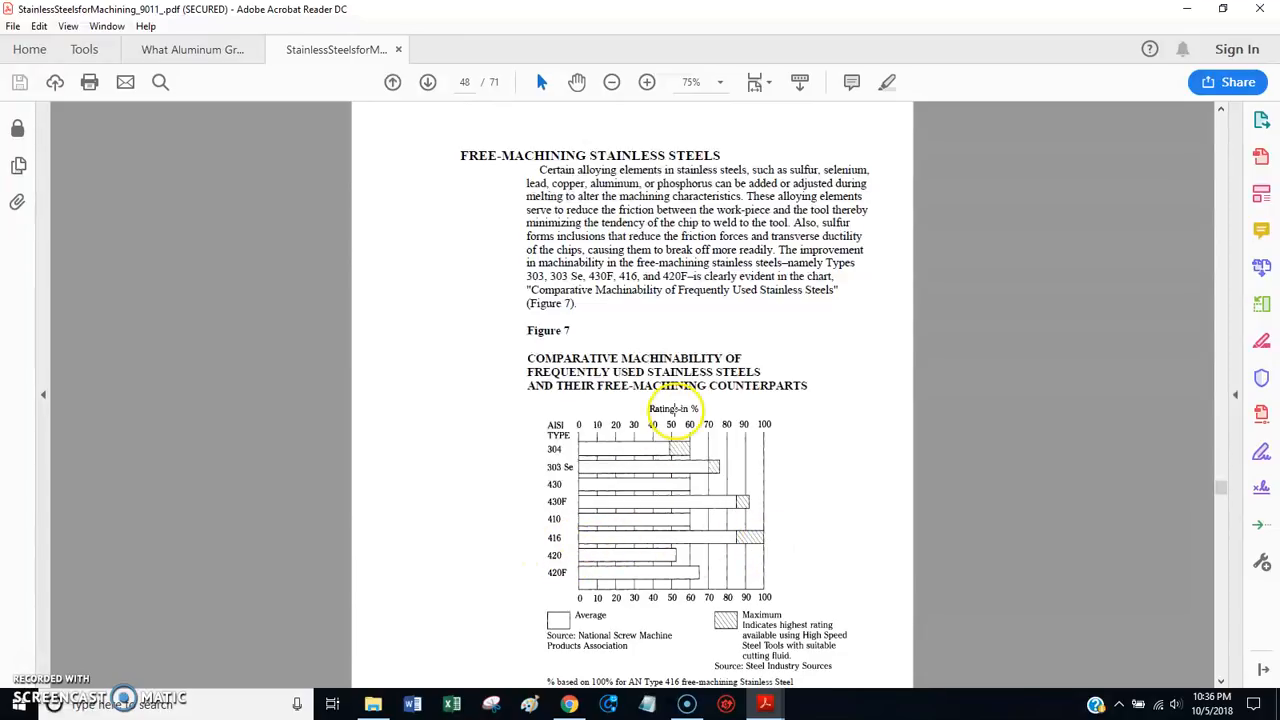
Step: Zoom to 100% and scroll through Figure 7's stainless steel machinability ratings and notes
{"action": "left_click", "coordinate": [646, 82]}
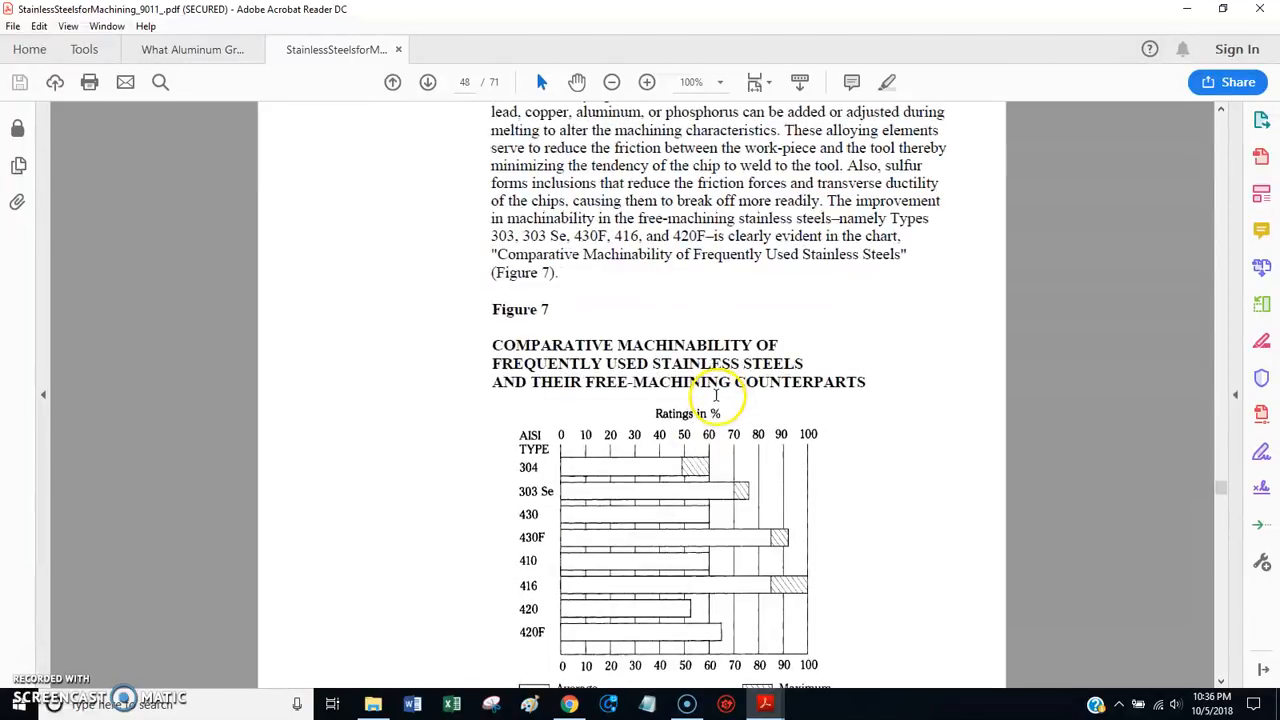
{"action": "scroll", "scroll_direction": "down", "scroll_amount": 3}
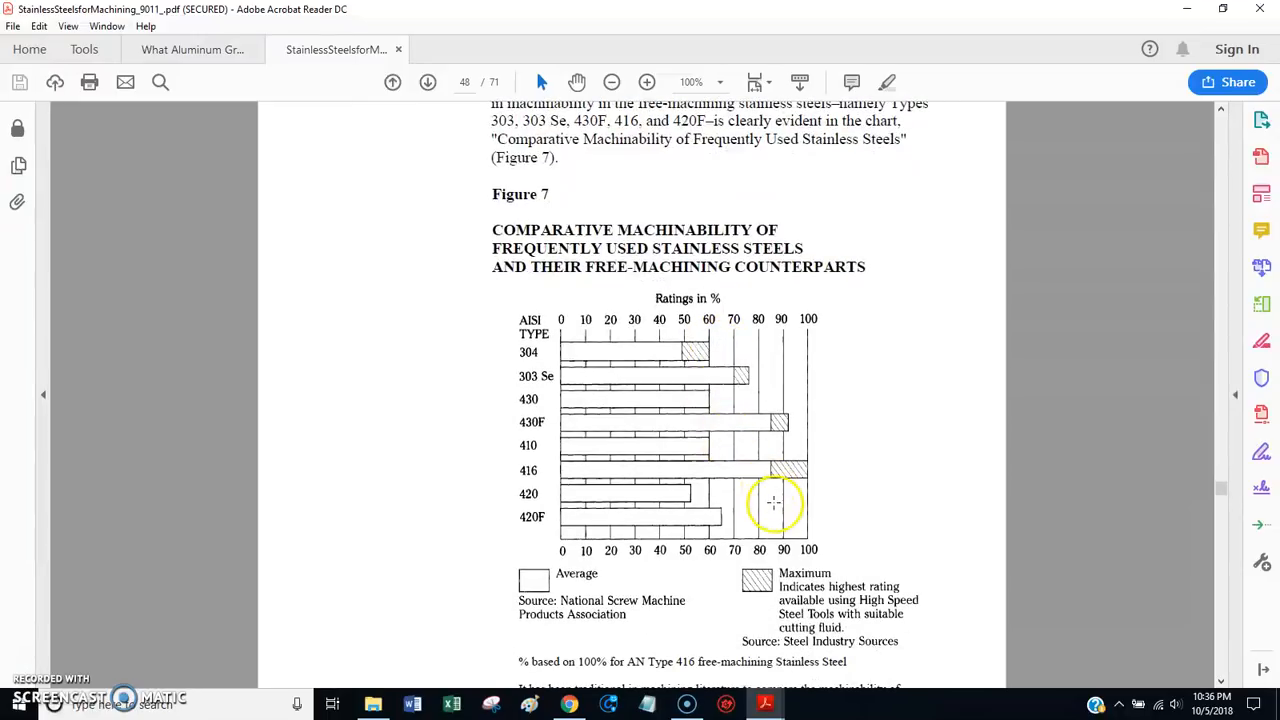
{"action": "mouse_move", "coordinate": [645, 218]}
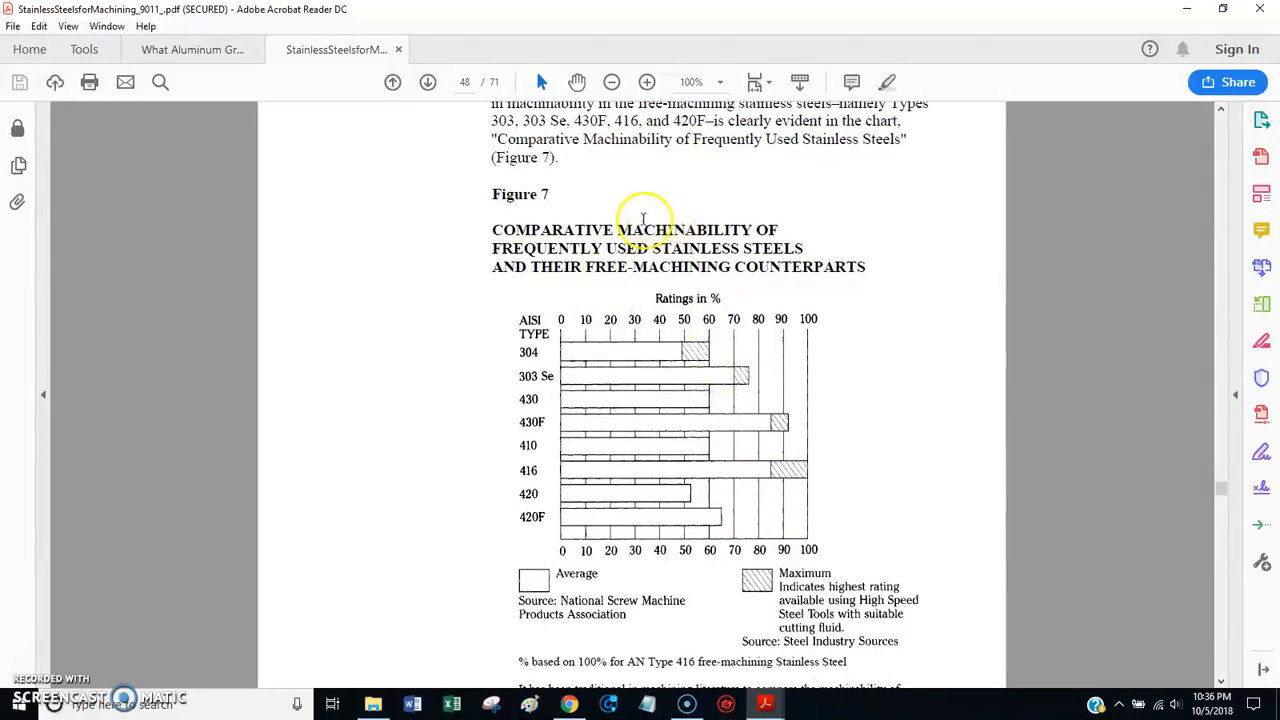
{"action": "mouse_move", "coordinate": [648, 268]}
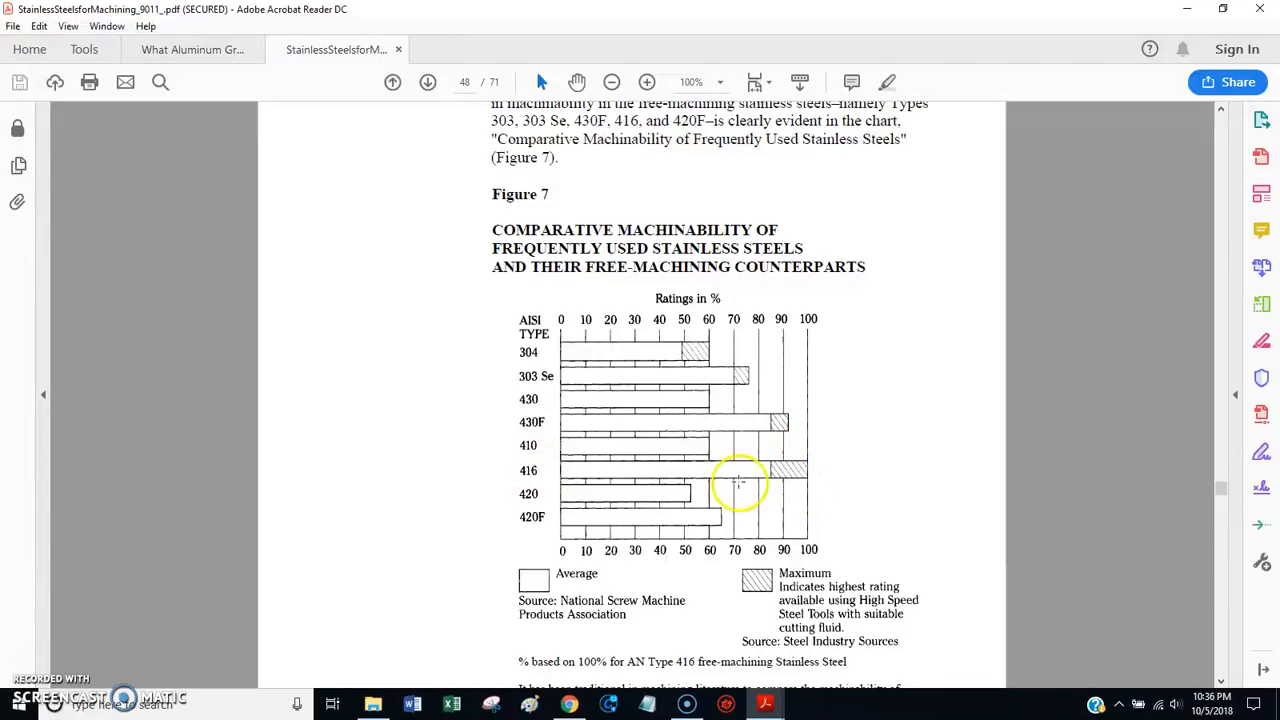
{"action": "scroll", "scroll_direction": "down", "scroll_amount": 3}
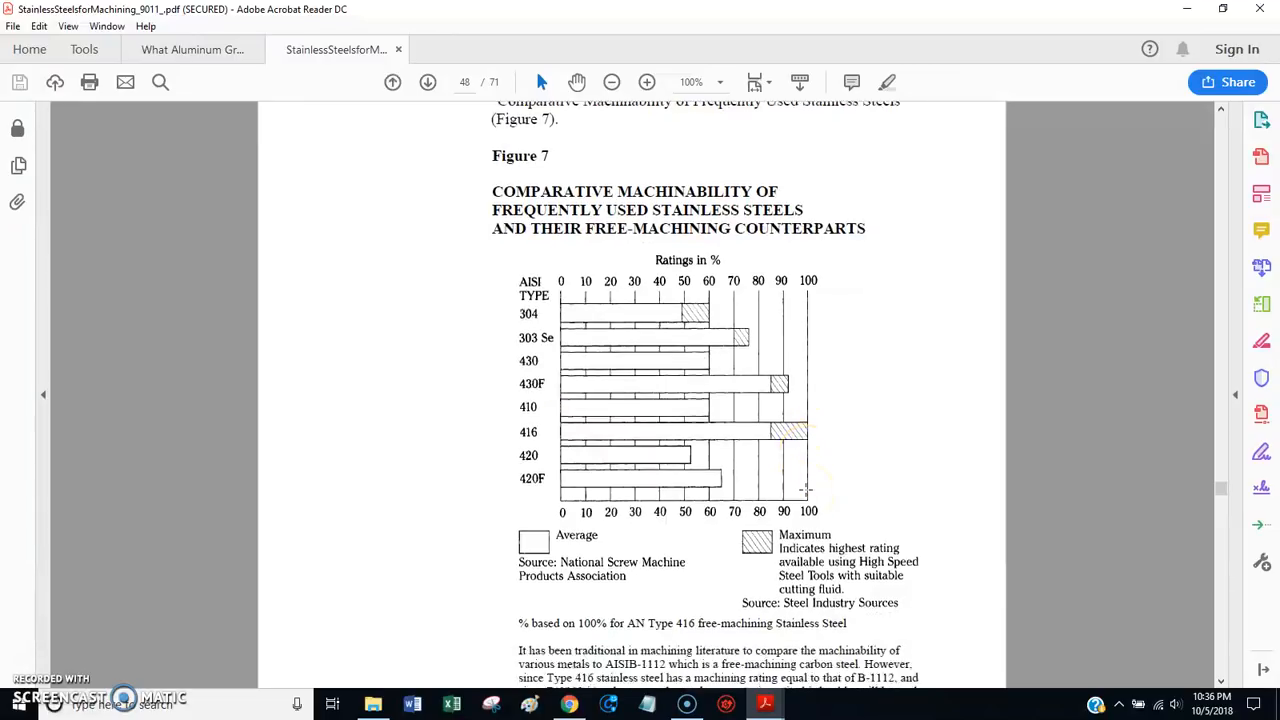
{"action": "scroll", "scroll_direction": "down", "scroll_amount": 3}
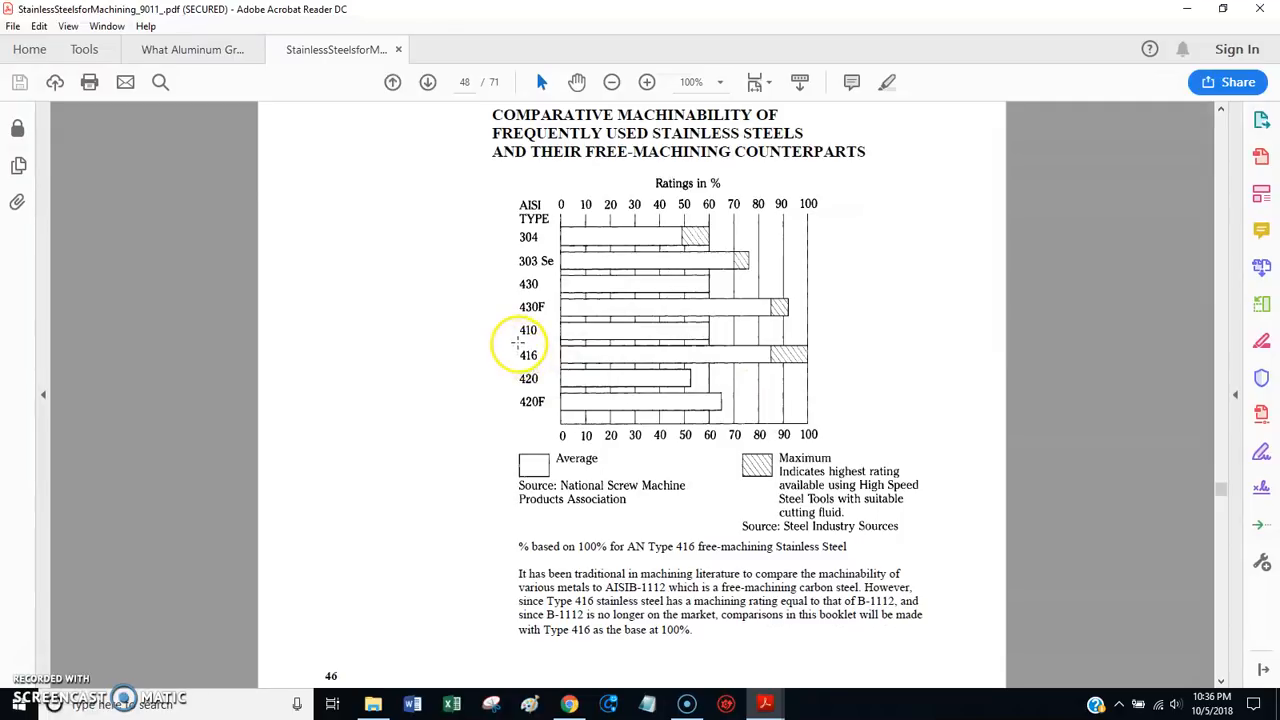
{"action": "mouse_move", "coordinate": [748, 307]}
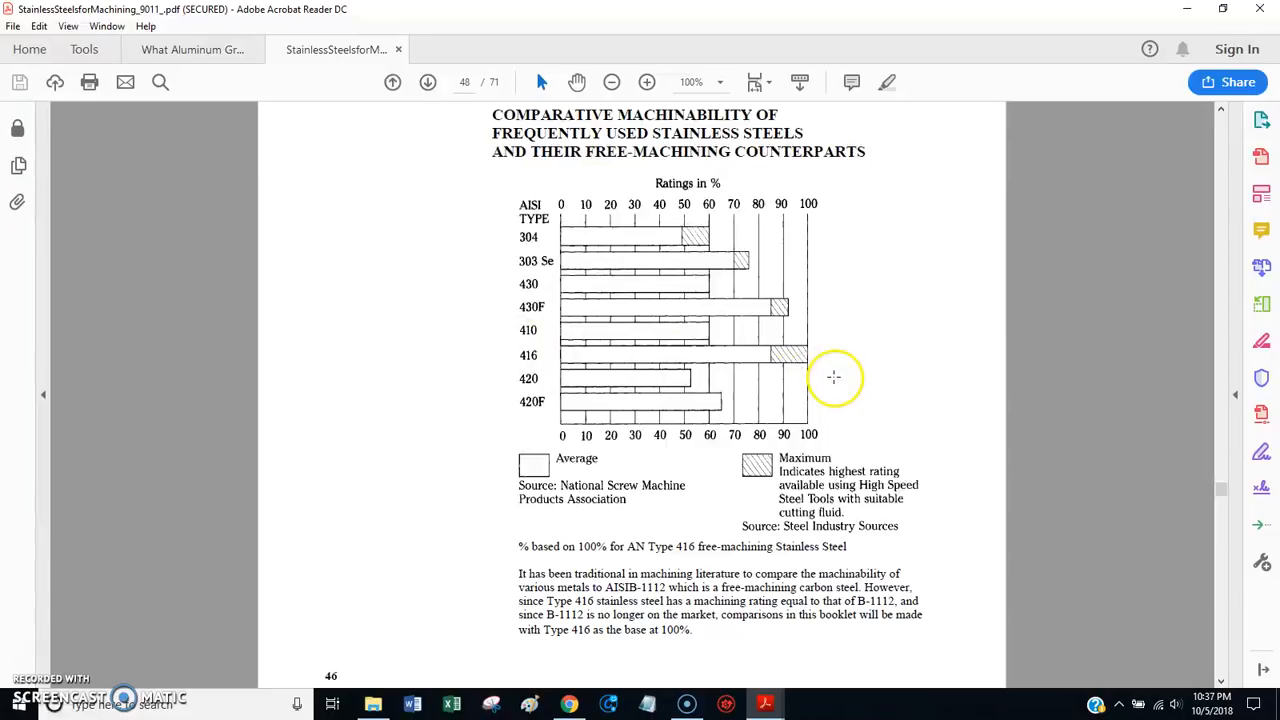
{"action": "mouse_move", "coordinate": [824, 372]}
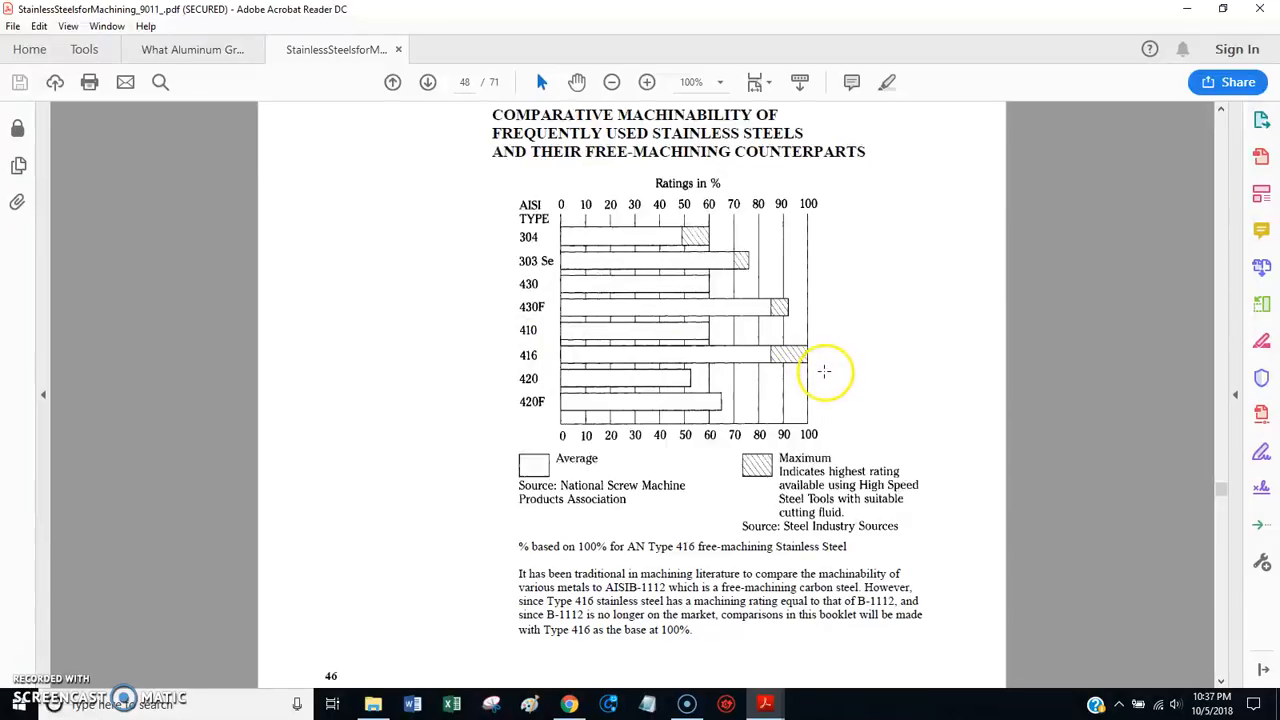
{"action": "mouse_move", "coordinate": [823, 386]}
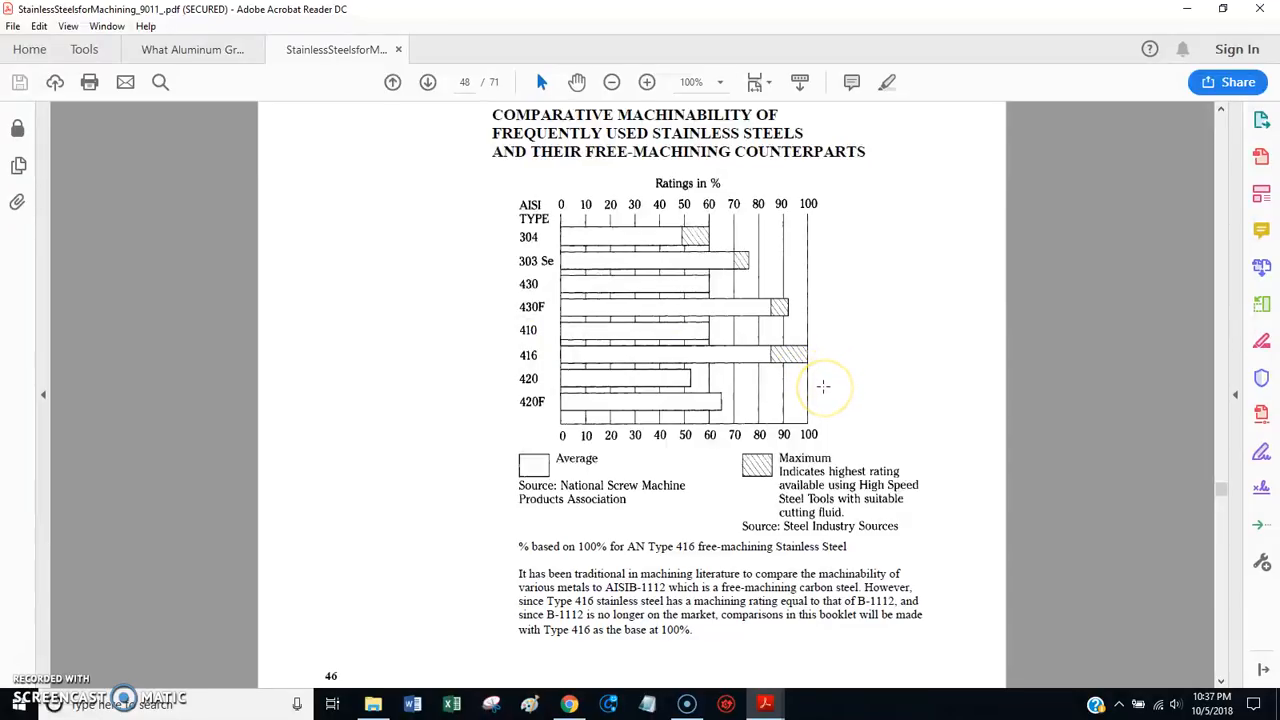
{"action": "scroll", "scroll_direction": "down", "scroll_amount": 3}
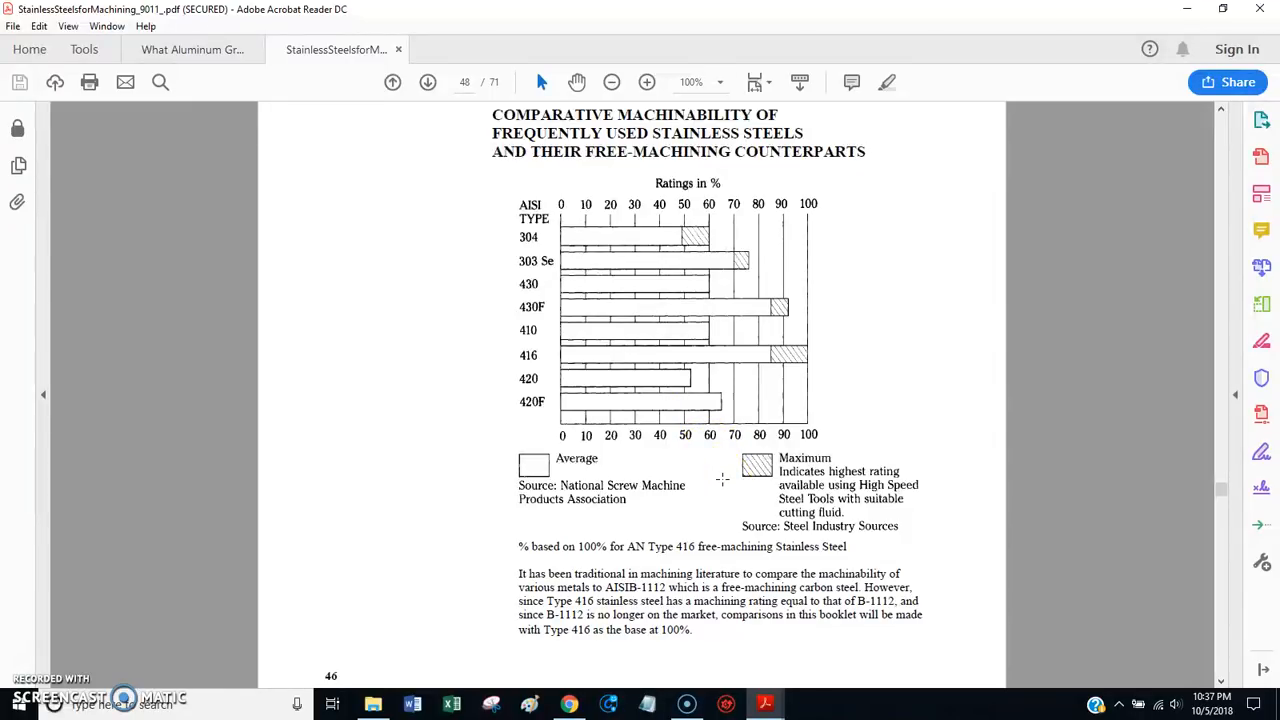
{"action": "mouse_move", "coordinate": [723, 475]}
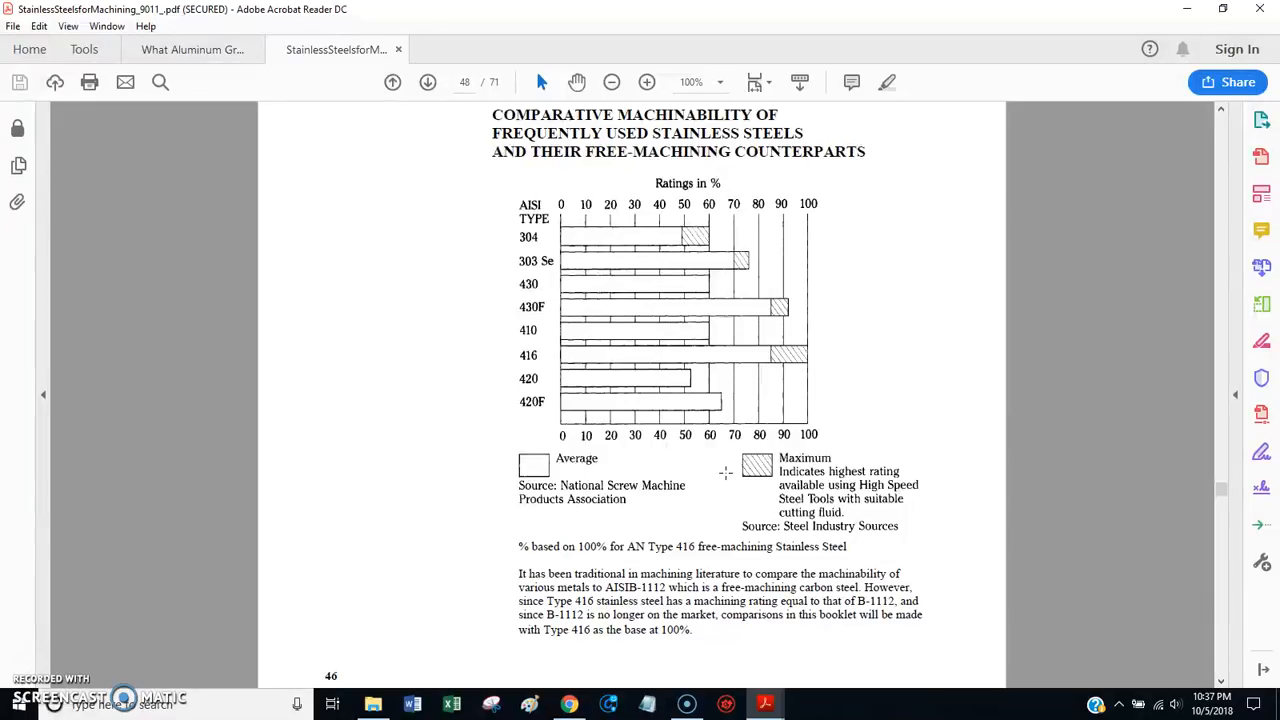
{"action": "scroll", "scroll_direction": "down", "scroll_amount": 3}
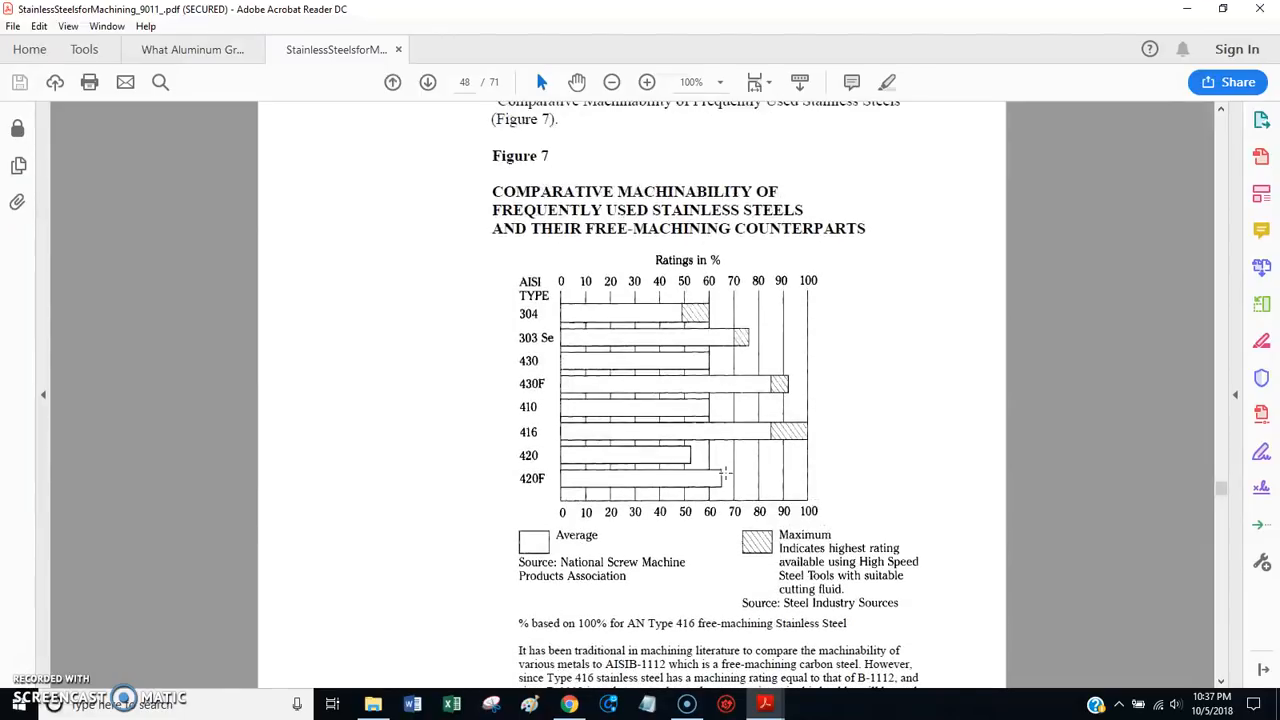
{"action": "scroll", "scroll_direction": "down", "scroll_amount": 3}
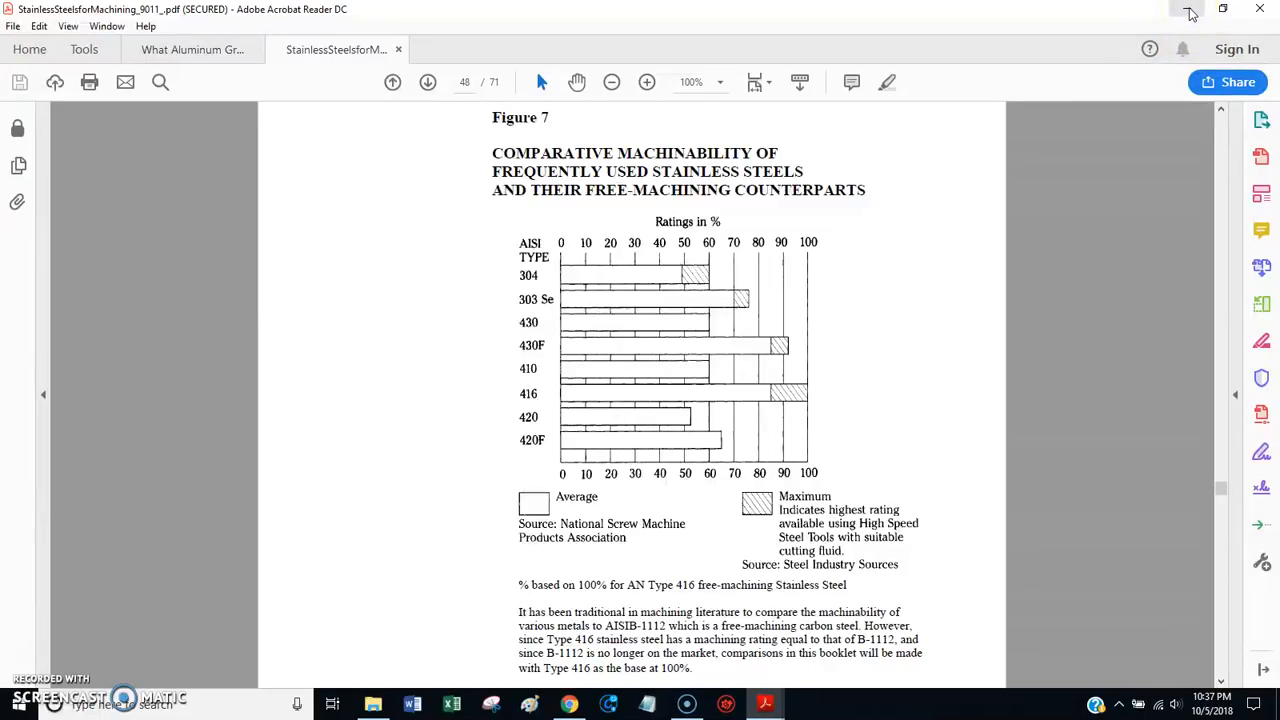
{"action": "mouse_move", "coordinate": [1190, 10]}
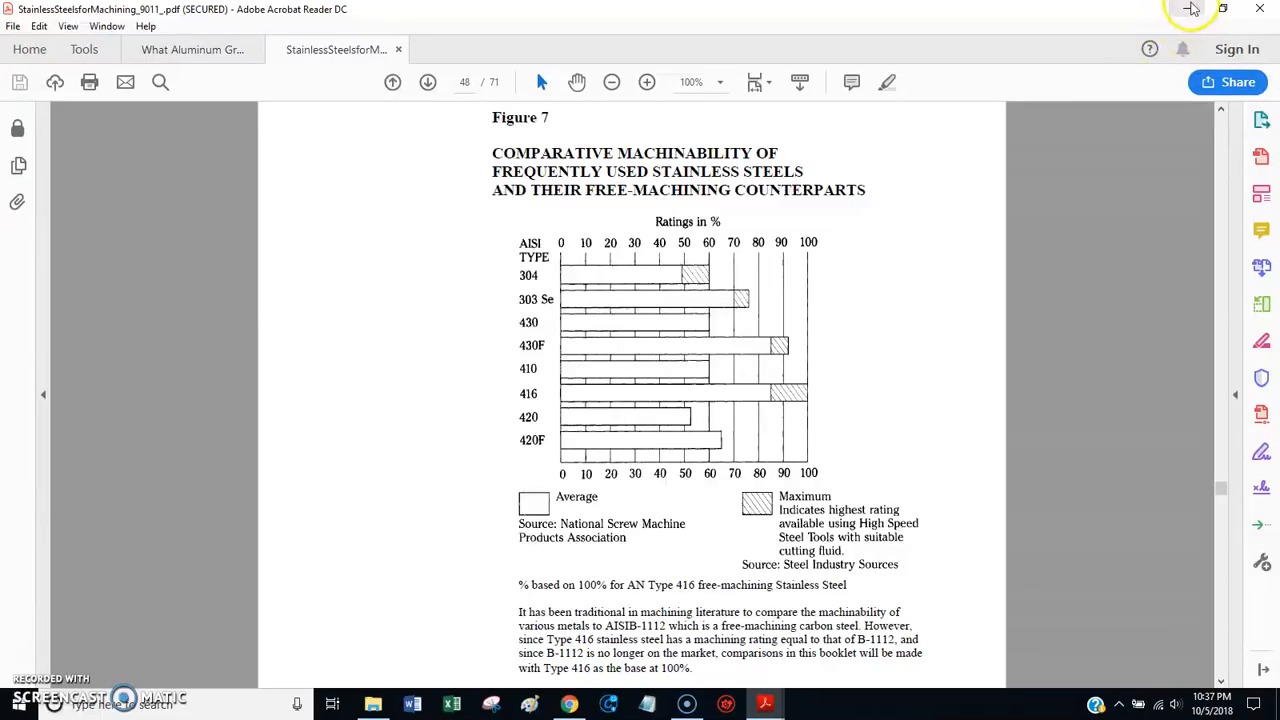